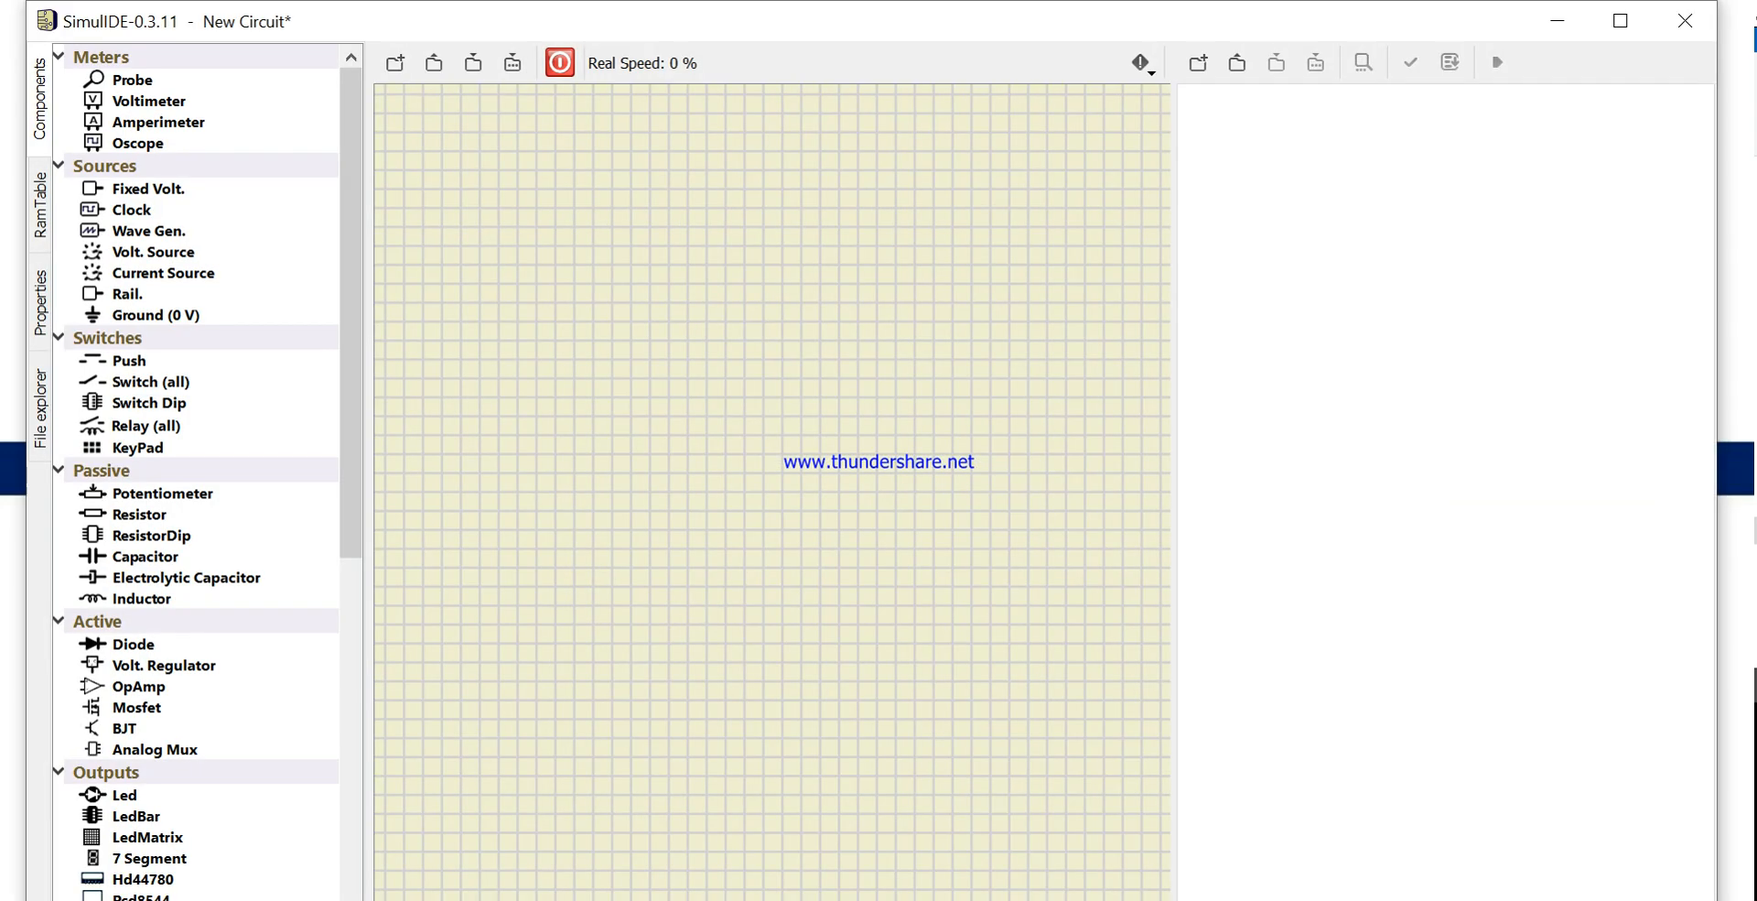
pyautogui.moveTo(577, 831)
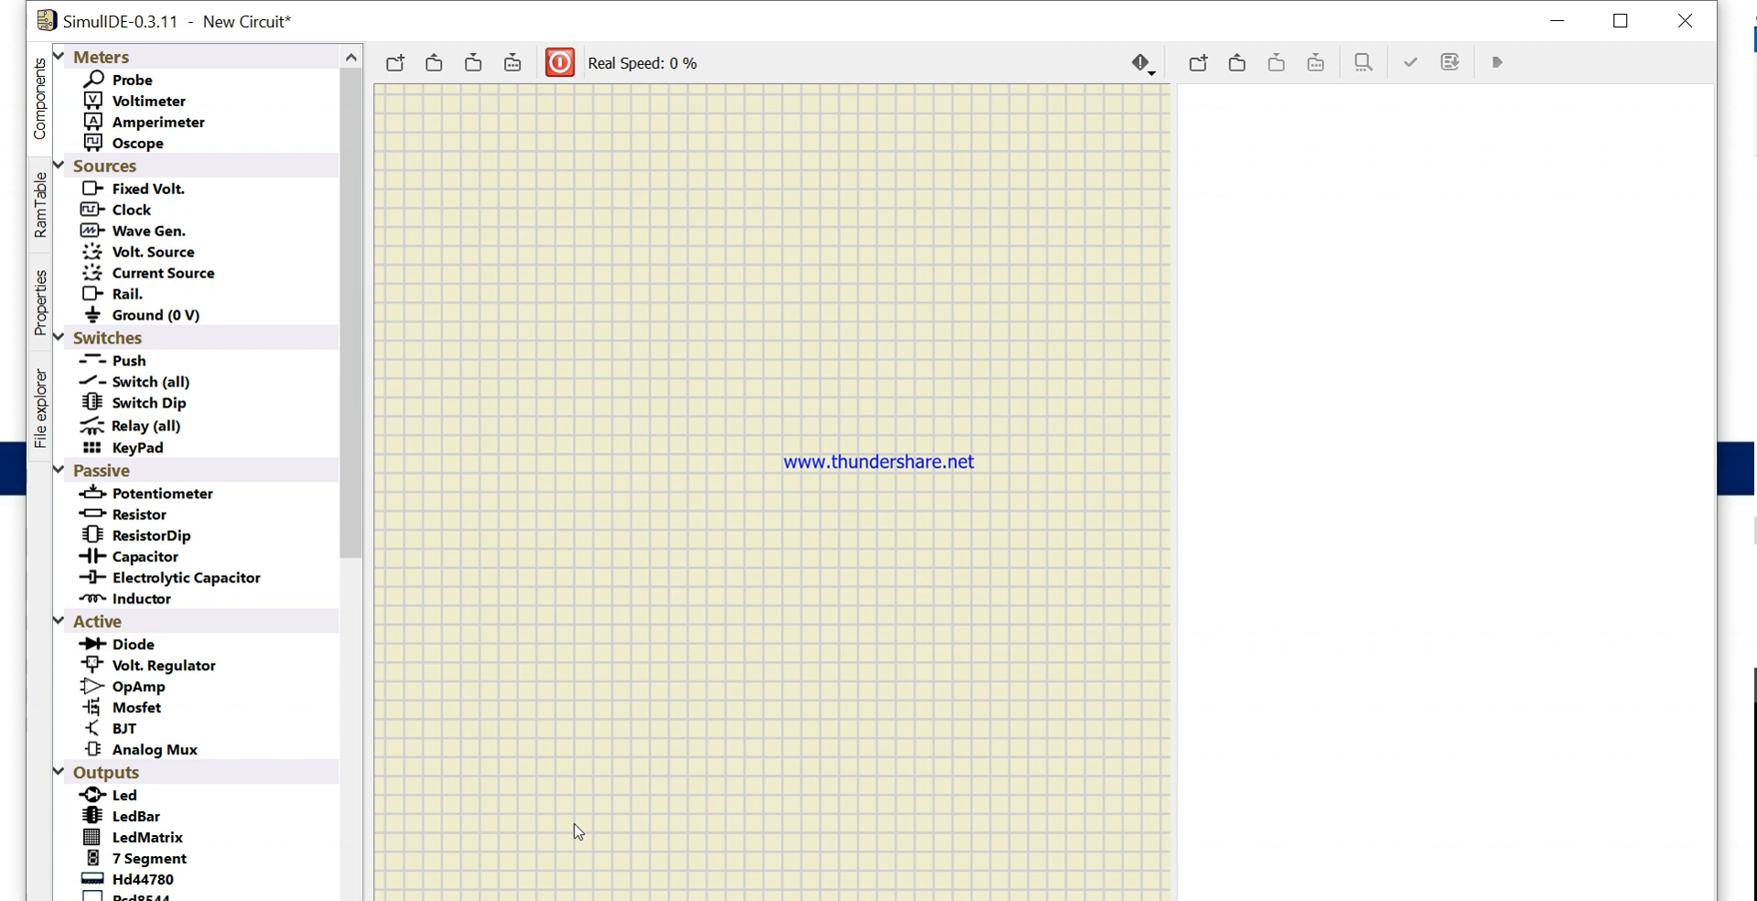
pyautogui.moveTo(124, 794)
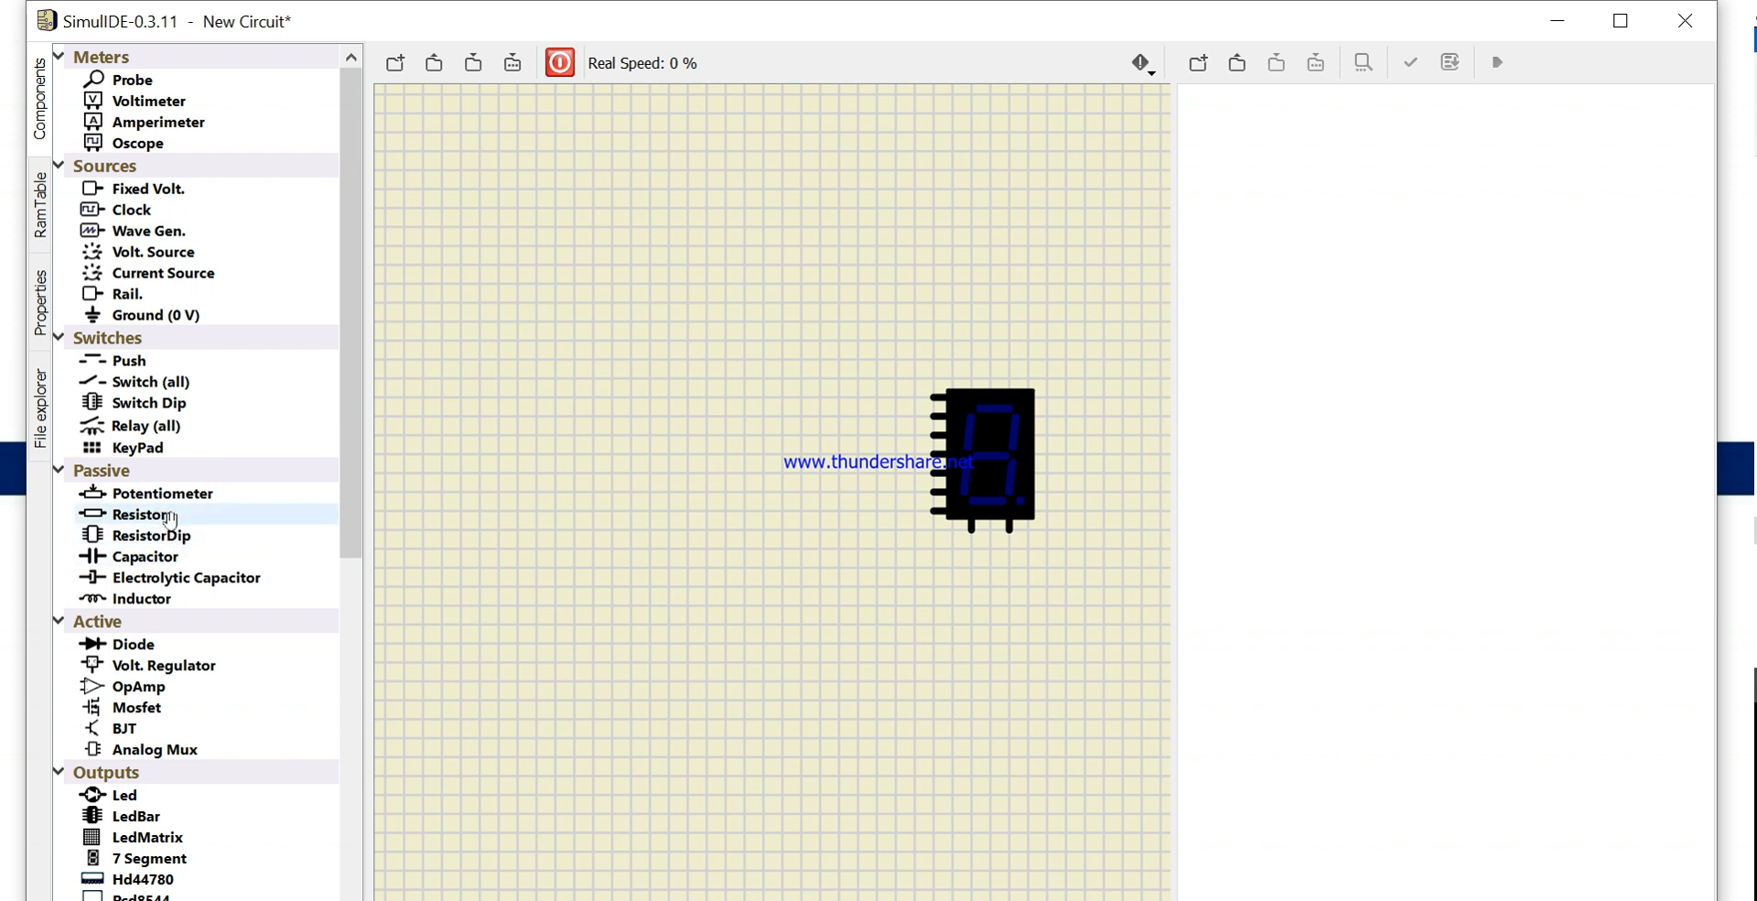
pyautogui.moveTo(148, 535)
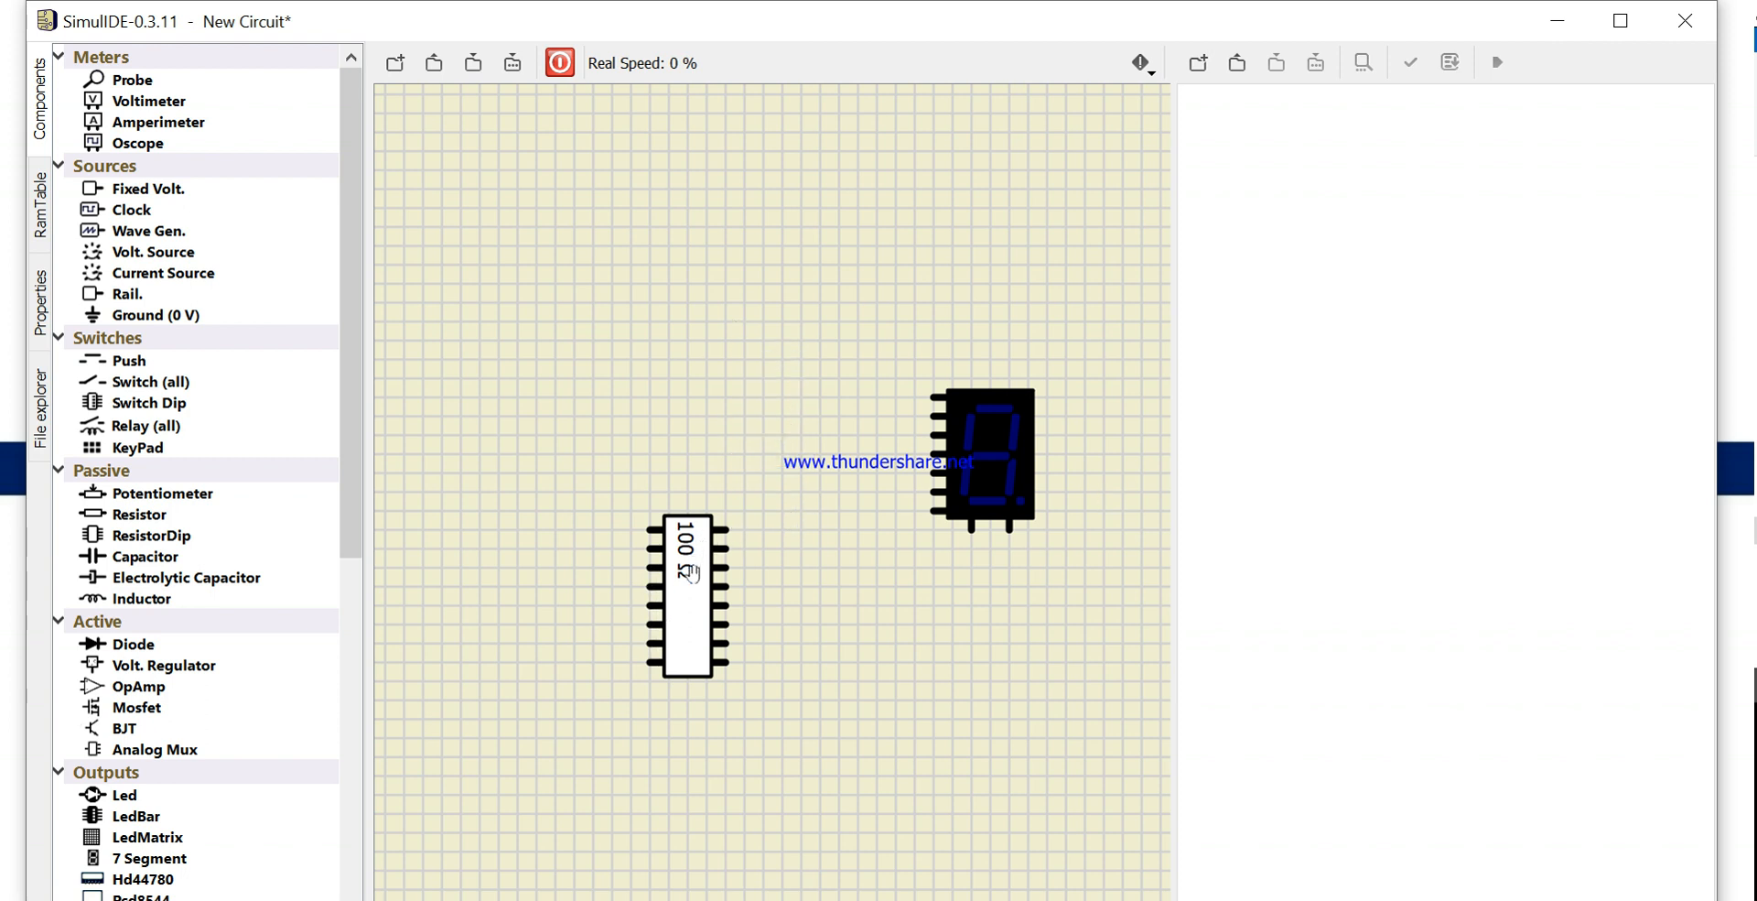
# Move the 100 Ω ResistorDip beside the display and start wiring a pin across to it
pyautogui.moveTo(690, 593); pyautogui.dragTo(760, 461)
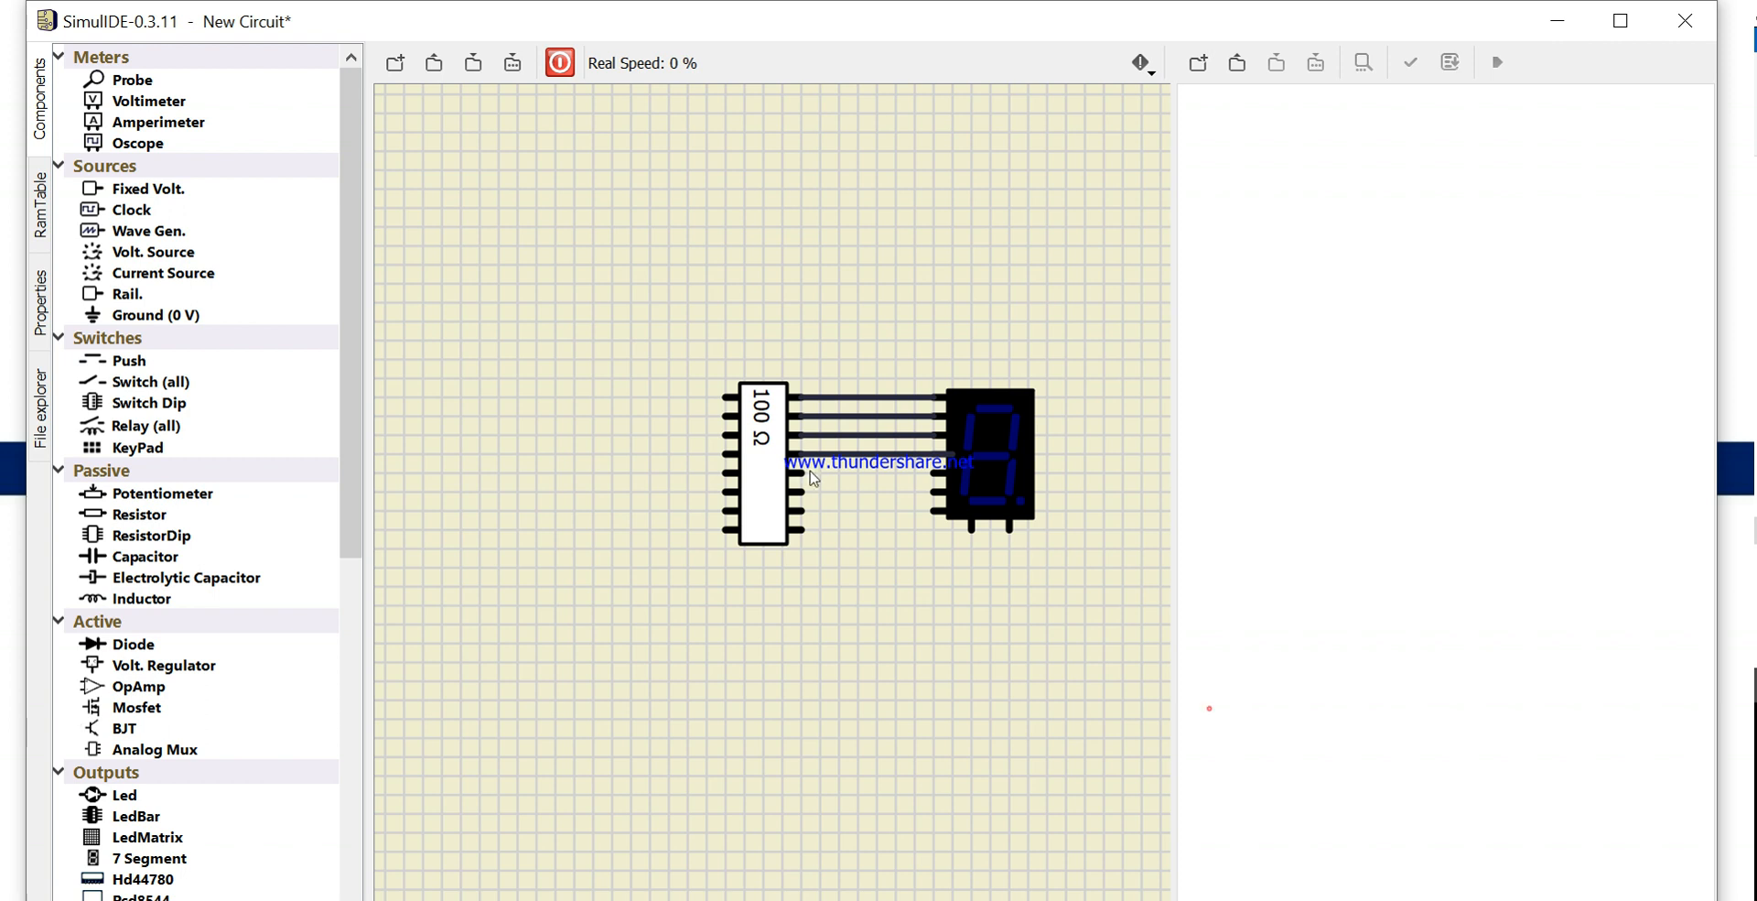
pyautogui.click(987, 459)
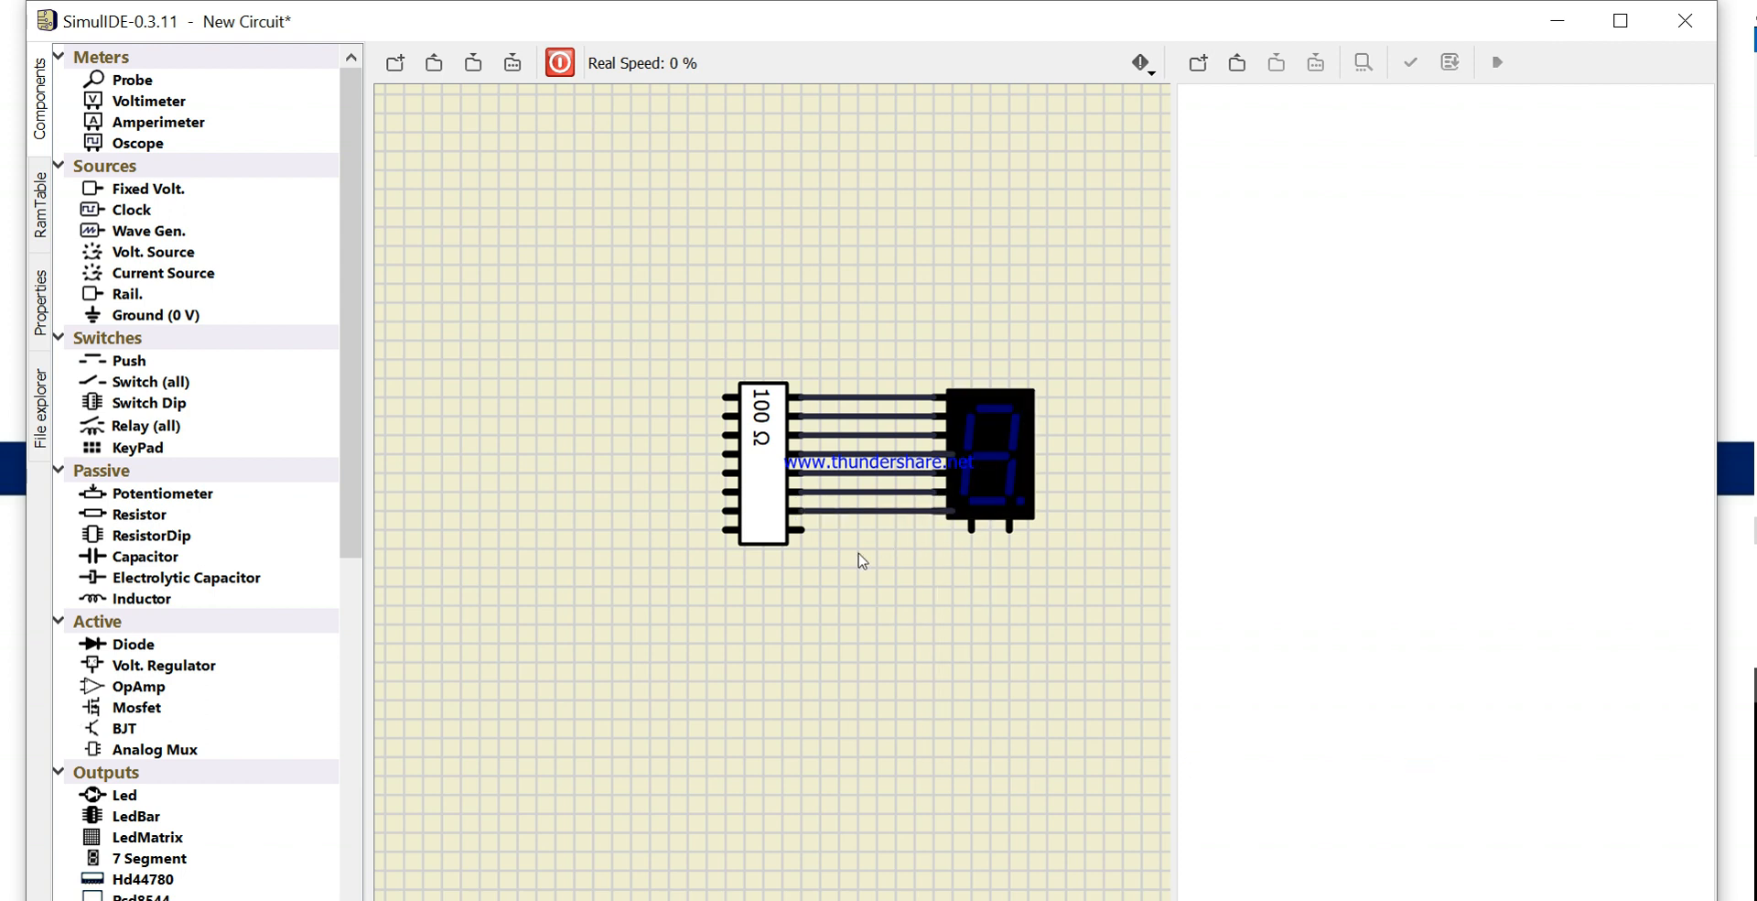
pyautogui.moveTo(563, 437)
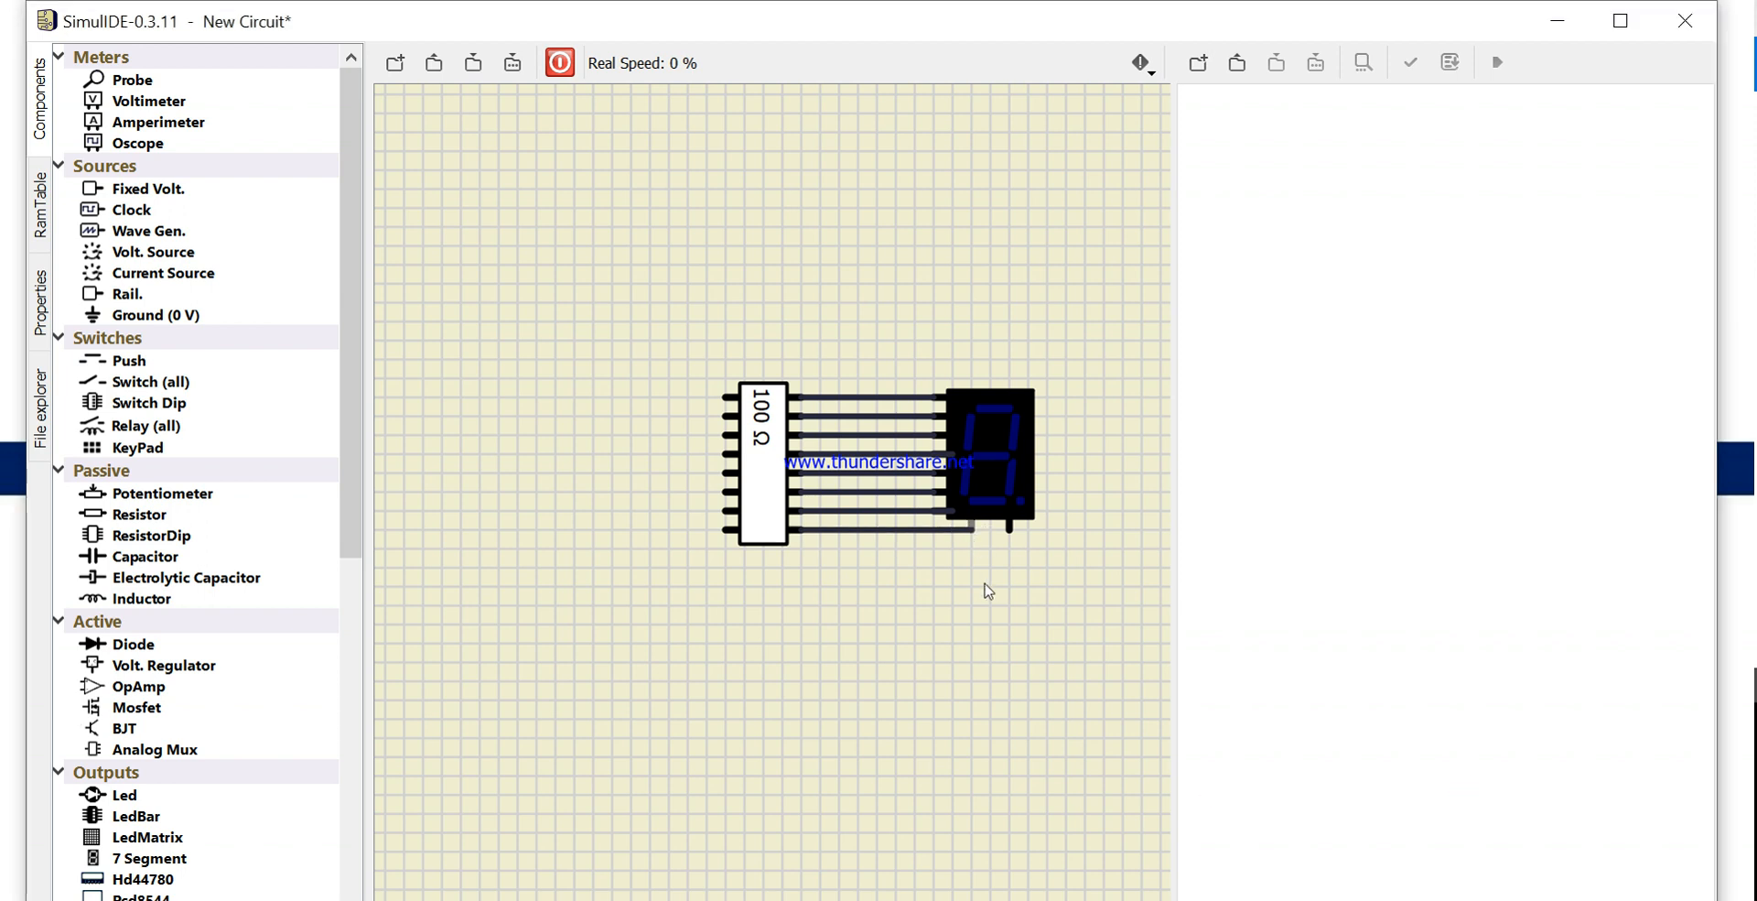
pyautogui.moveTo(674, 472)
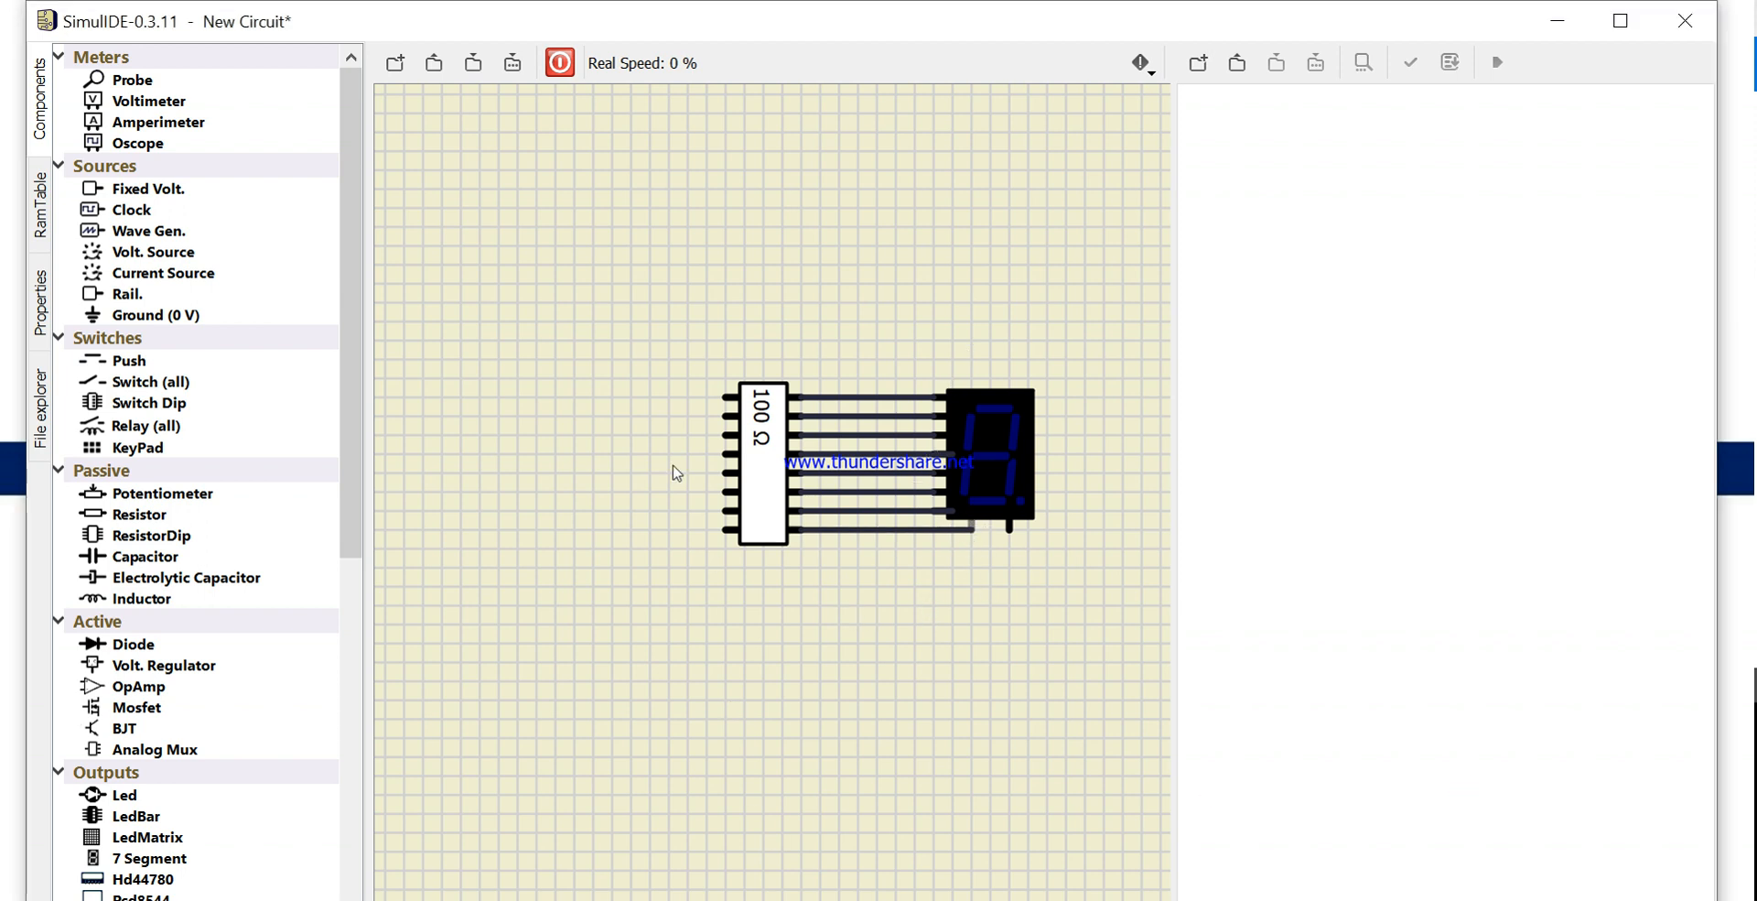
pyautogui.moveTo(147, 189)
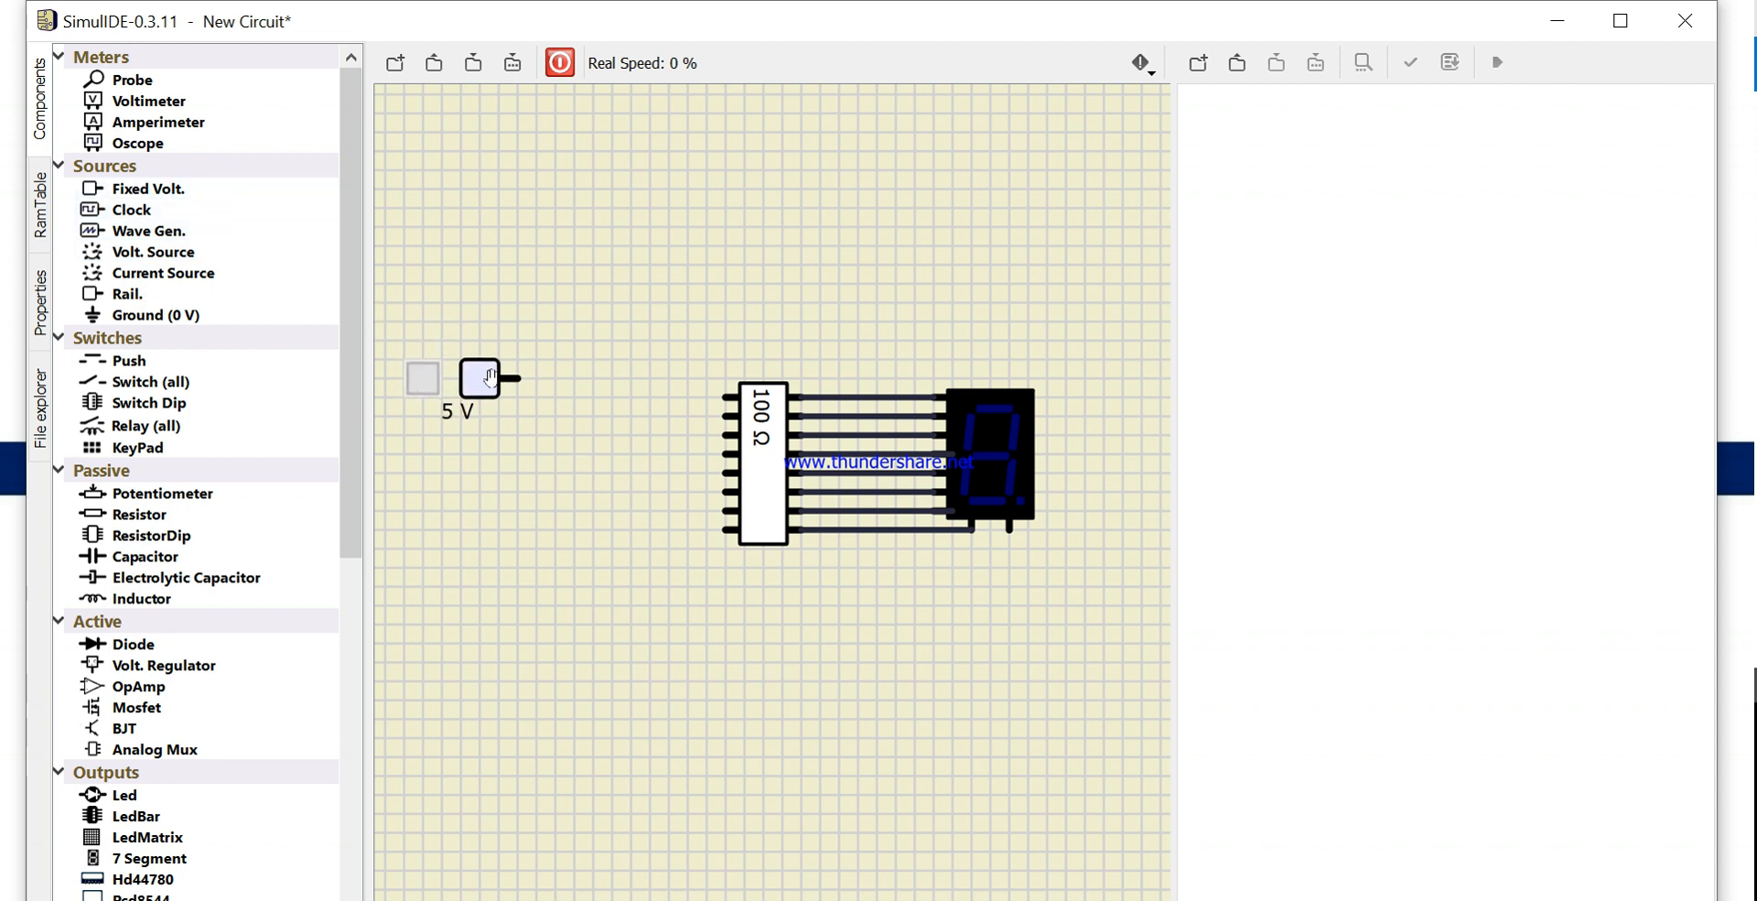
# Select the placed 5 V source and copy it to duplicate into a stacked column
pyautogui.click(478, 377)
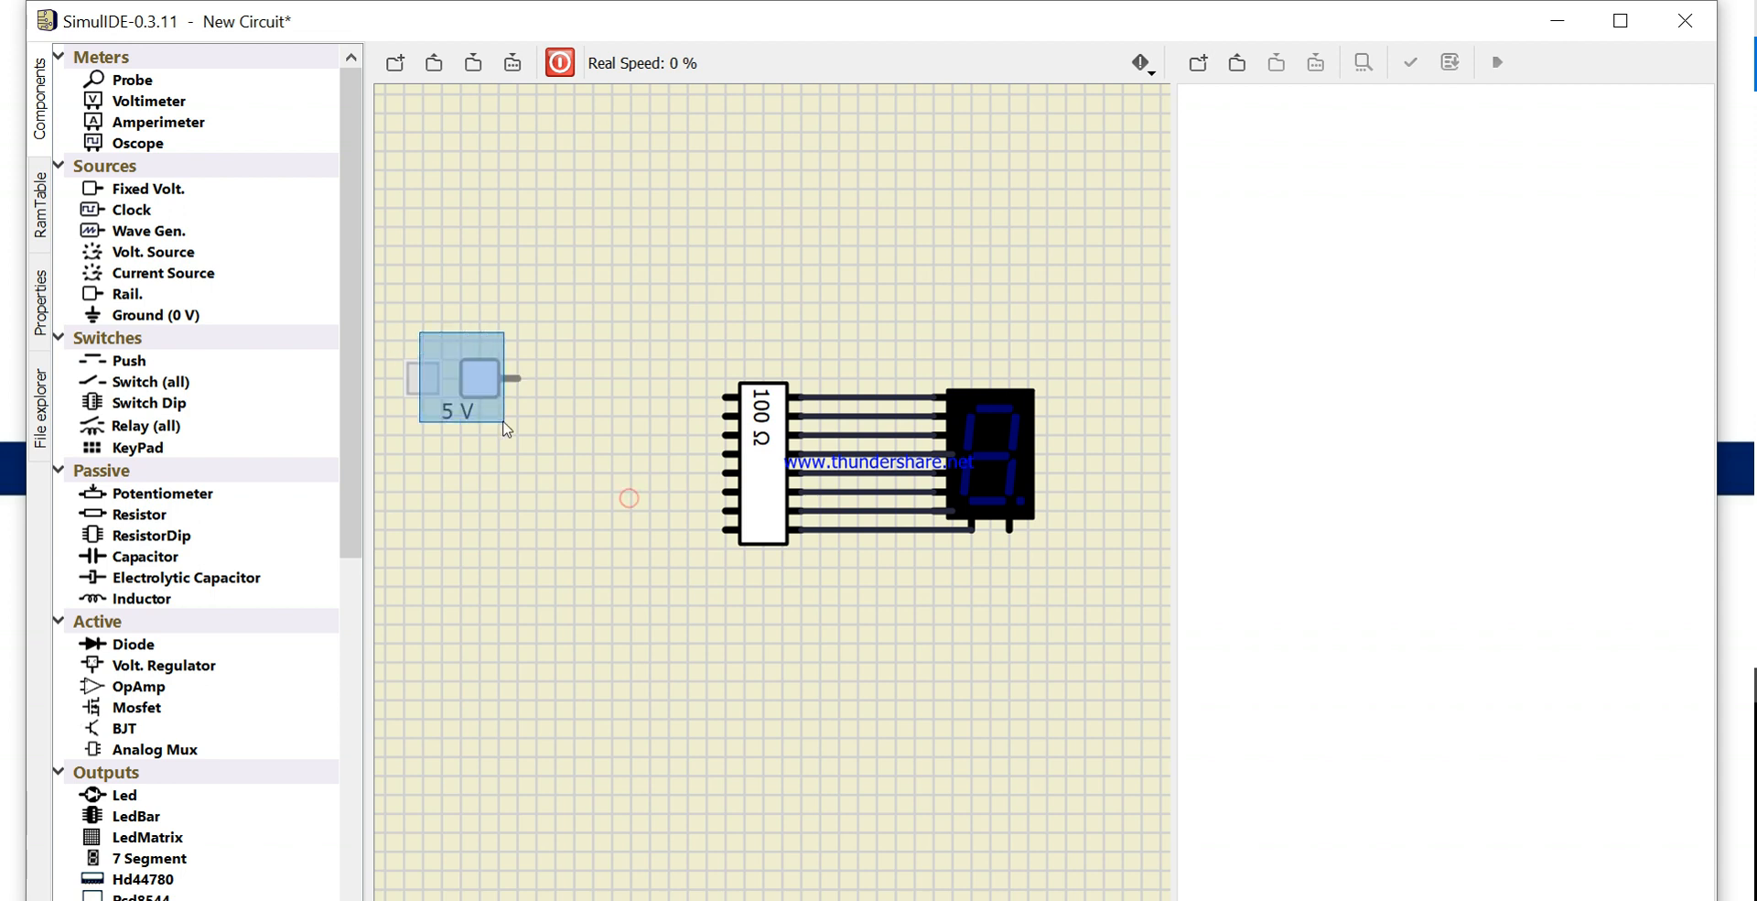
pyautogui.click(485, 462)
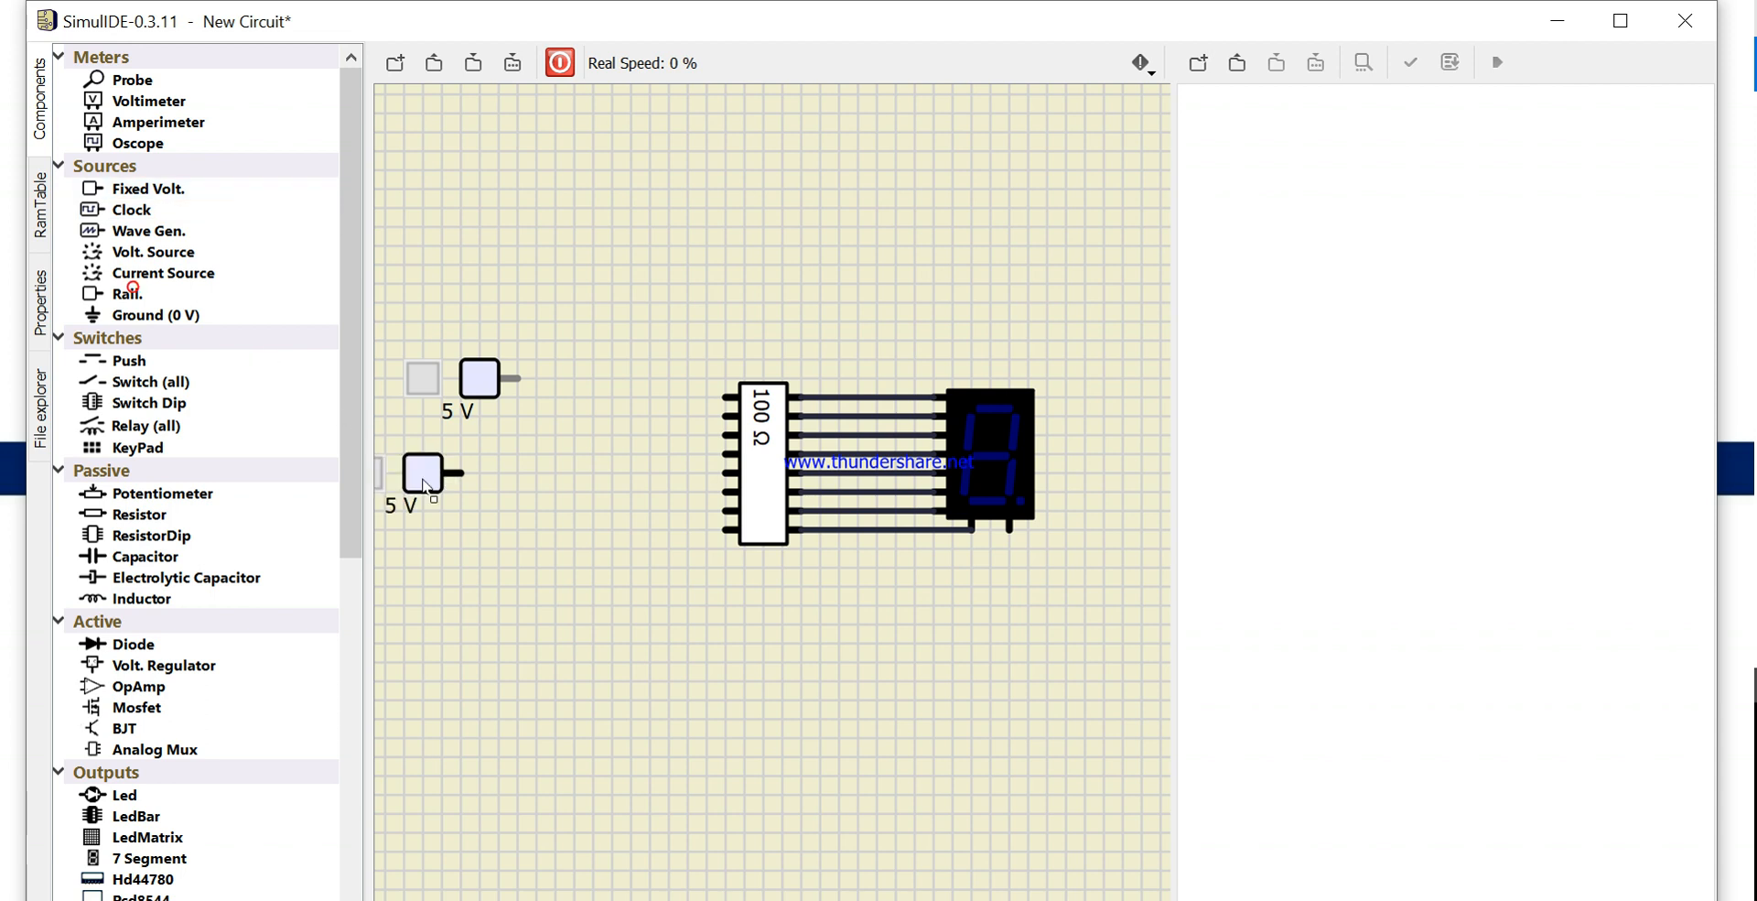
pyautogui.rightClick(482, 463)
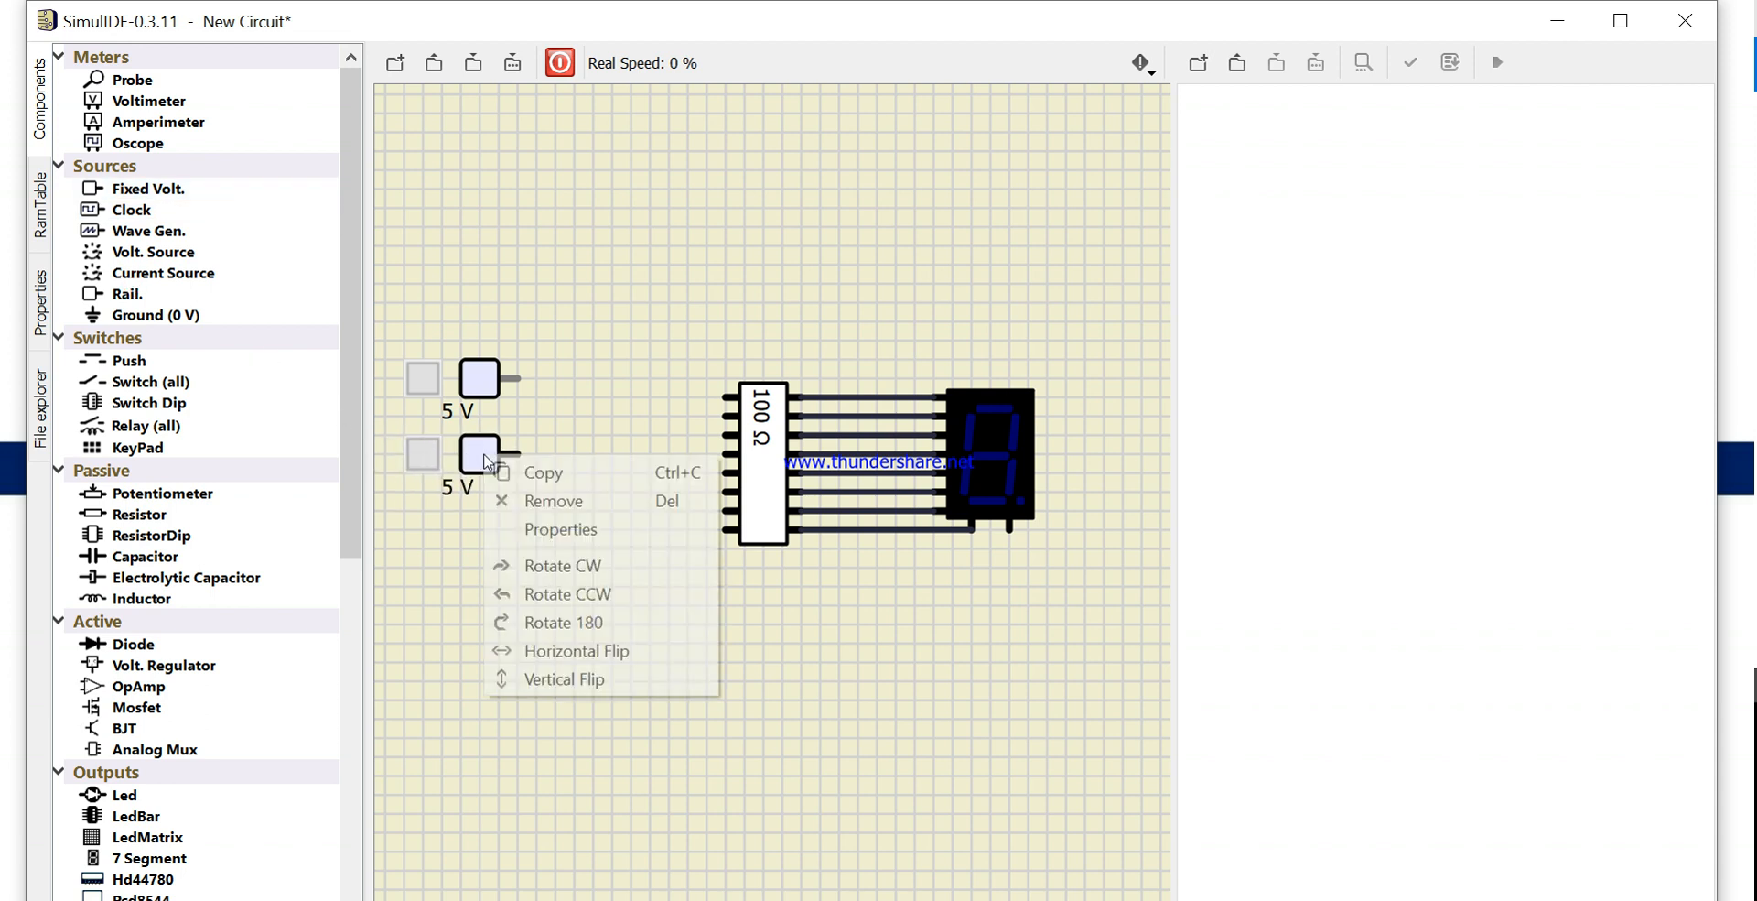
pyautogui.click(487, 549)
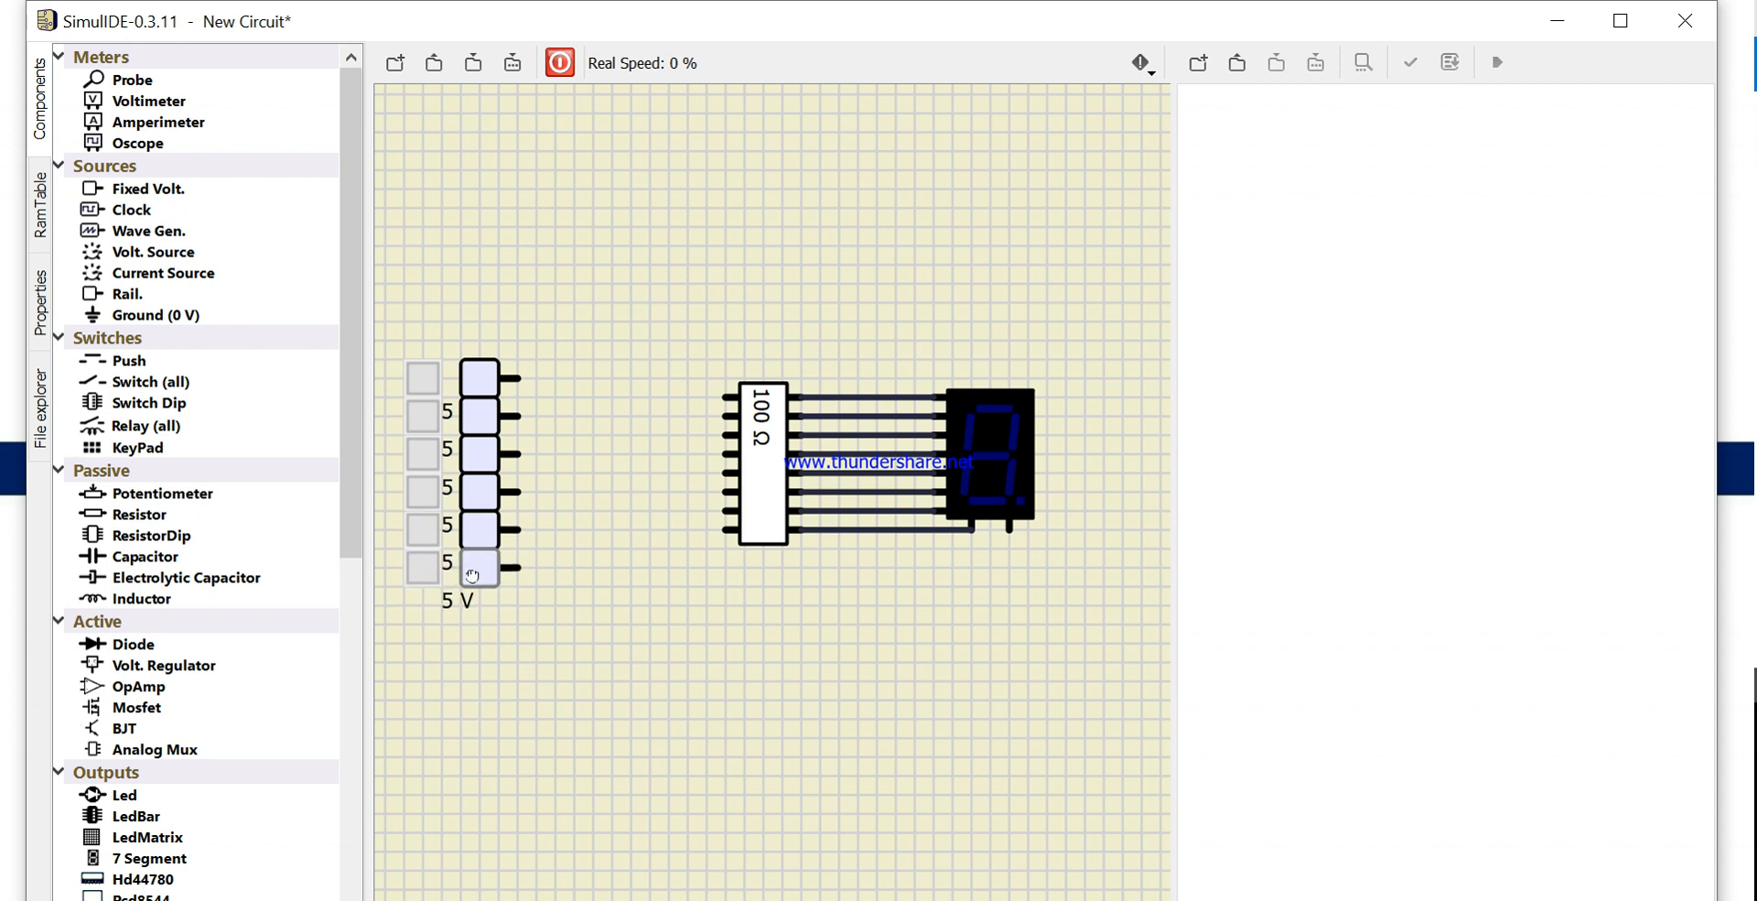
pyautogui.moveTo(484, 628)
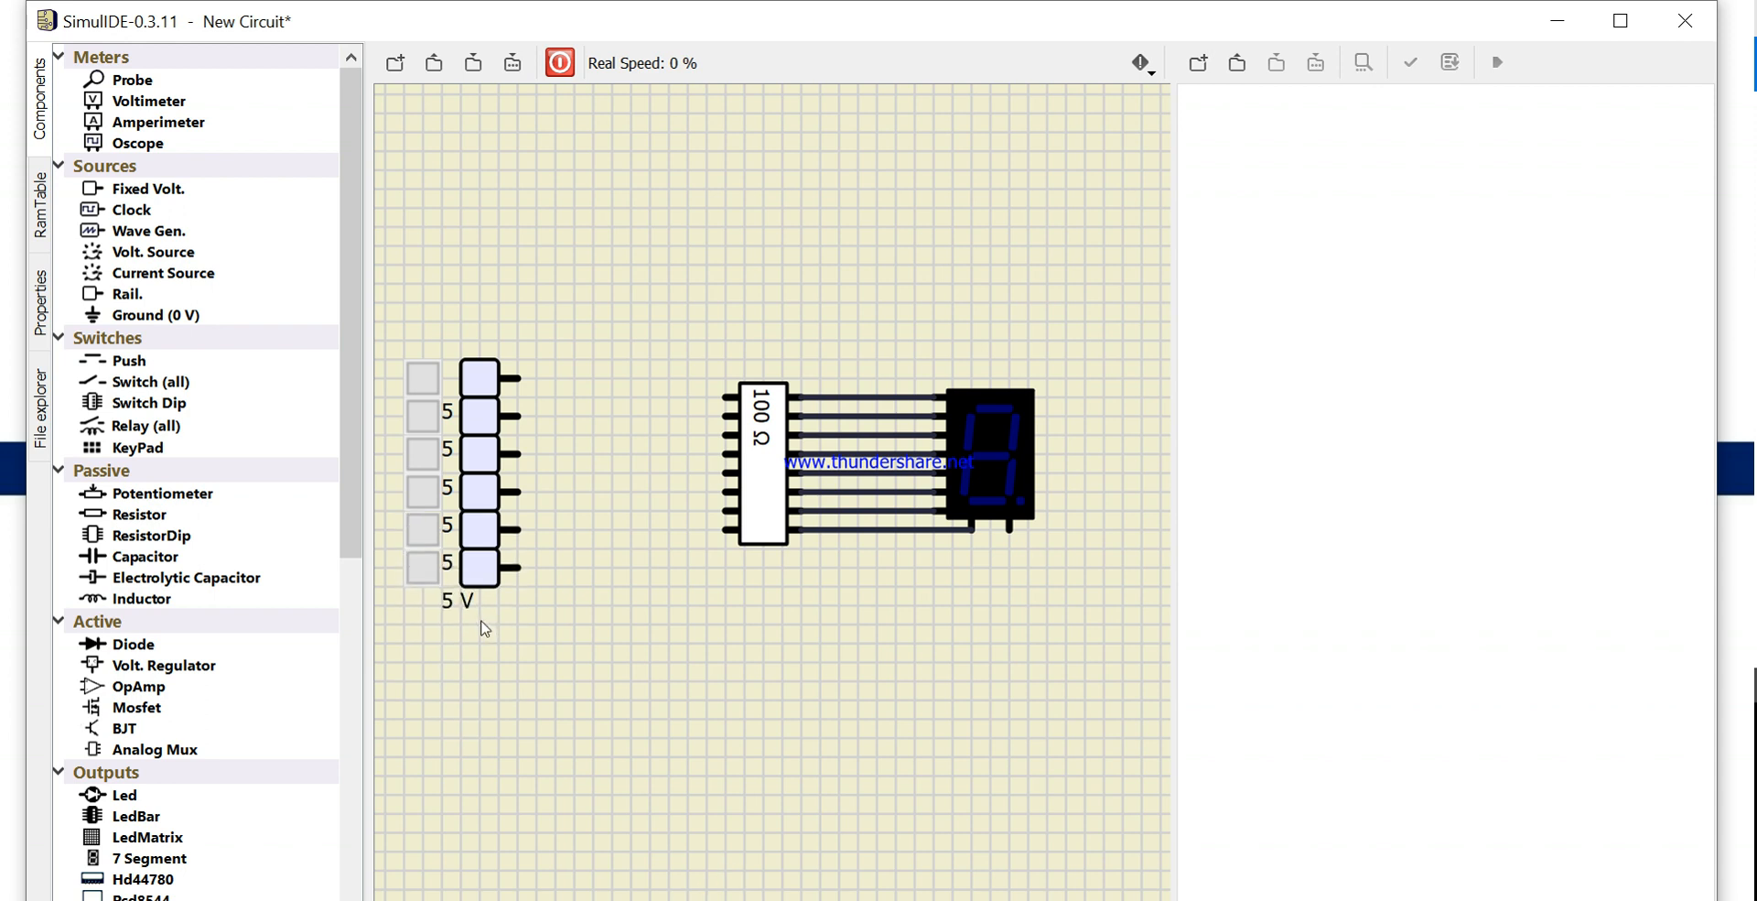
pyautogui.moveTo(478, 608)
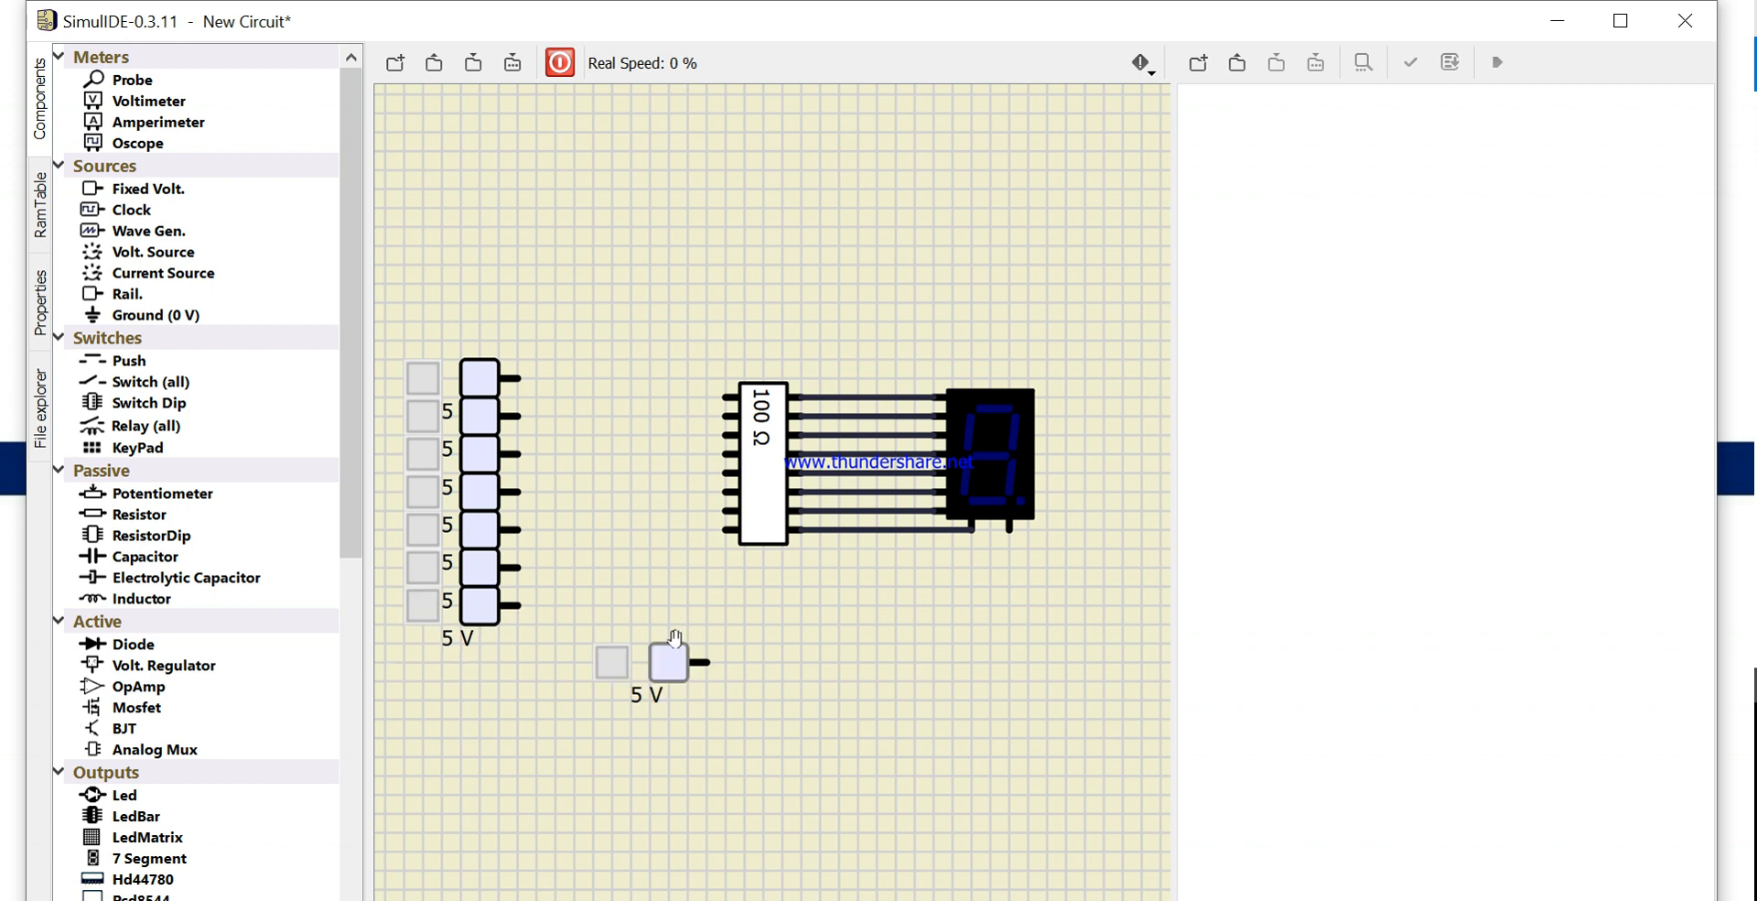
# Wire the lone 5 V source to the resistor pack and switch the topmost source on
pyautogui.moveTo(666, 661); pyautogui.dragTo(707, 622)
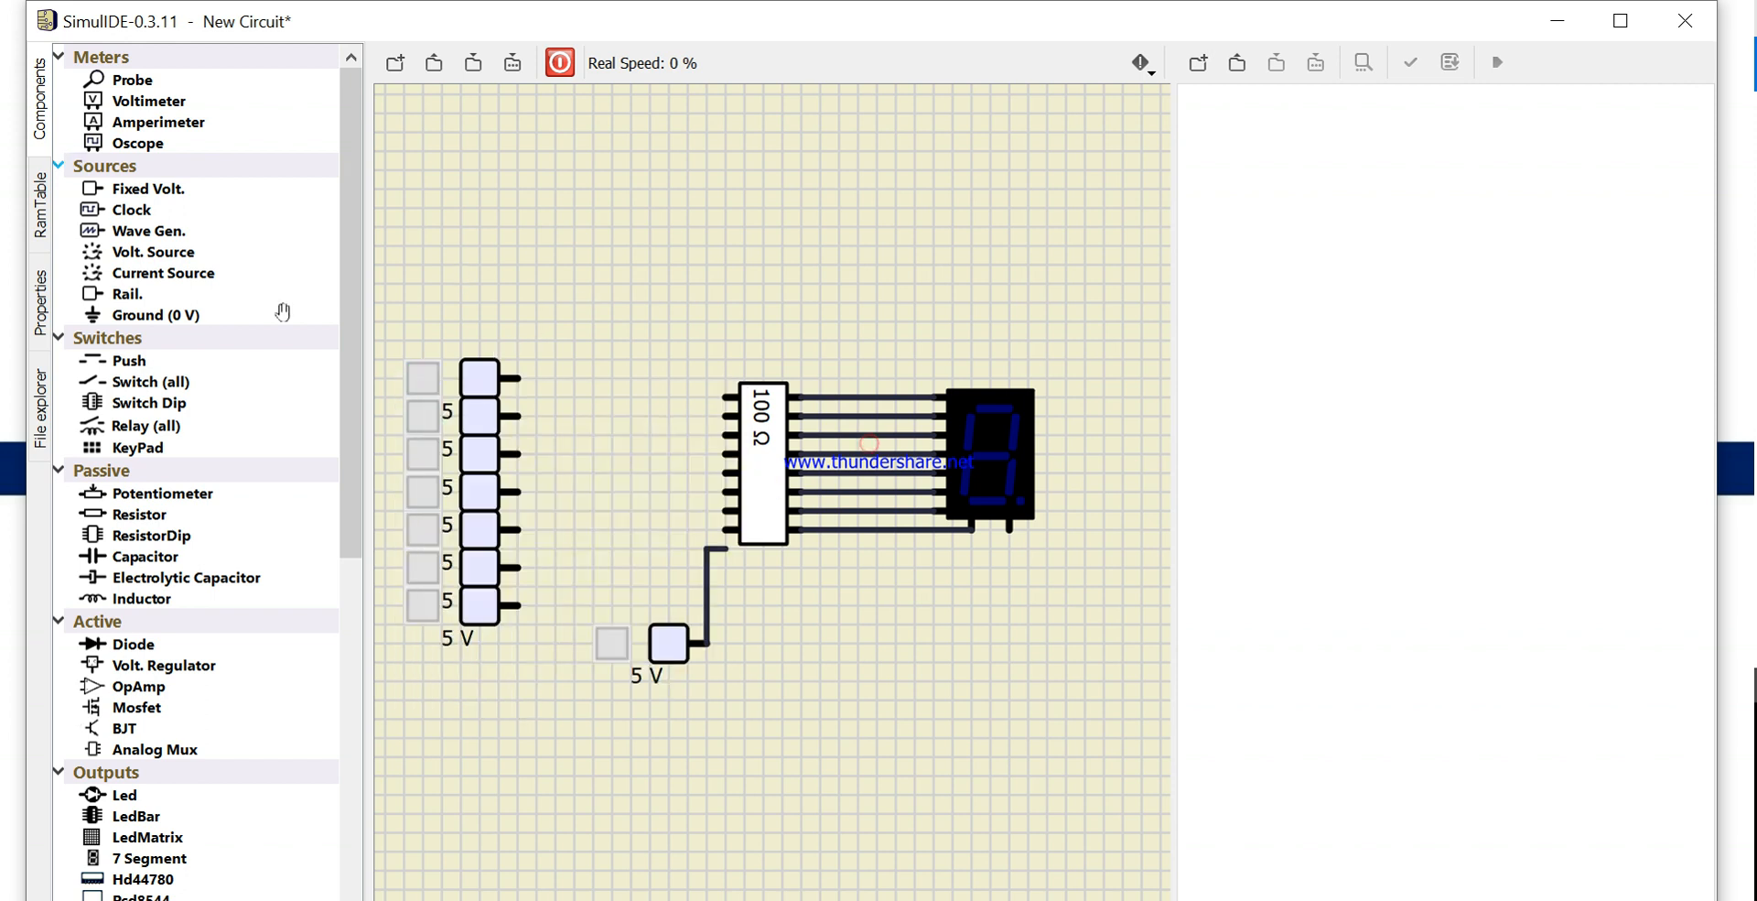
pyautogui.click(480, 377)
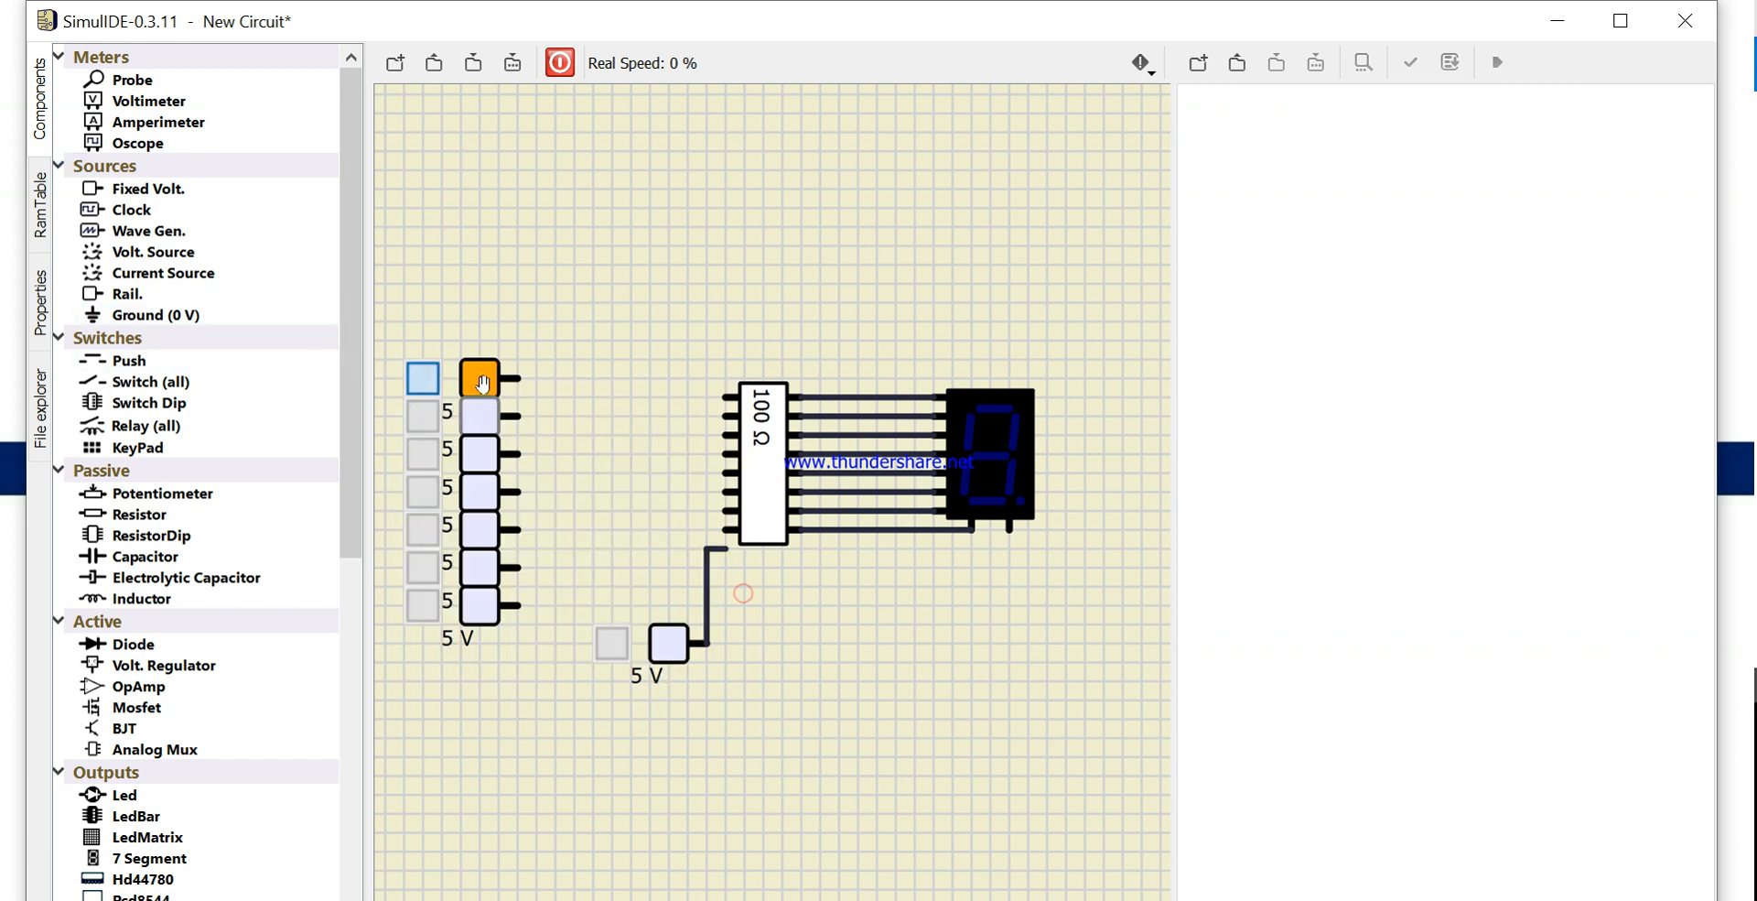
pyautogui.click(479, 377)
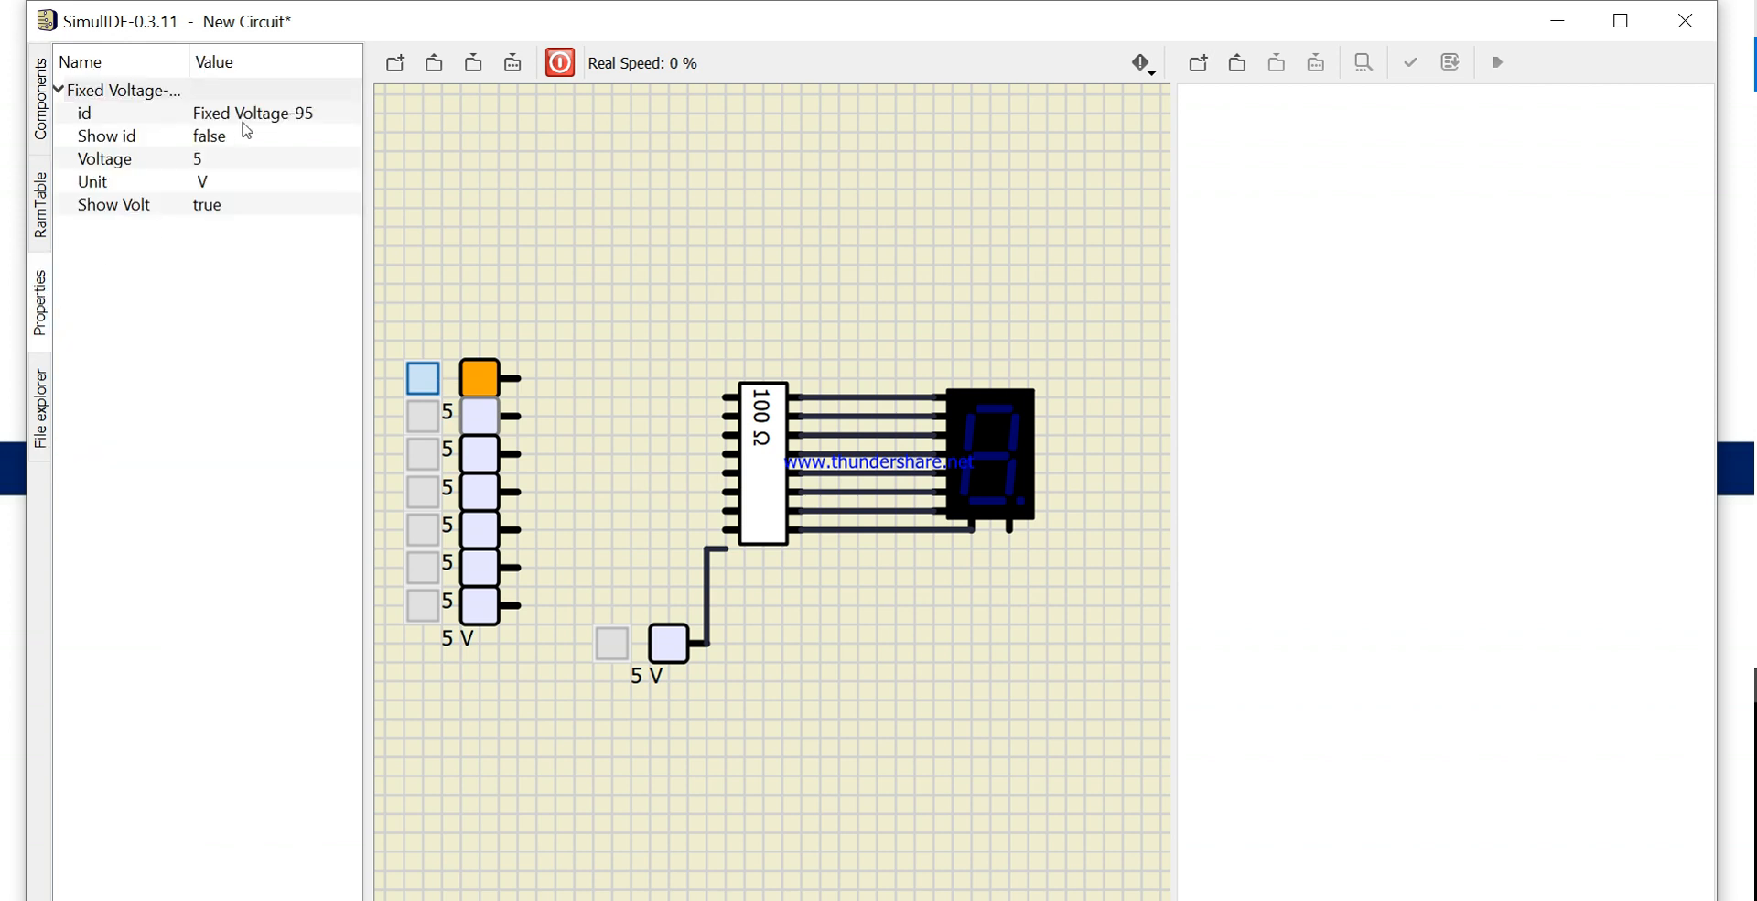
# Set the top source's Show id property to False and return to the circuit properties
pyautogui.doubleClick(253, 111)
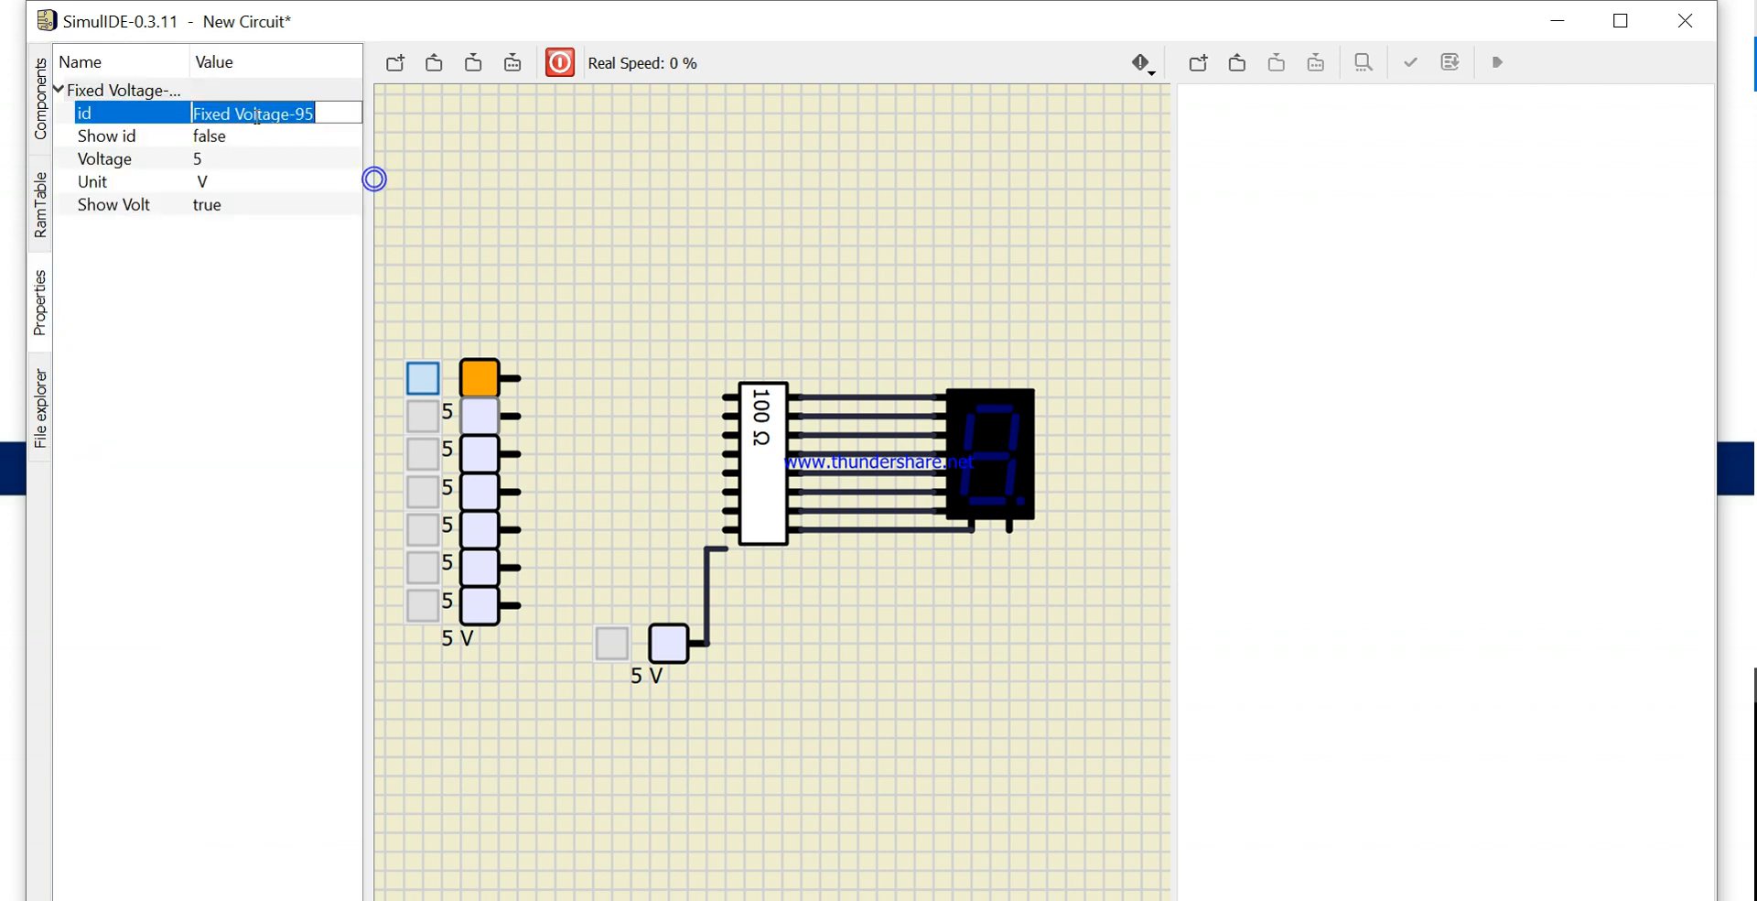
pyautogui.click(470, 304)
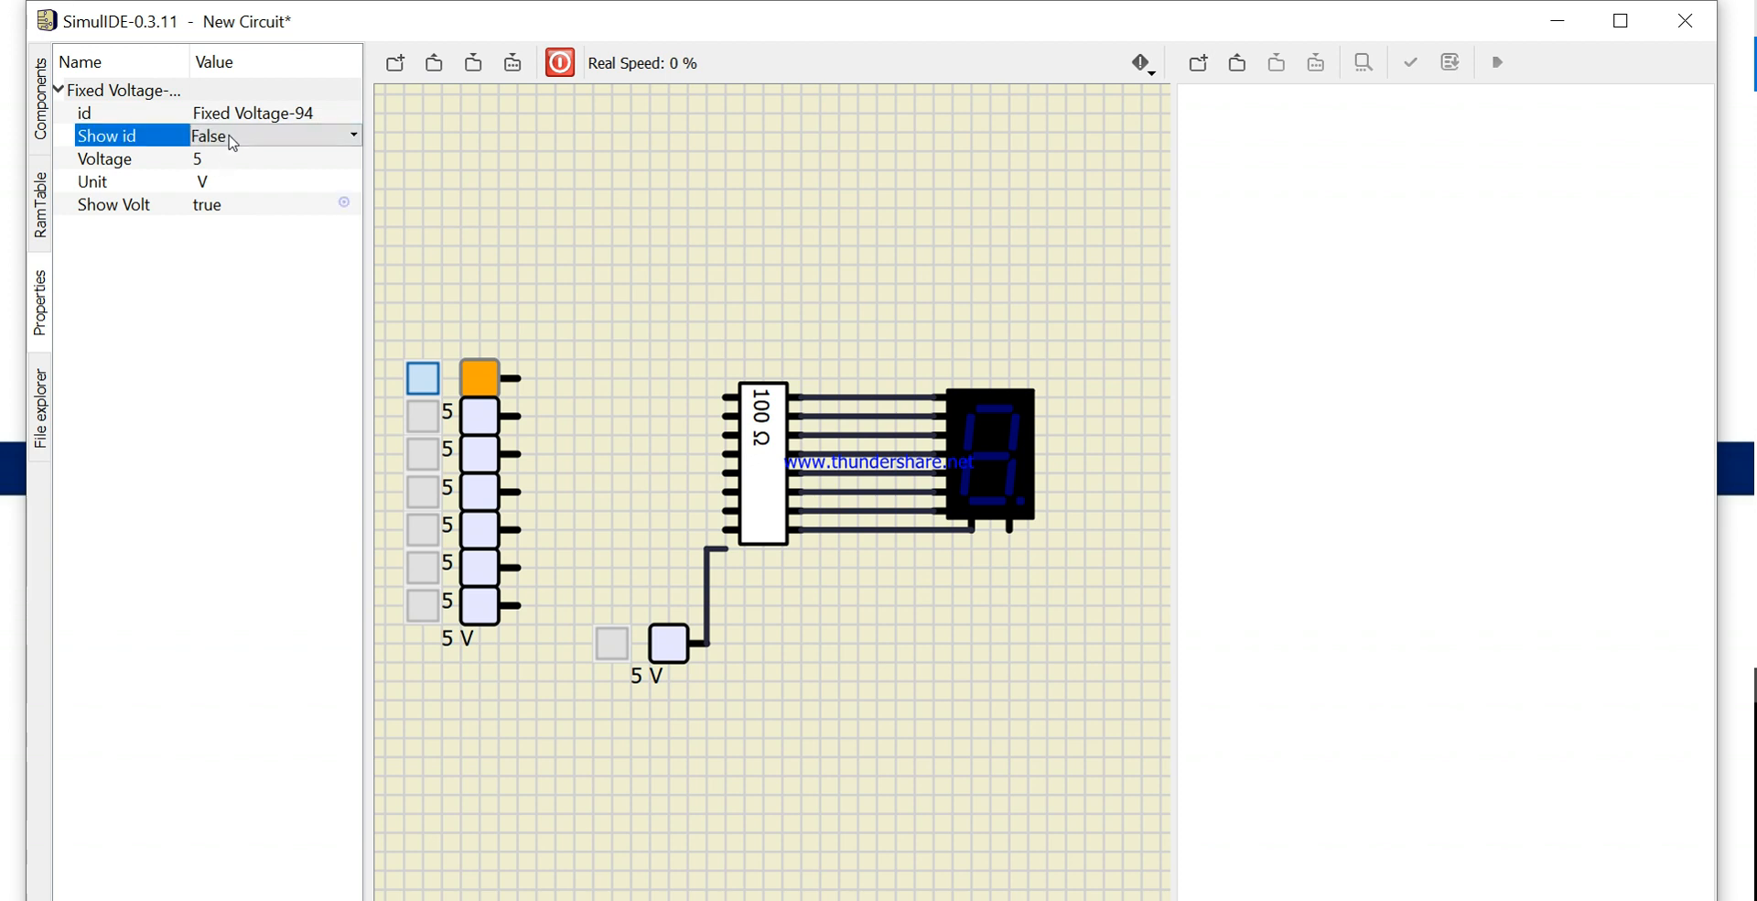
pyautogui.click(459, 247)
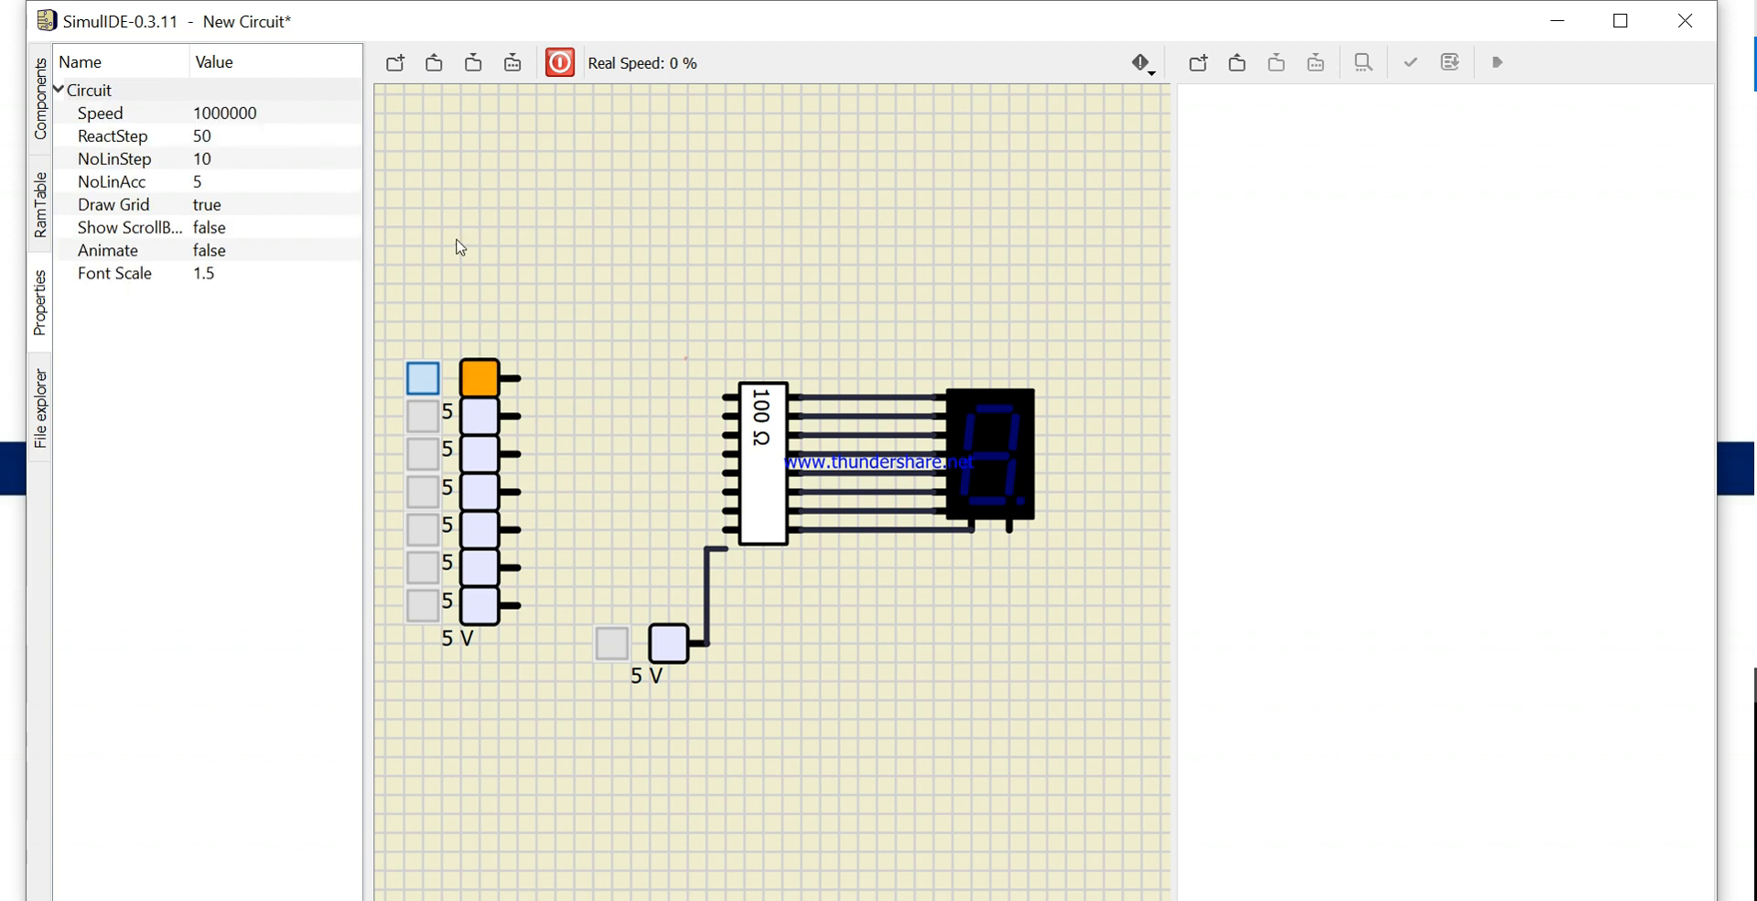
# Wire the sources toward the resistor pack and remove a stray wire segment
pyautogui.rightClick(549, 220)
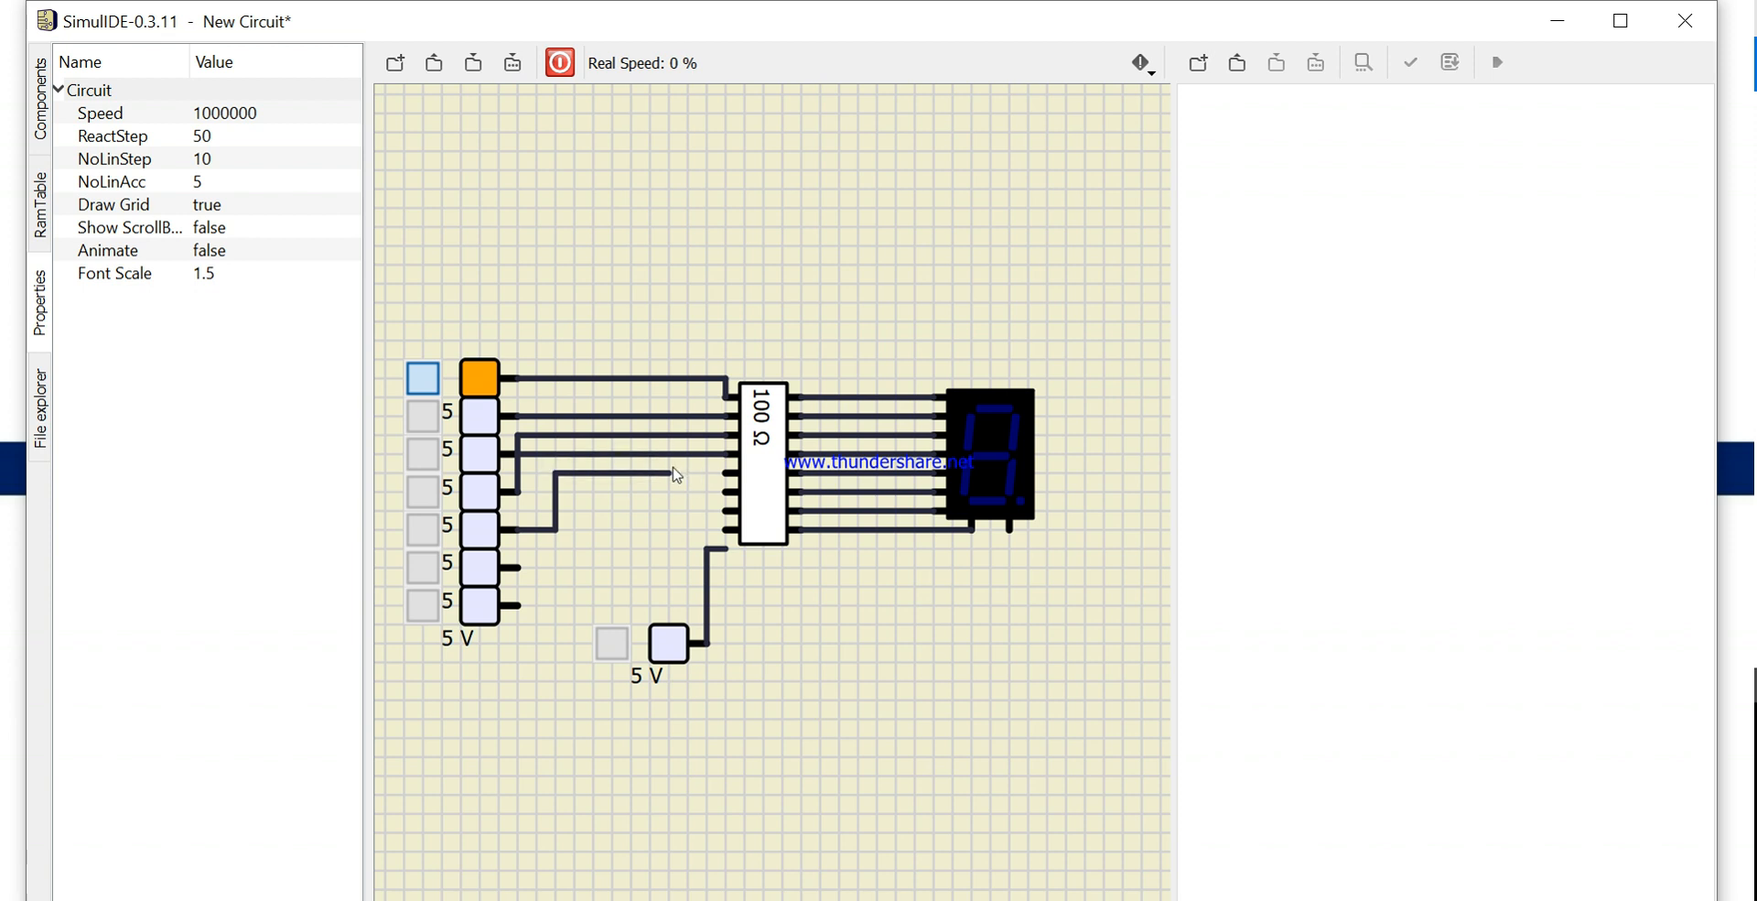
pyautogui.moveTo(549, 454)
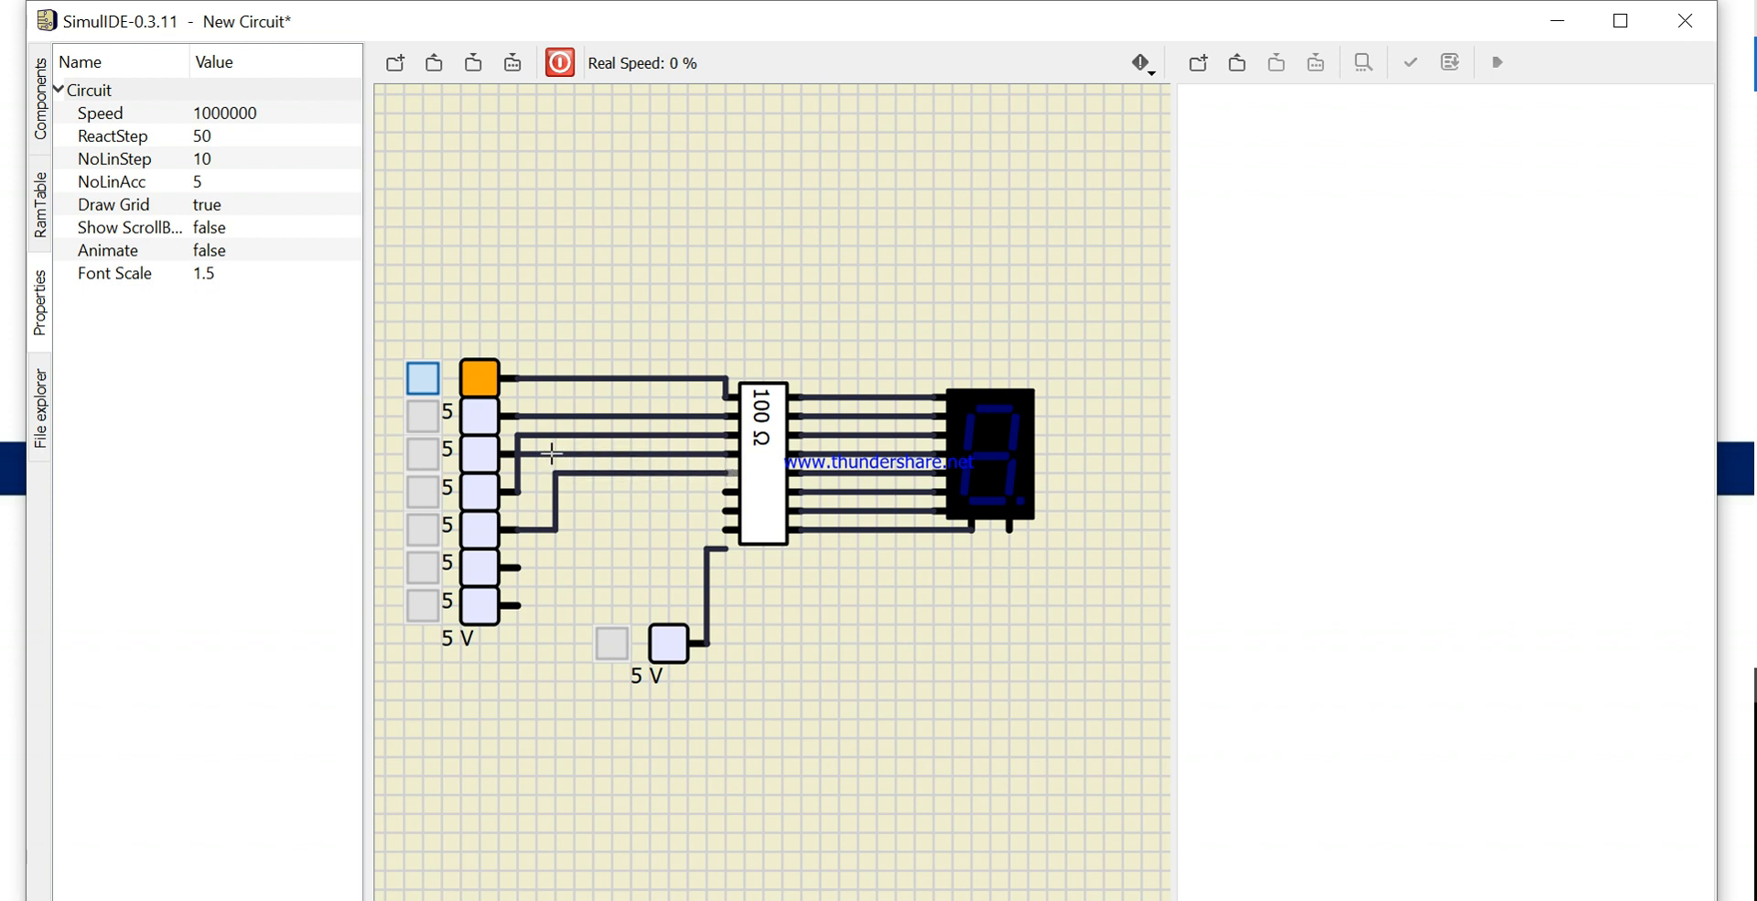
pyautogui.moveTo(538, 470)
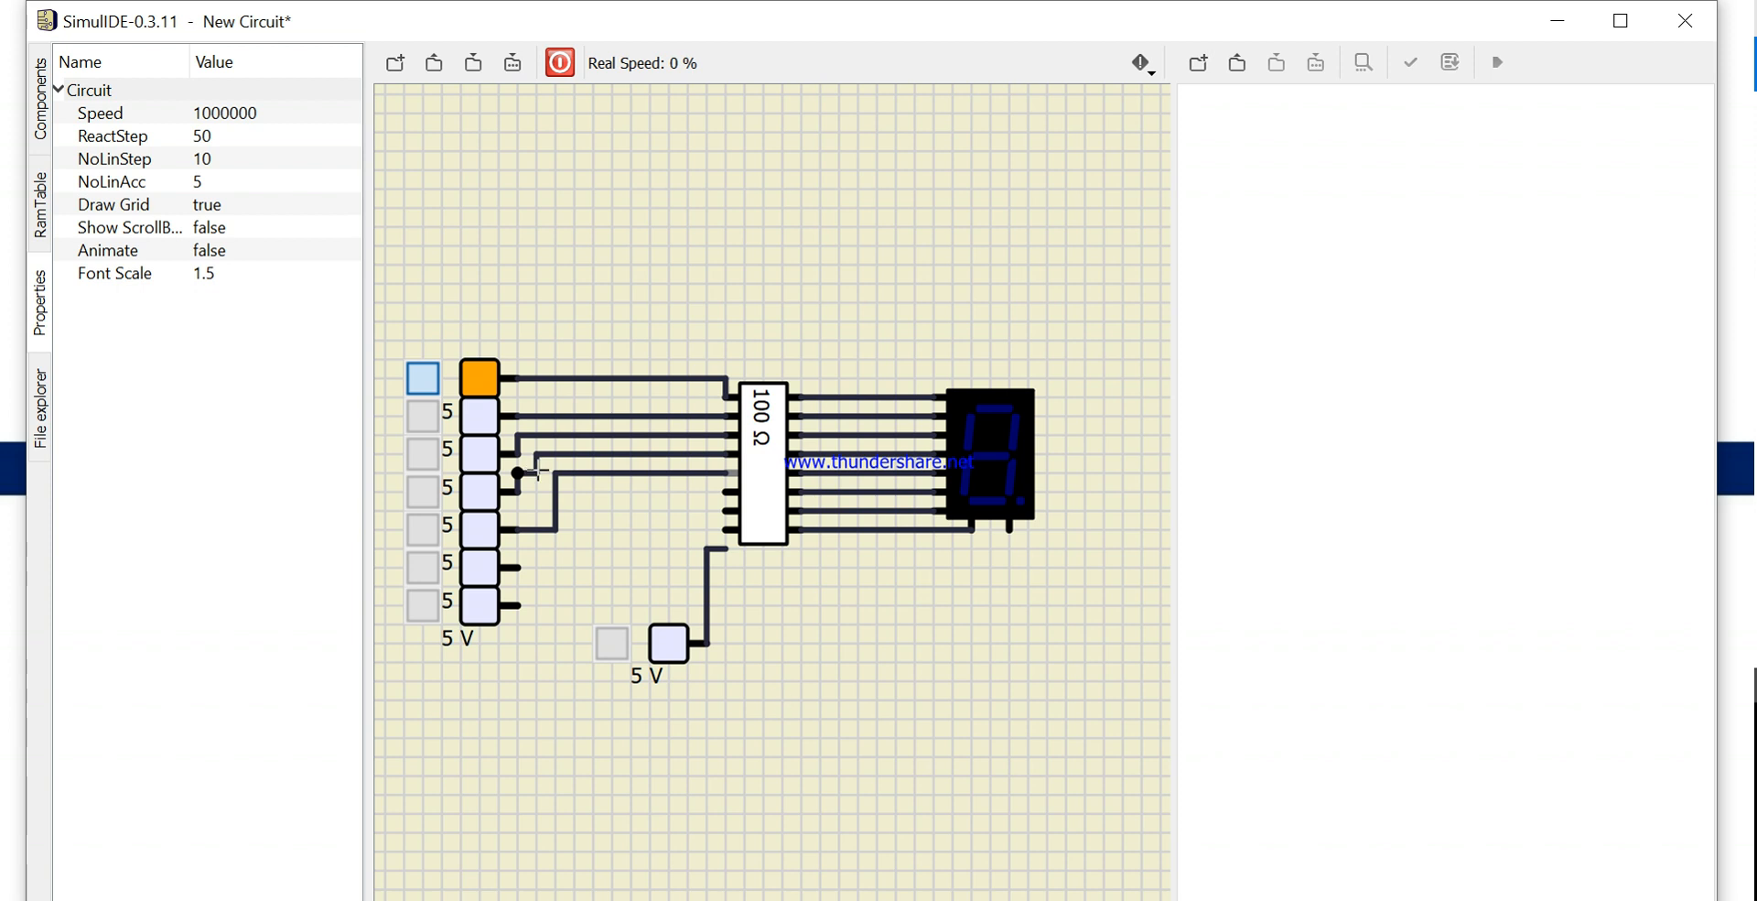
pyautogui.rightClick(538, 470)
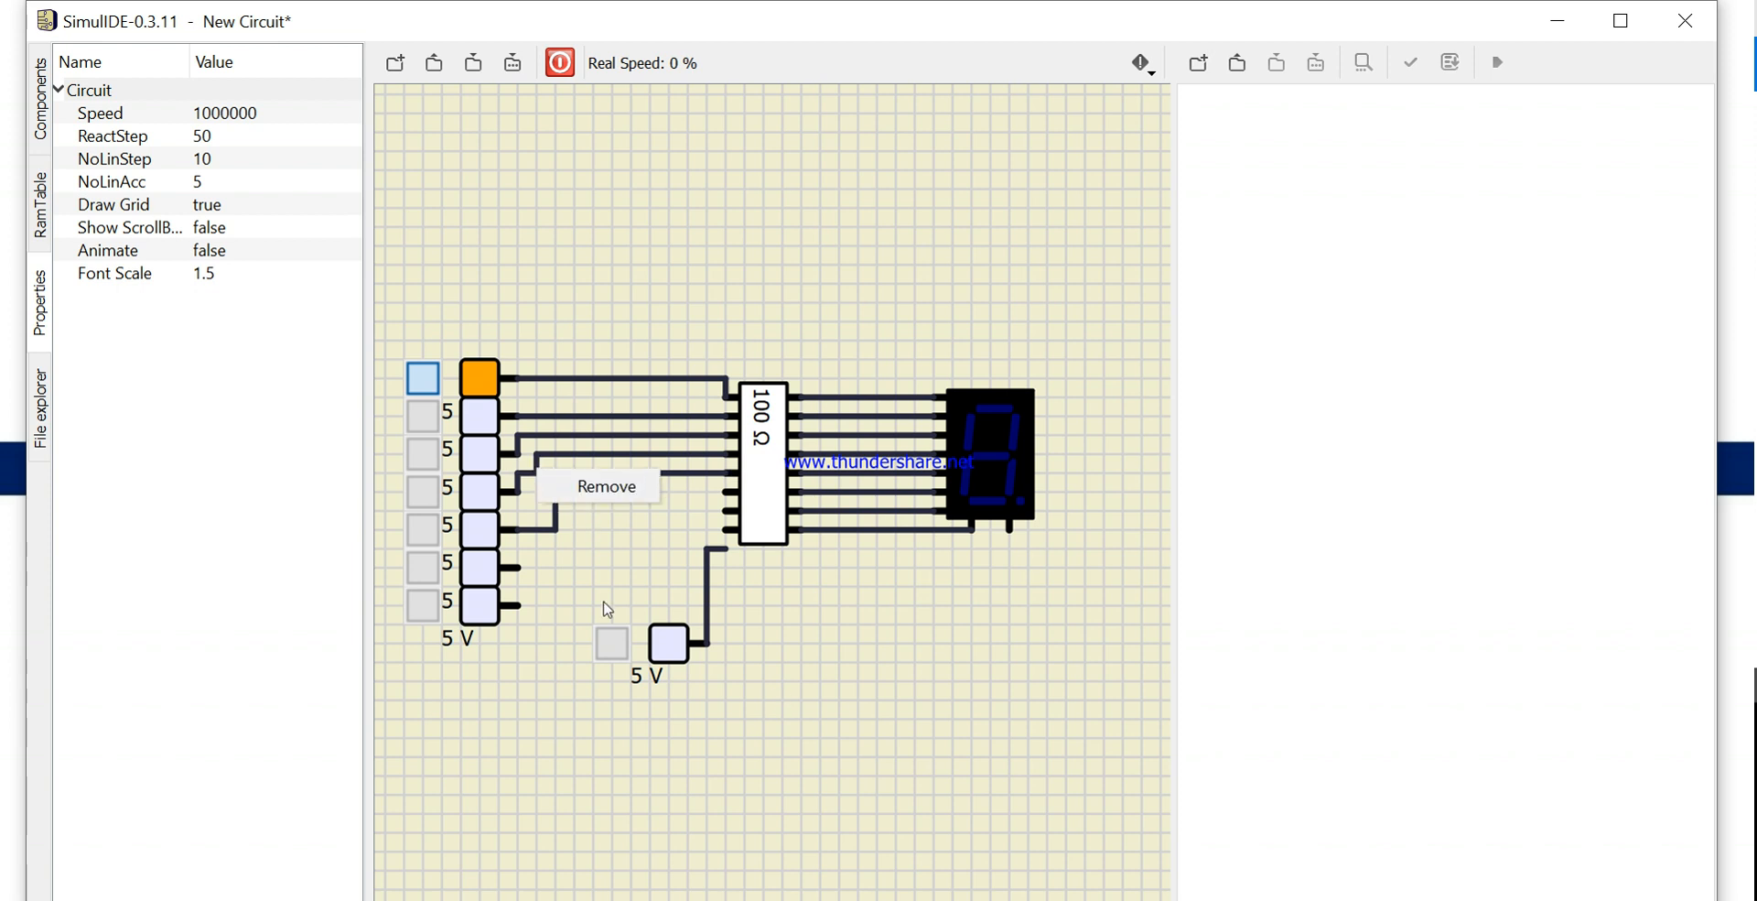
pyautogui.click(606, 485)
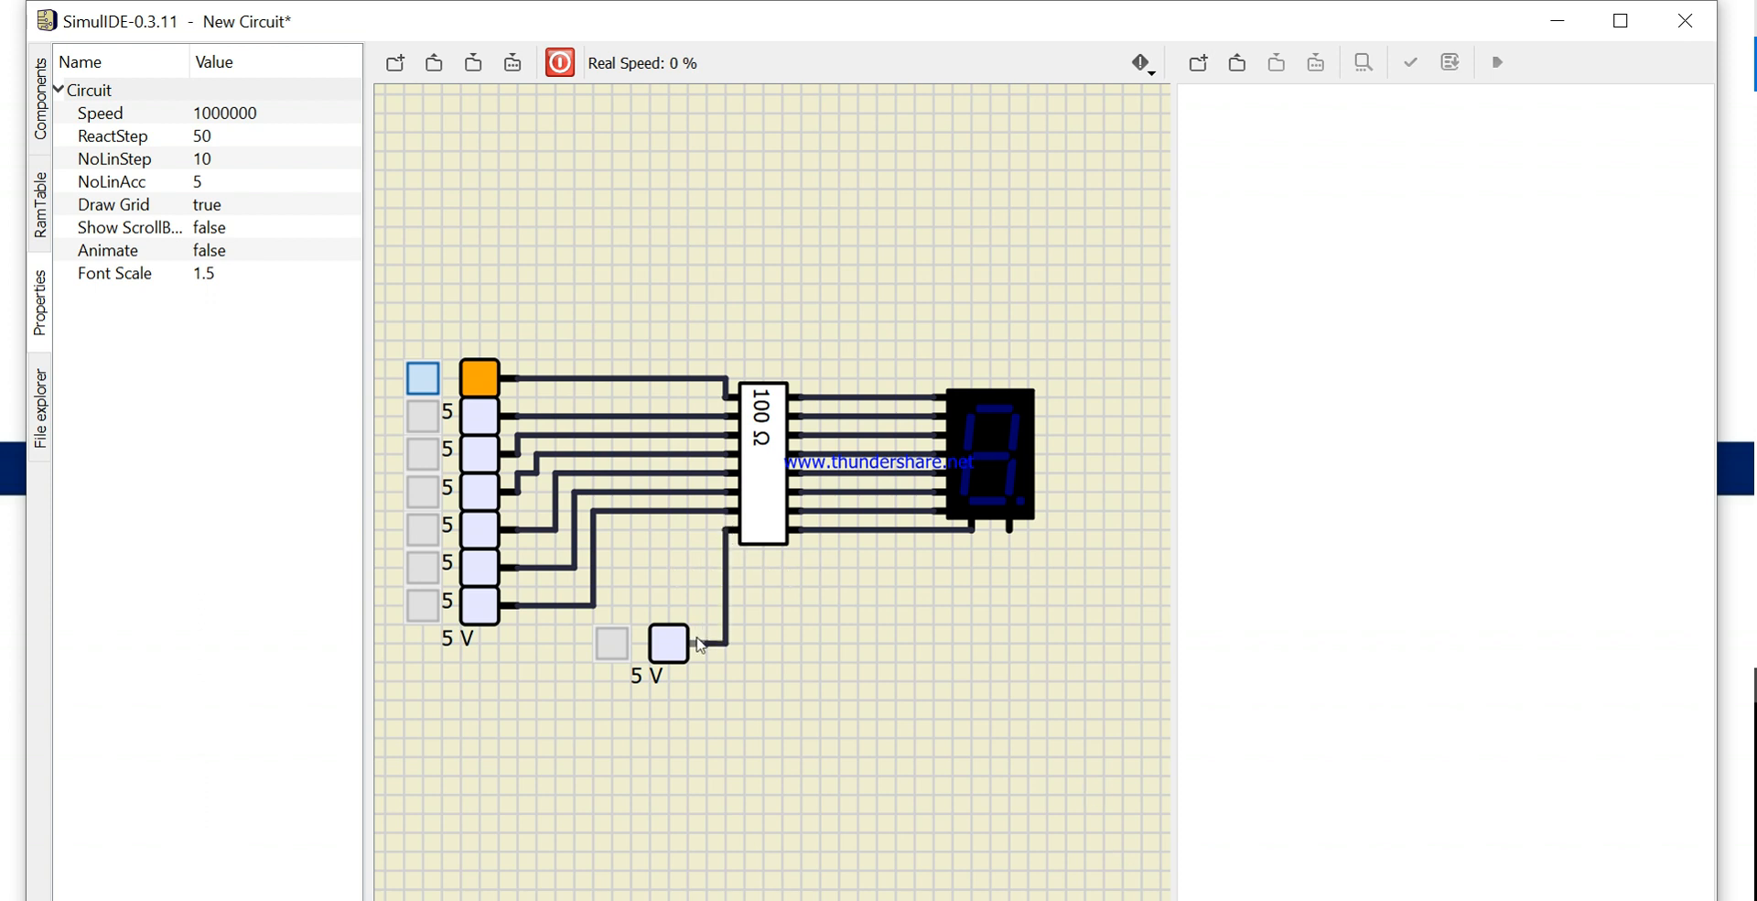
pyautogui.moveTo(1005, 449)
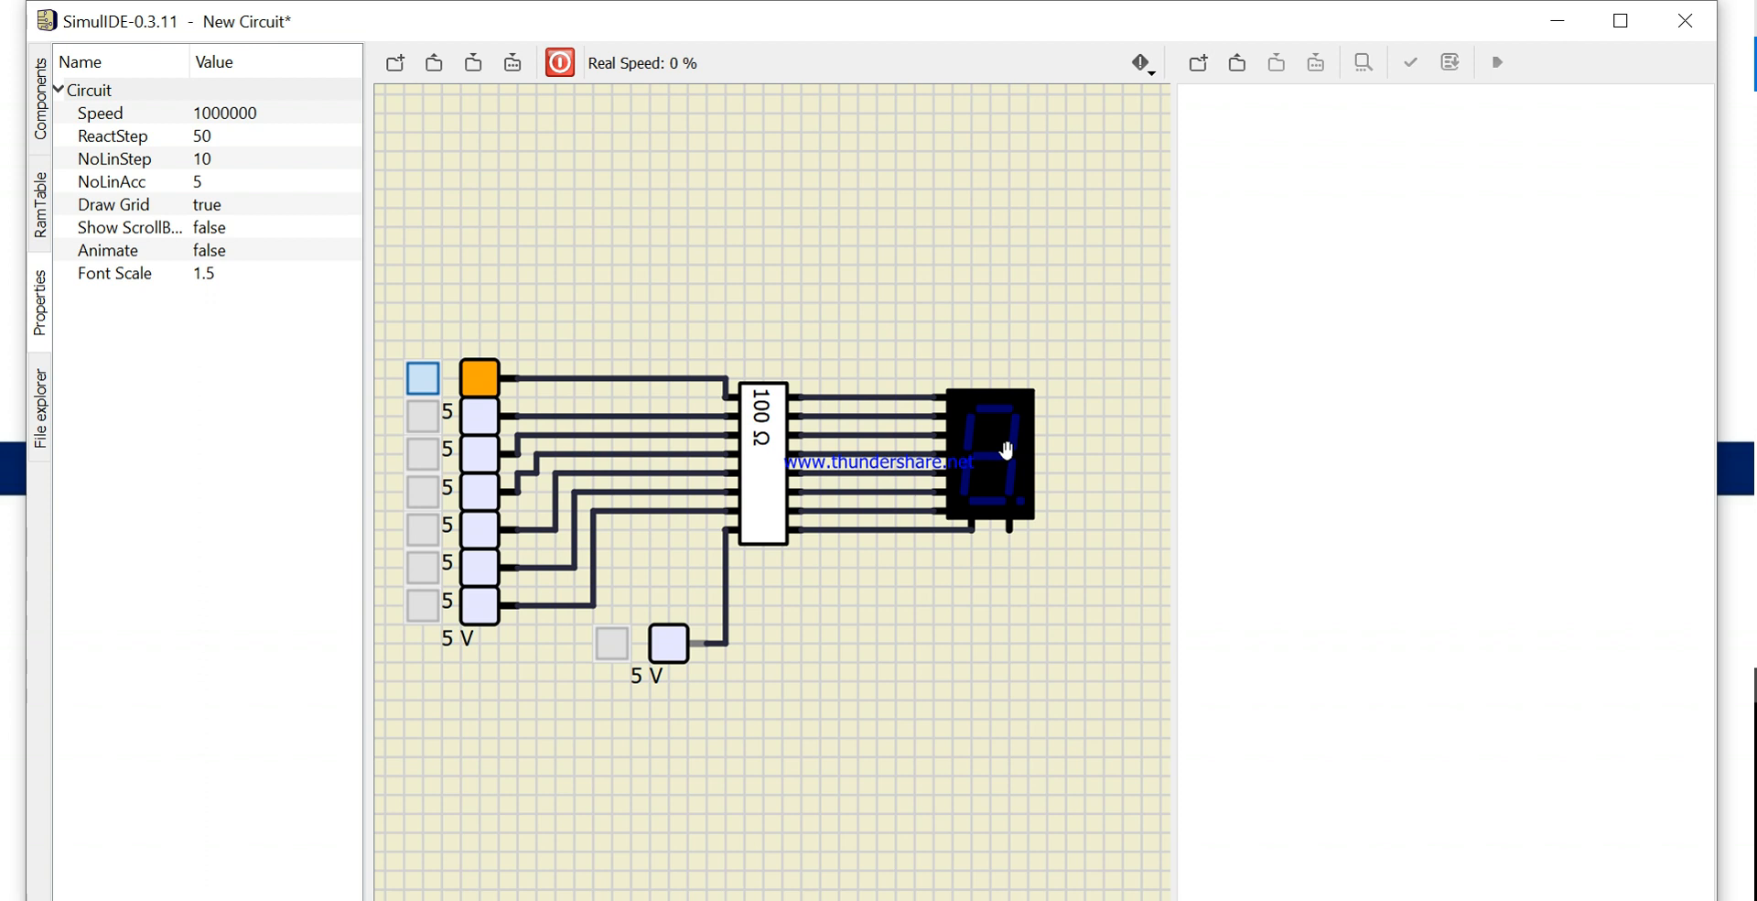
pyautogui.moveTo(602, 256)
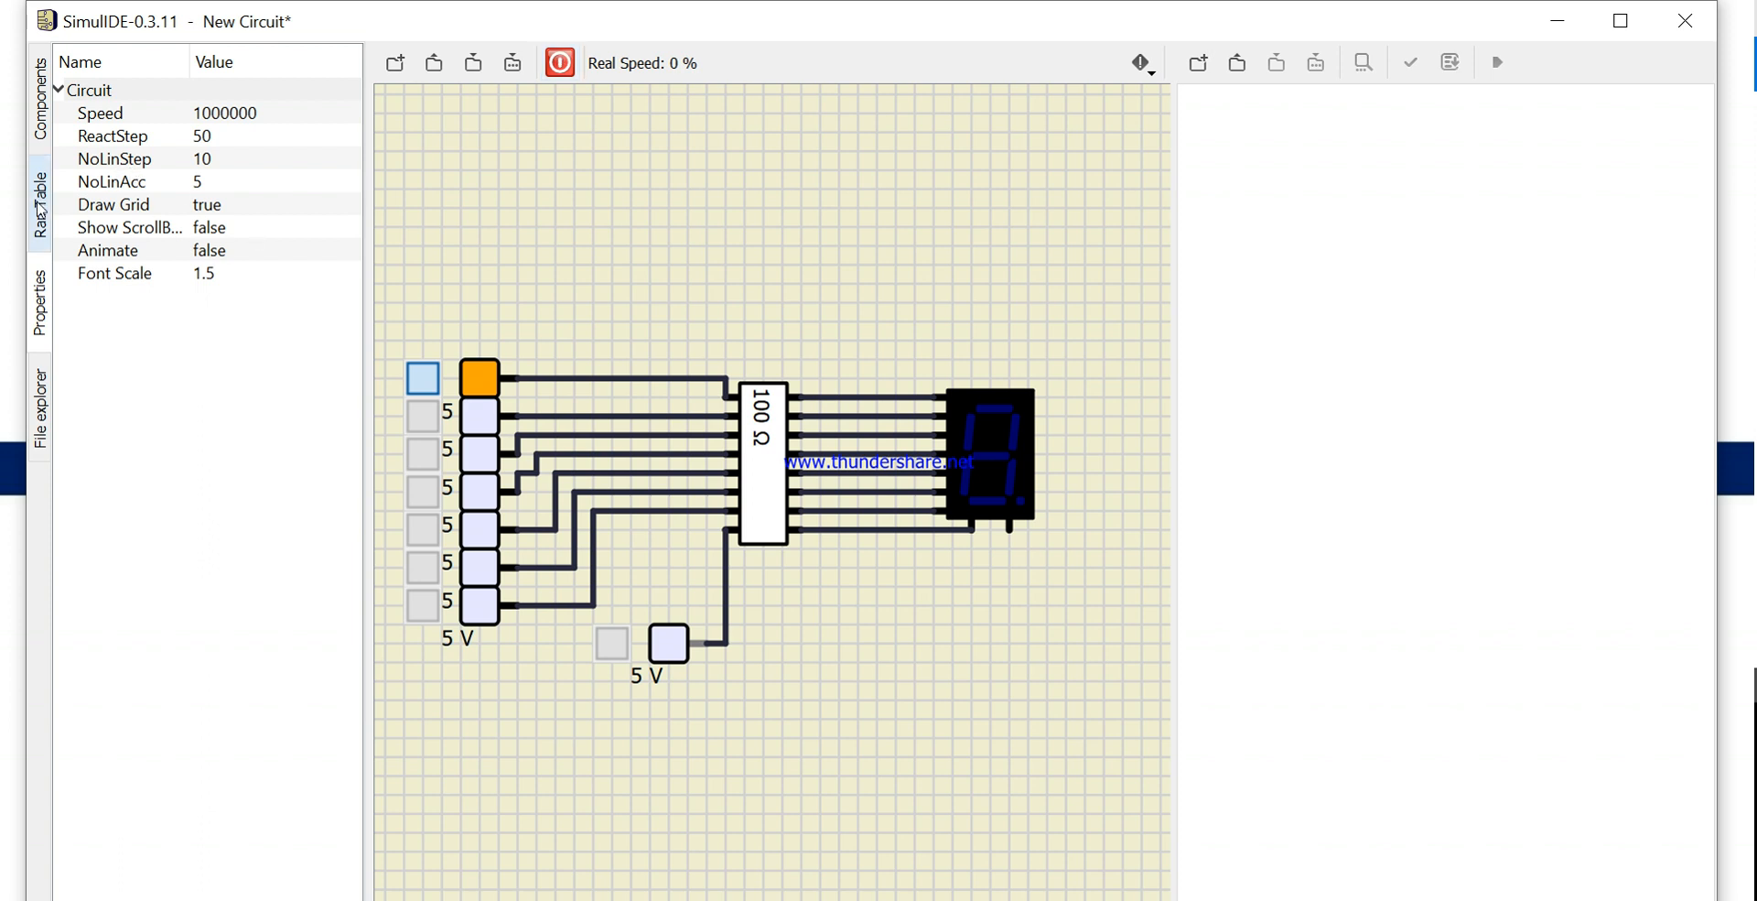
# Place a Ground under the display's common pin, stop the simulation and switch the top source off
pyautogui.click(38, 95)
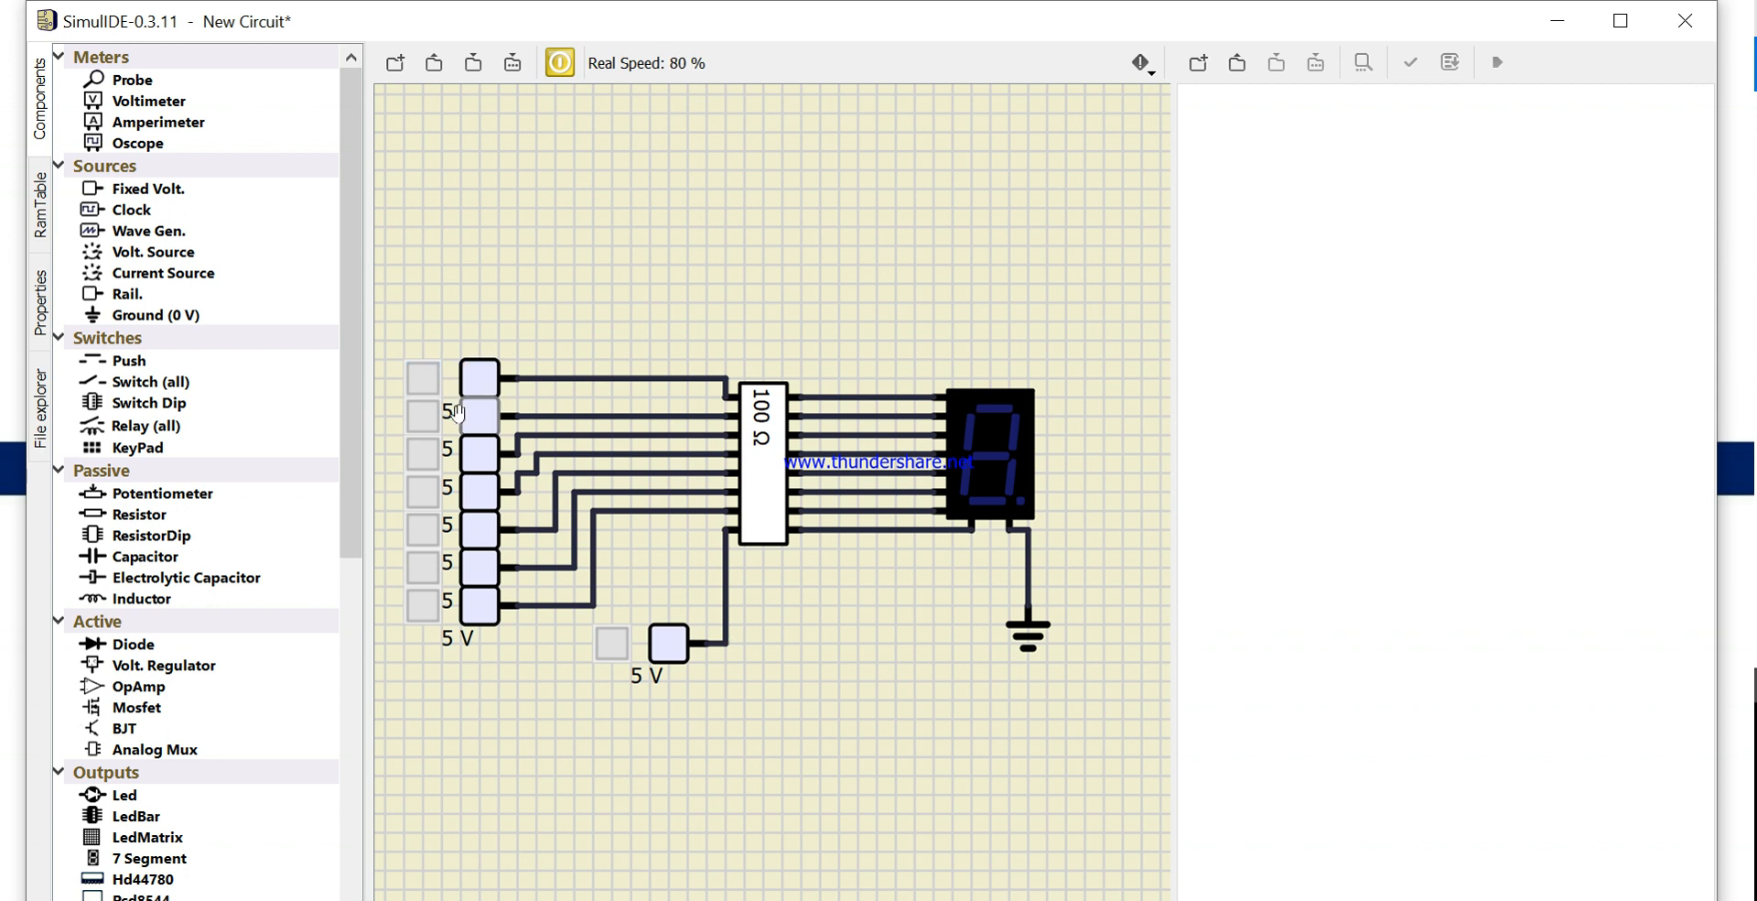
pyautogui.click(477, 414)
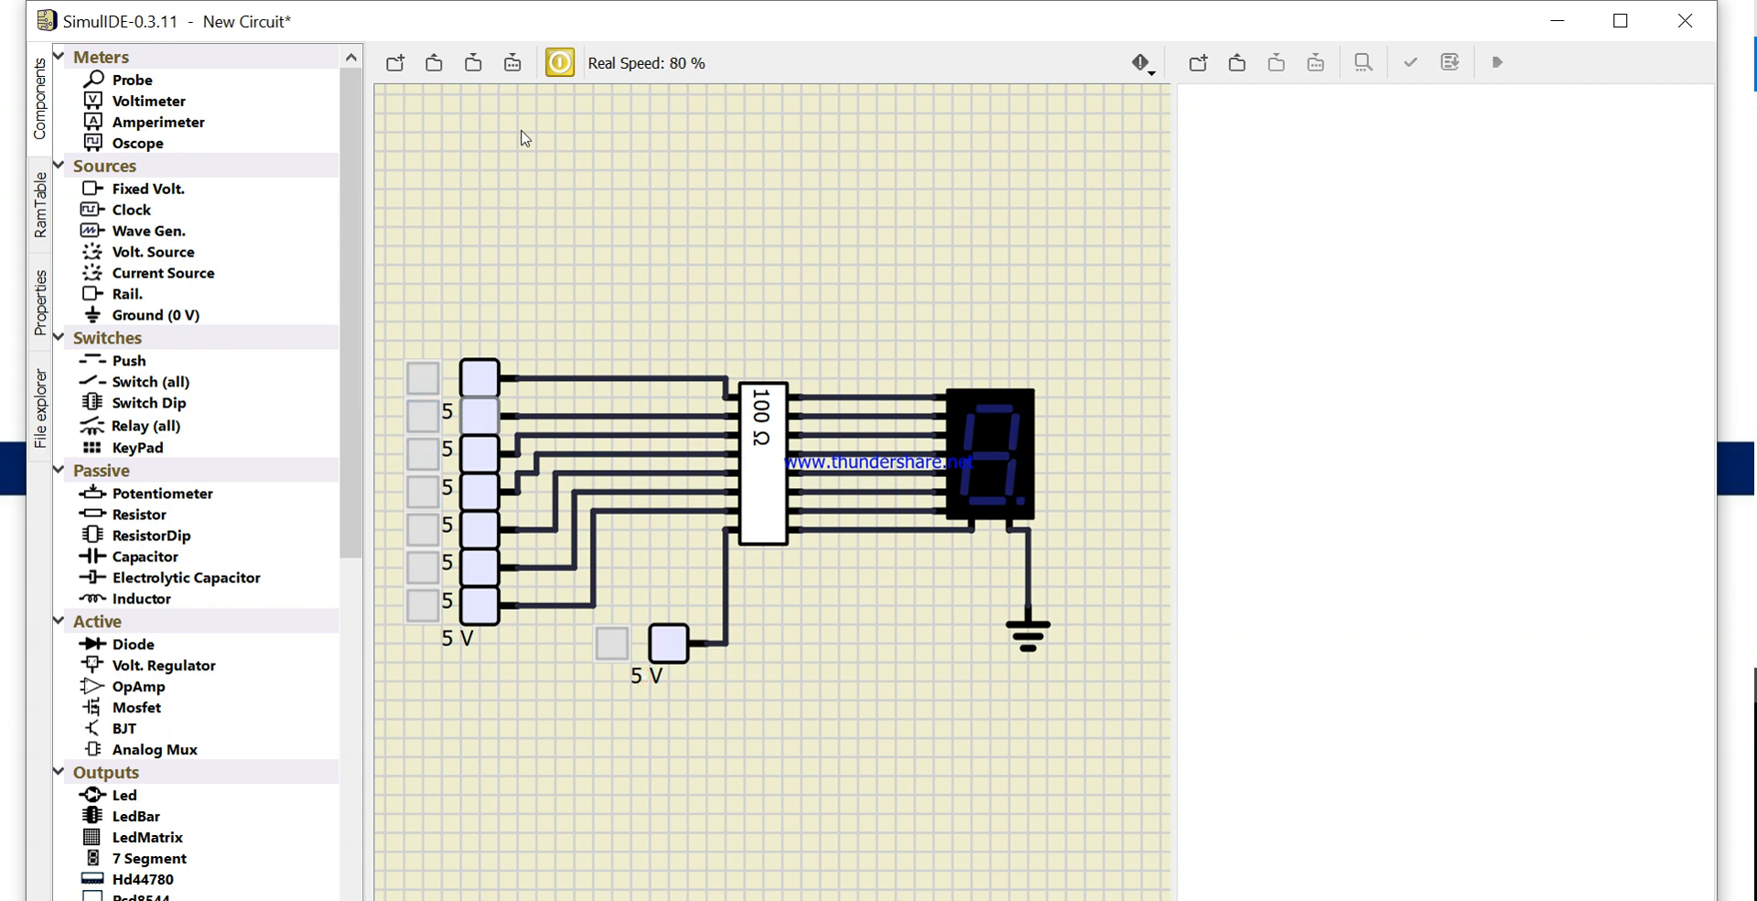
pyautogui.click(558, 62)
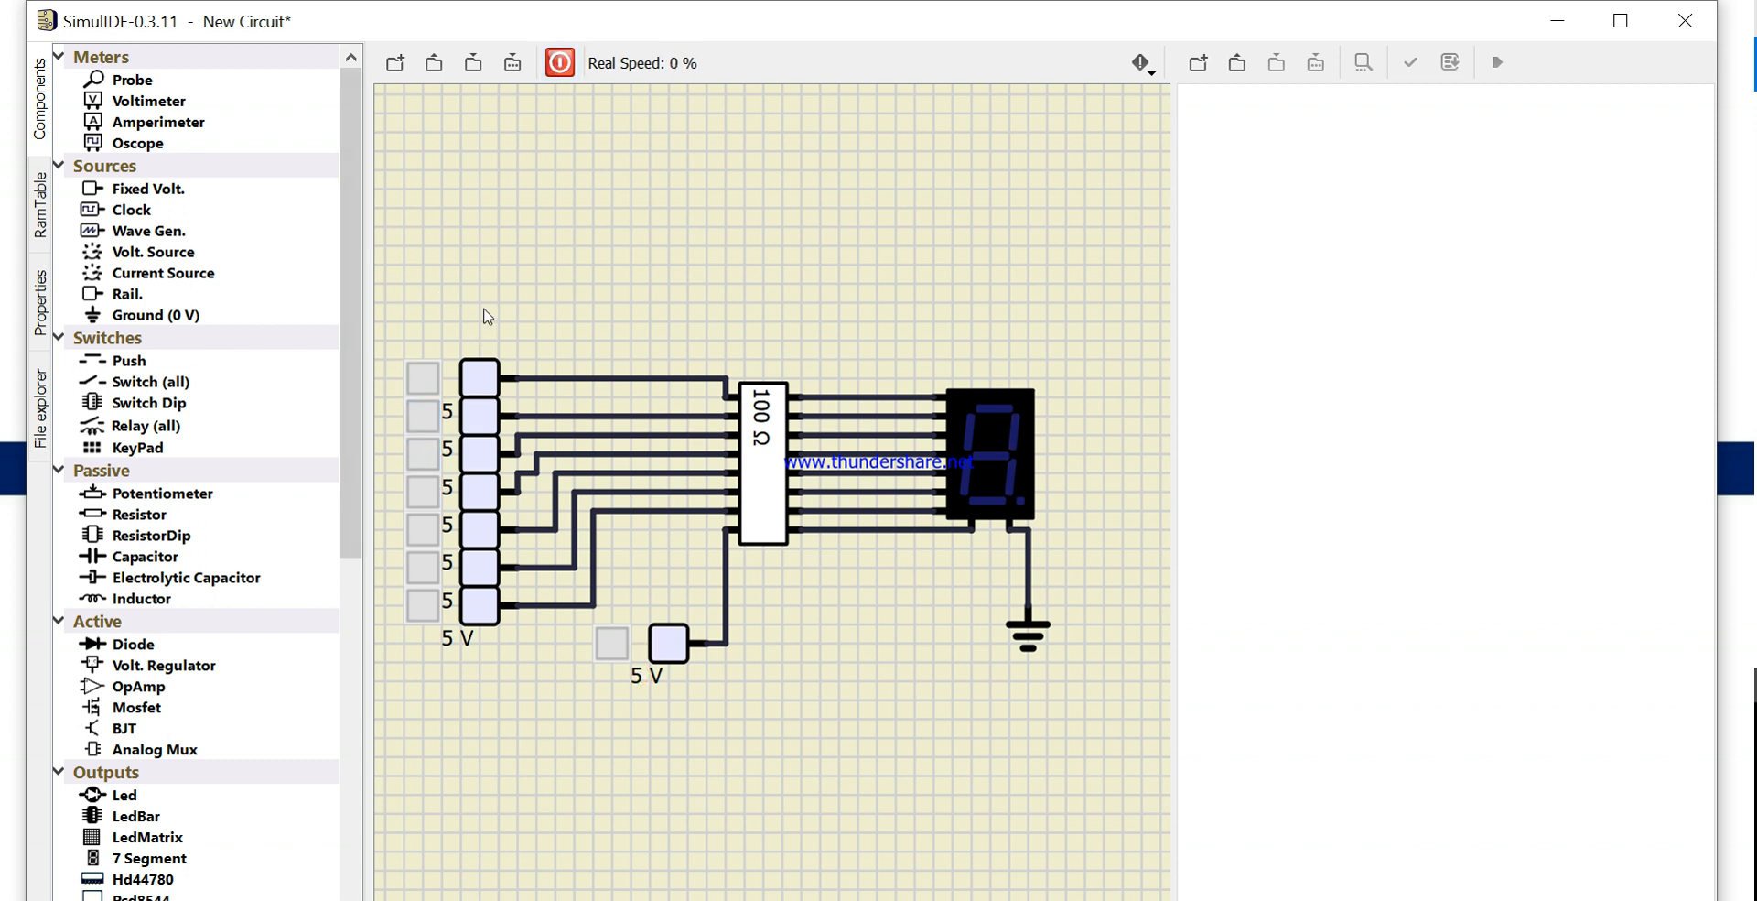
pyautogui.rightClick(484, 316)
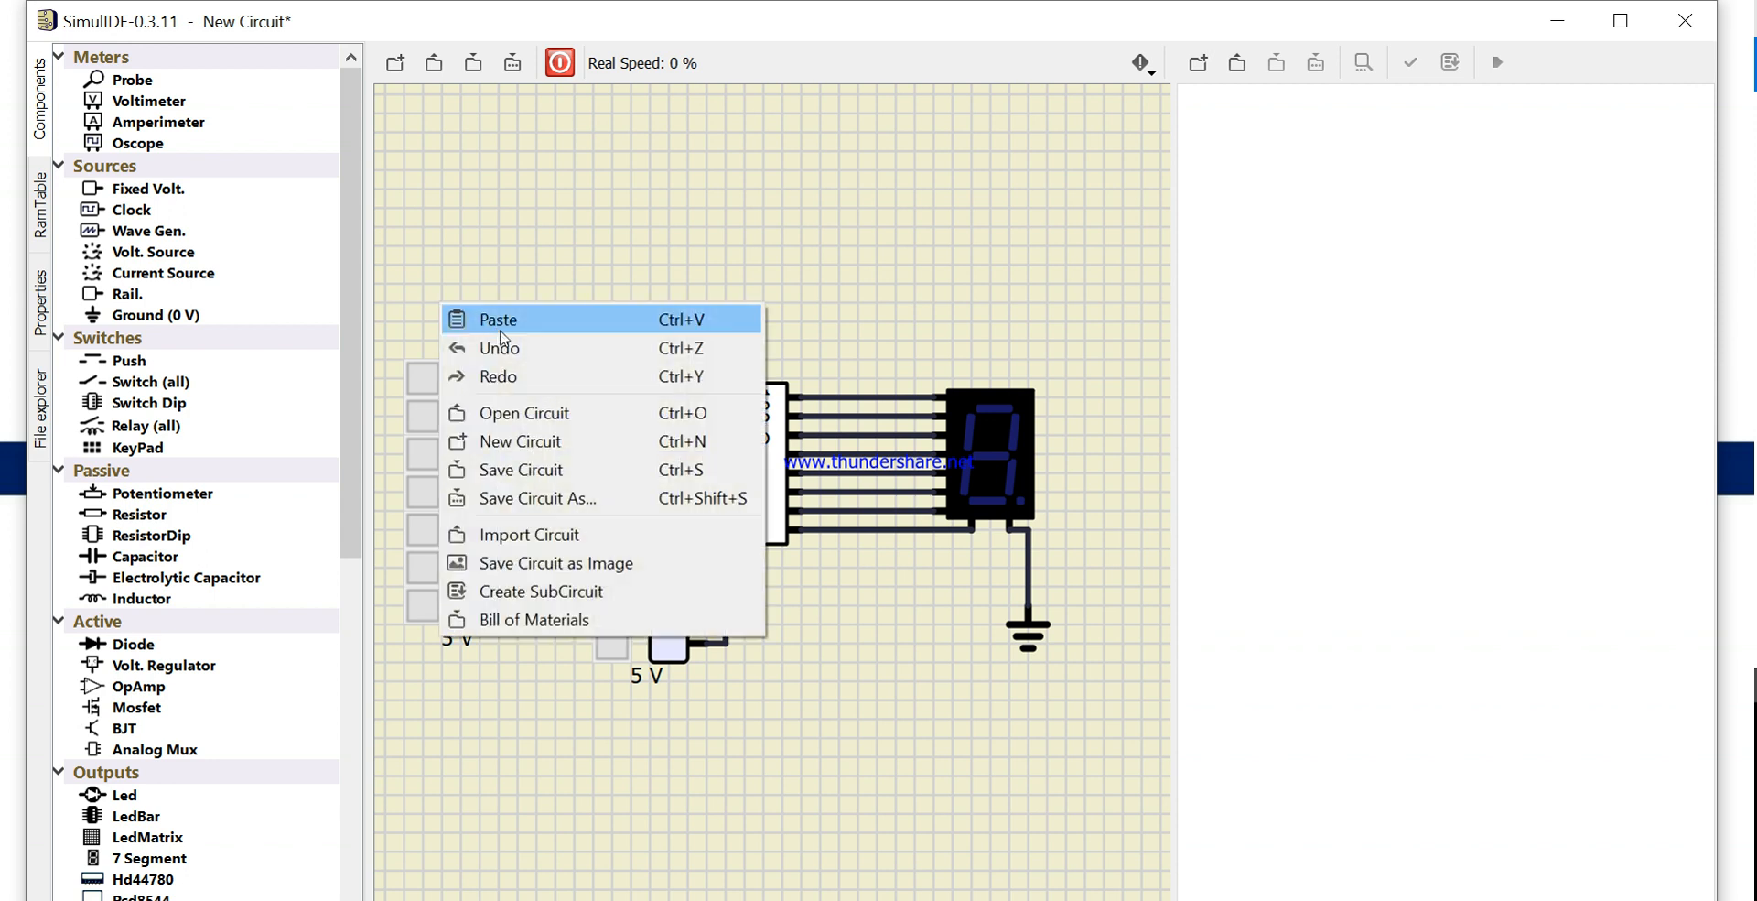
pyautogui.moveTo(521, 533)
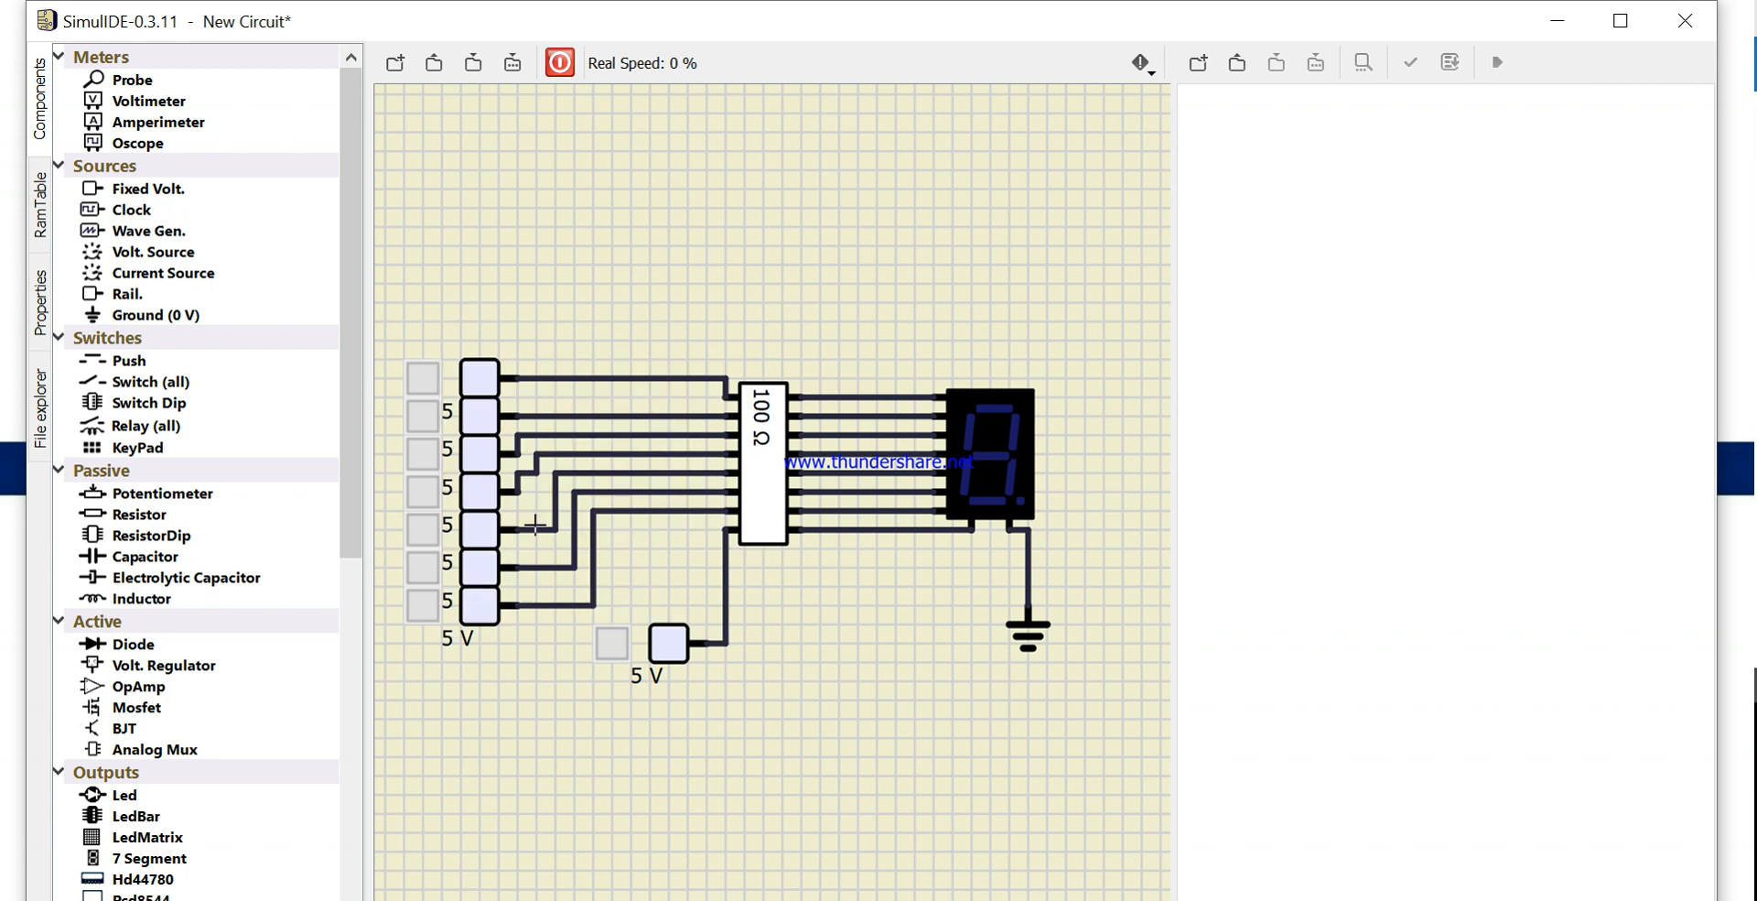
pyautogui.rightClick(480, 397)
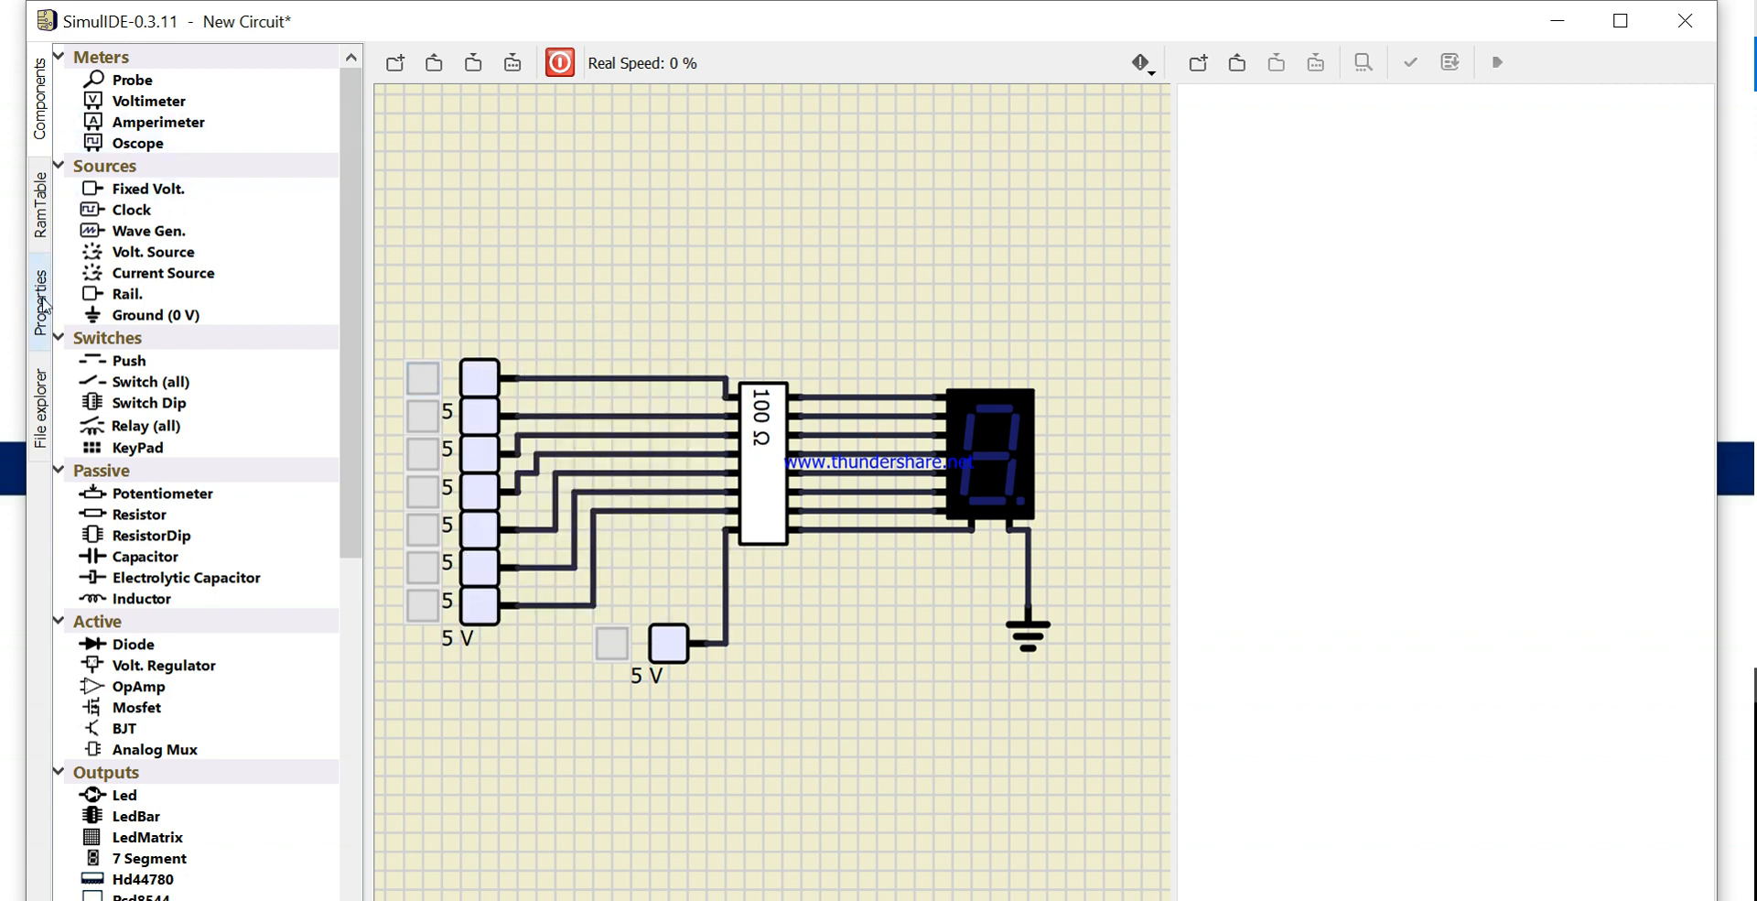
# Review the top source's properties, return to circuit properties and start the simulation
pyautogui.rightClick(477, 381)
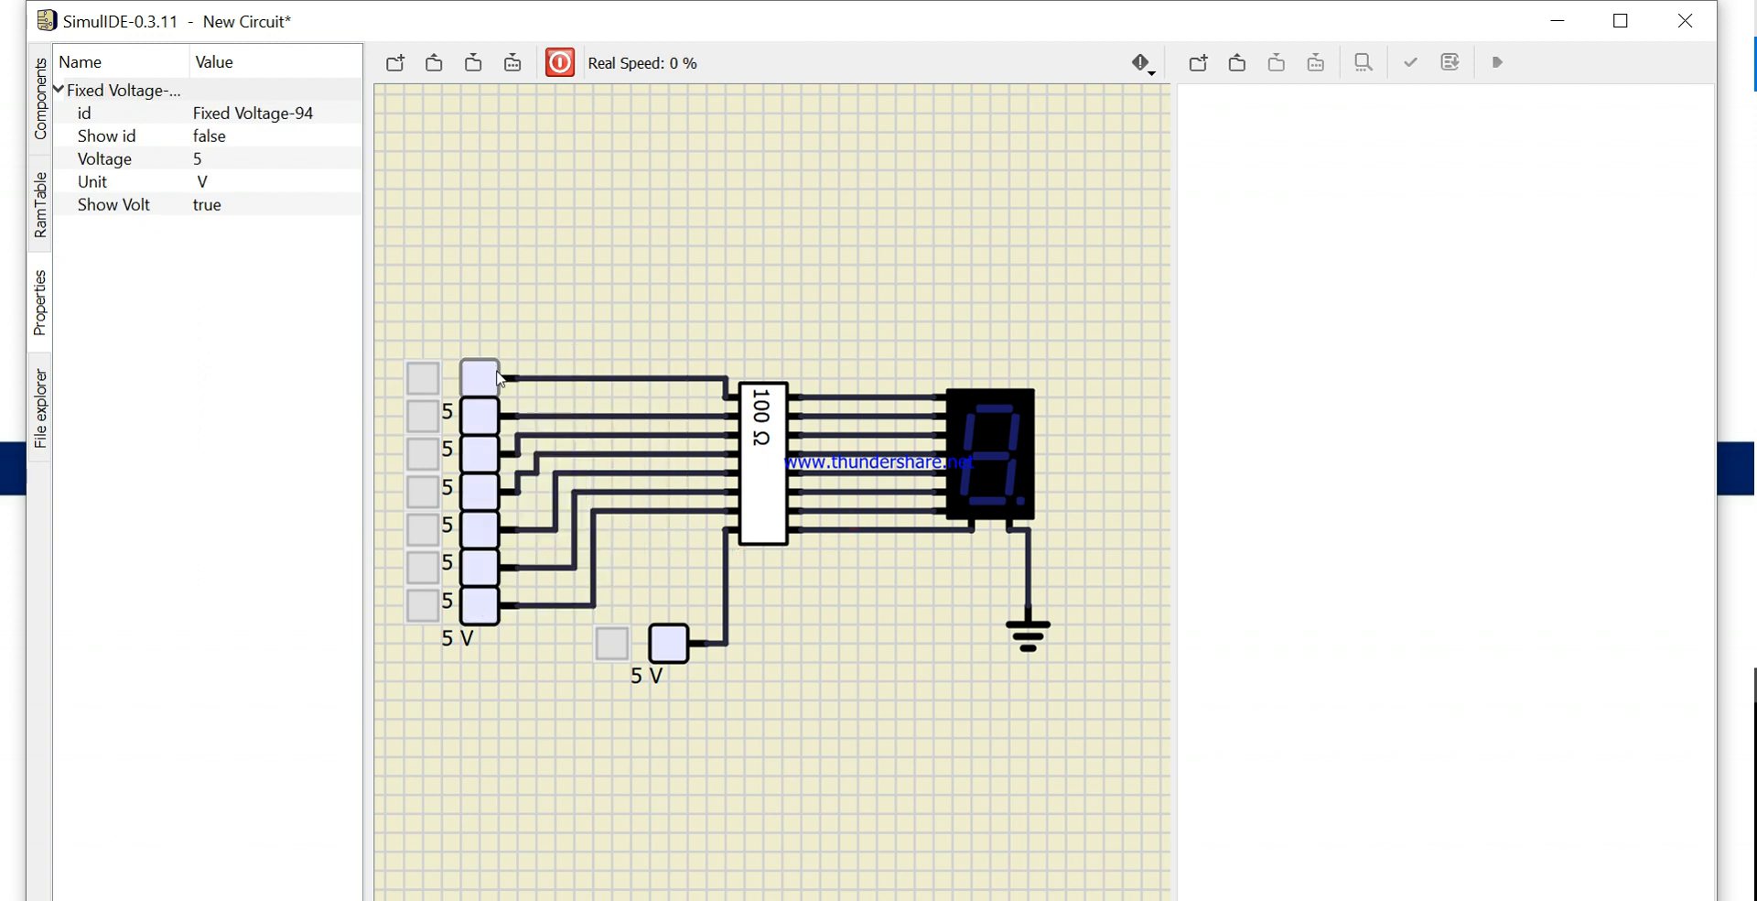
pyautogui.moveTo(185, 108)
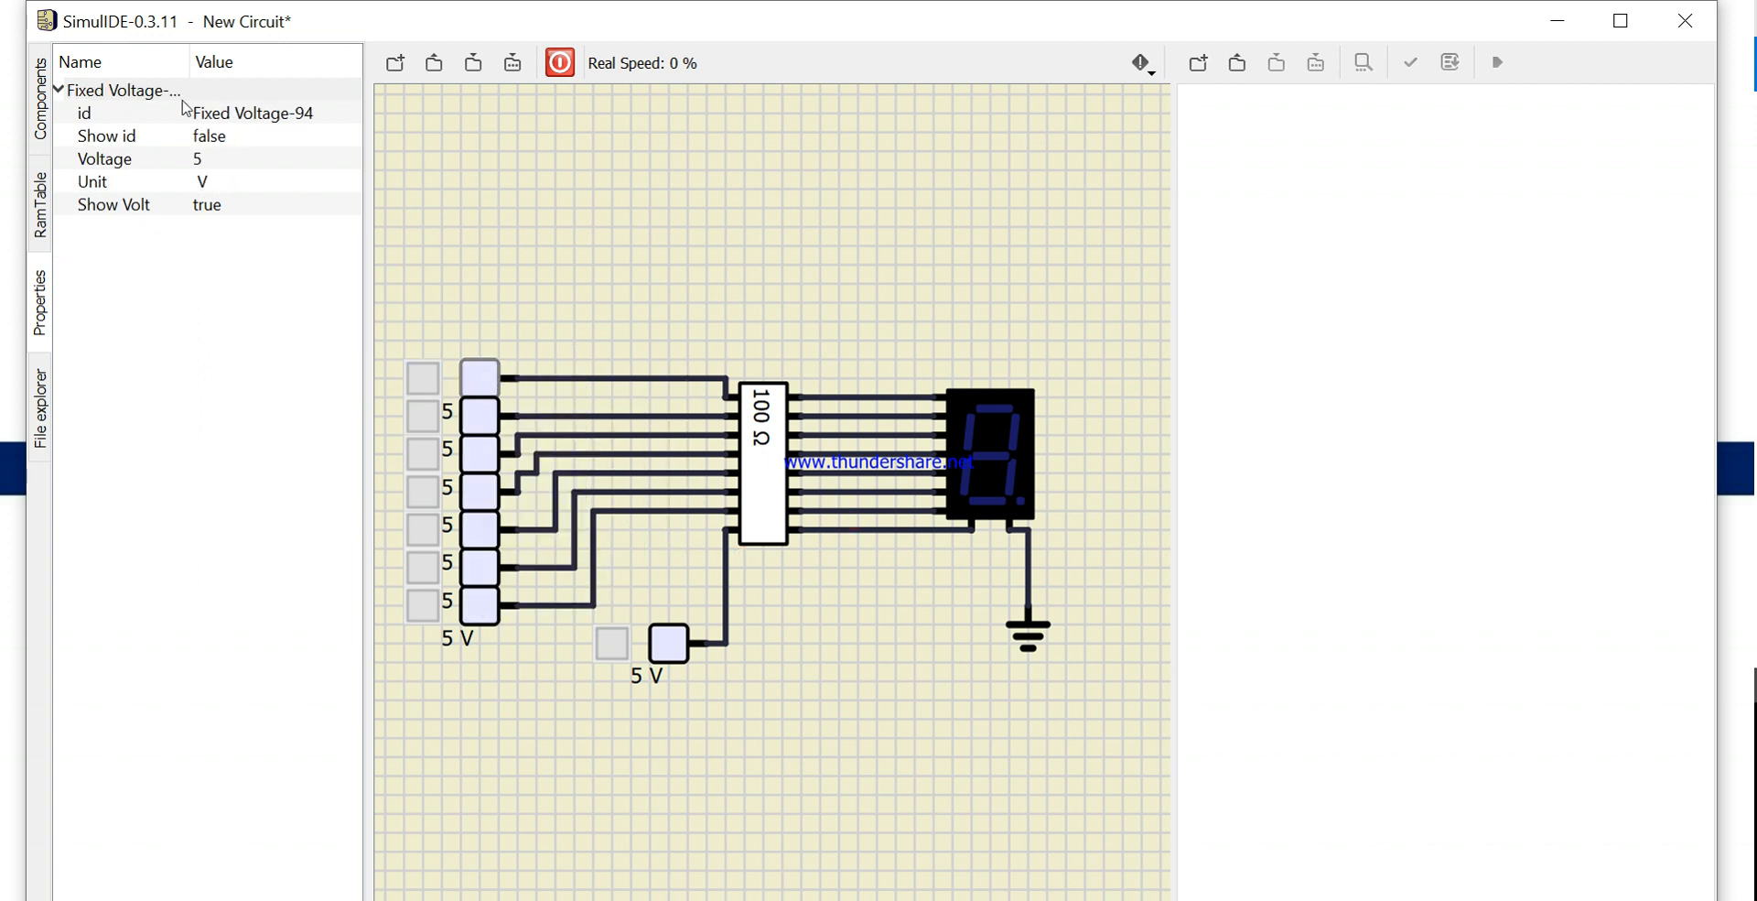
pyautogui.click(59, 89)
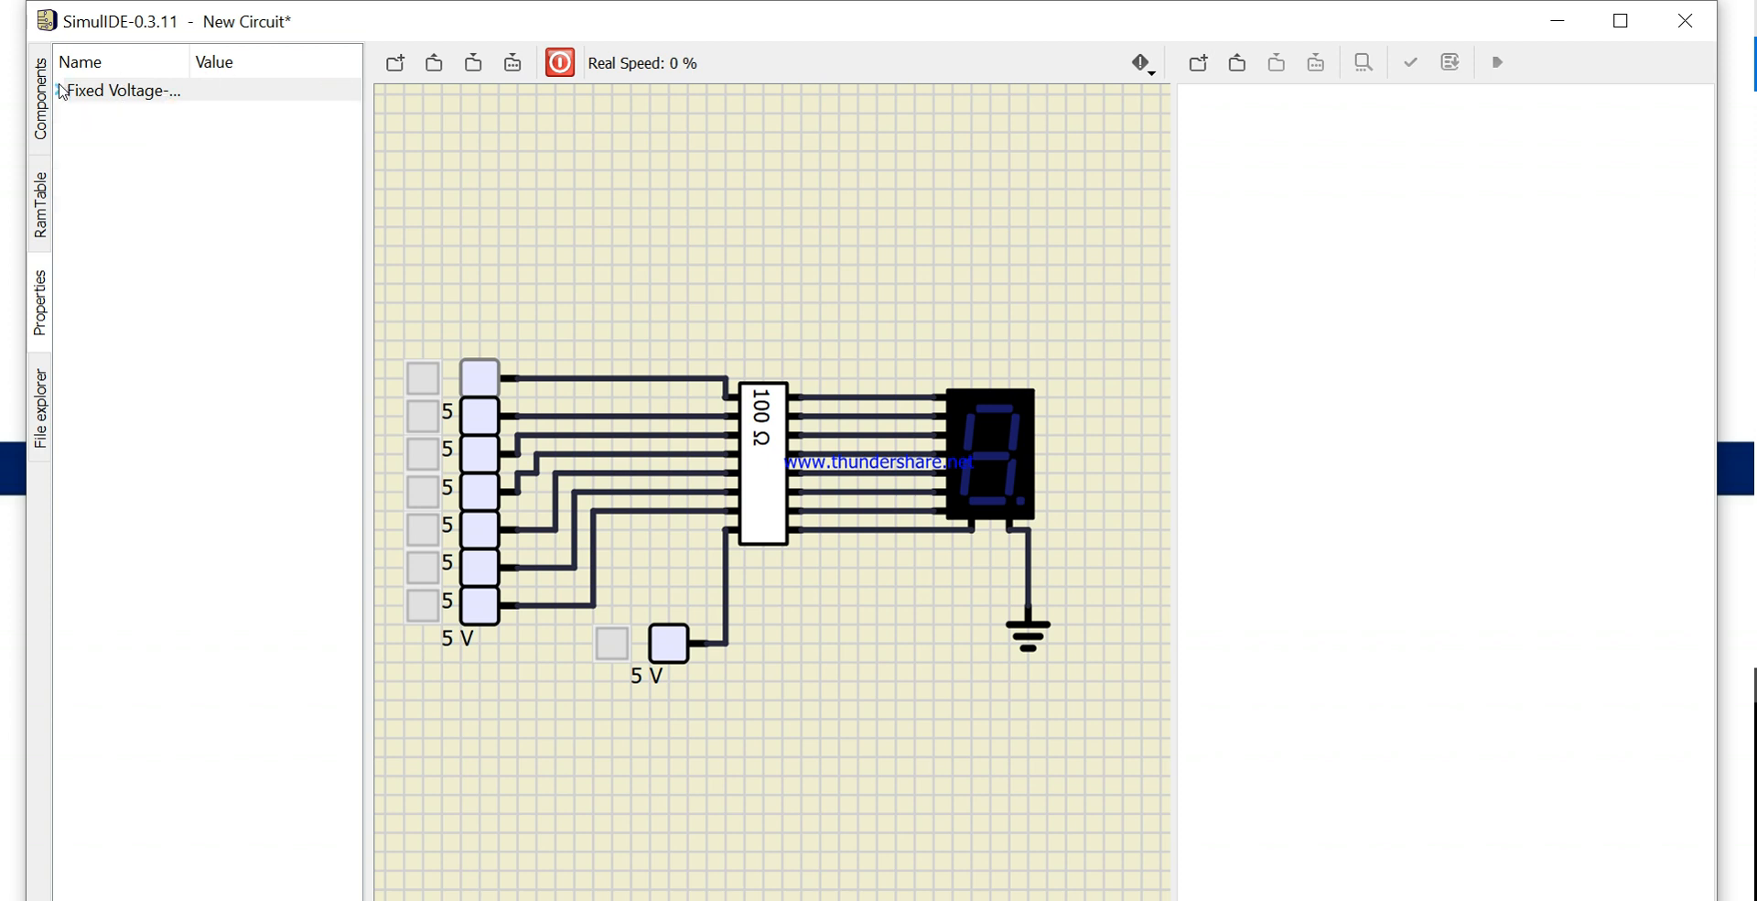
pyautogui.click(58, 90)
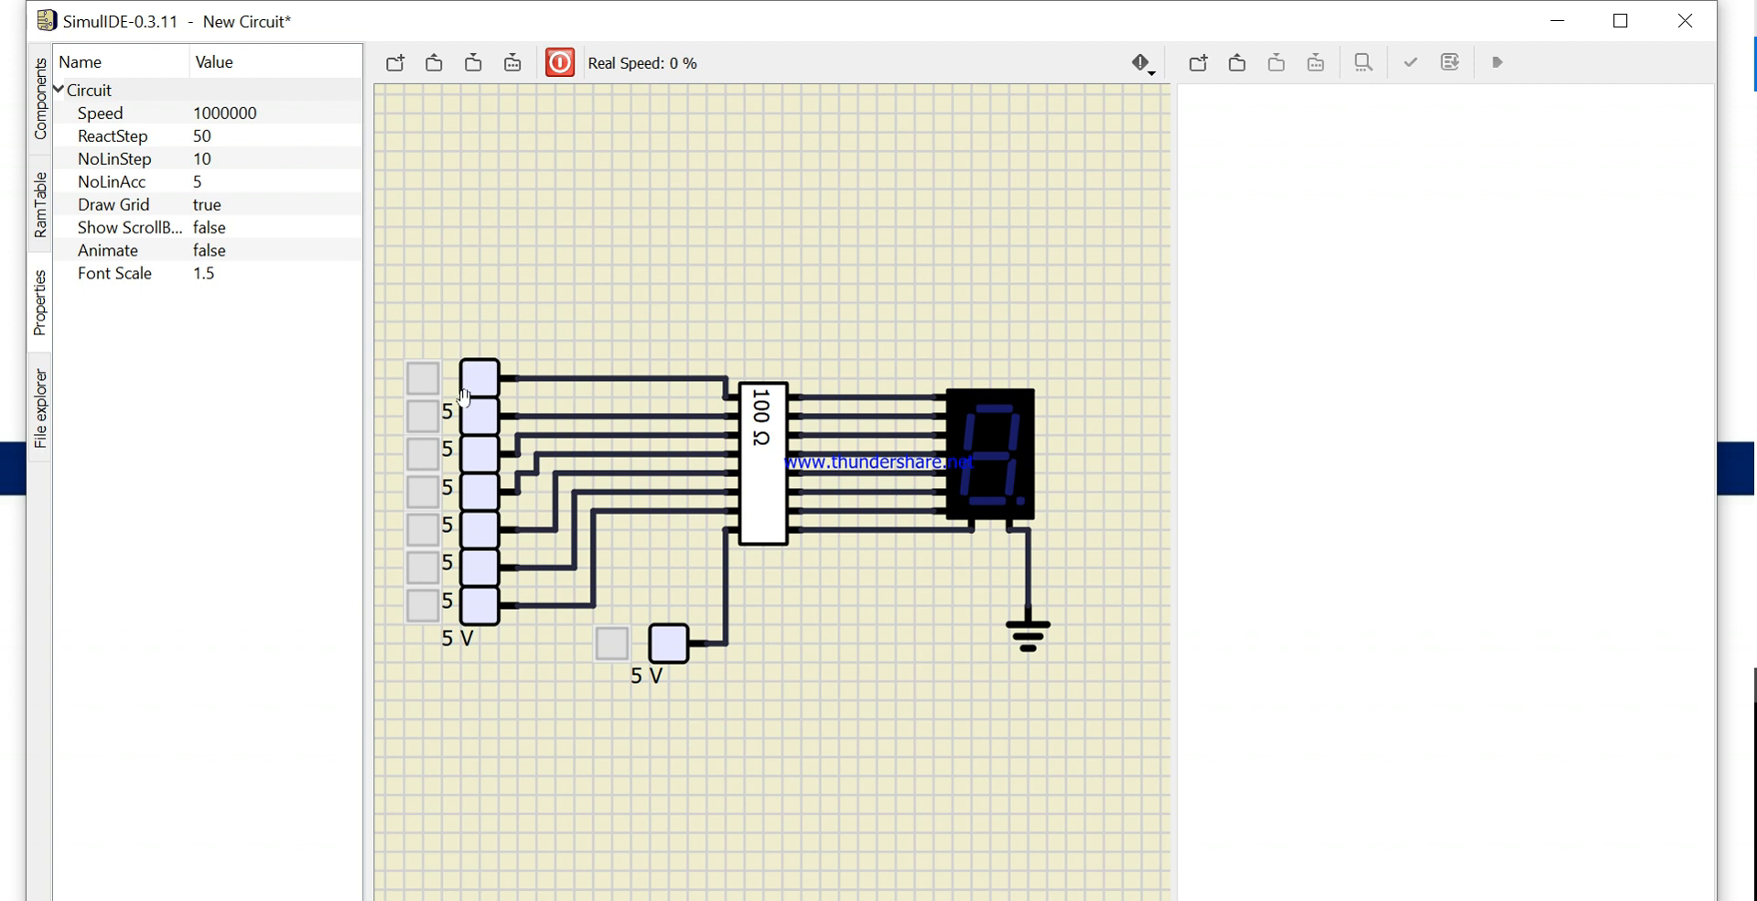
pyautogui.moveTo(448, 412)
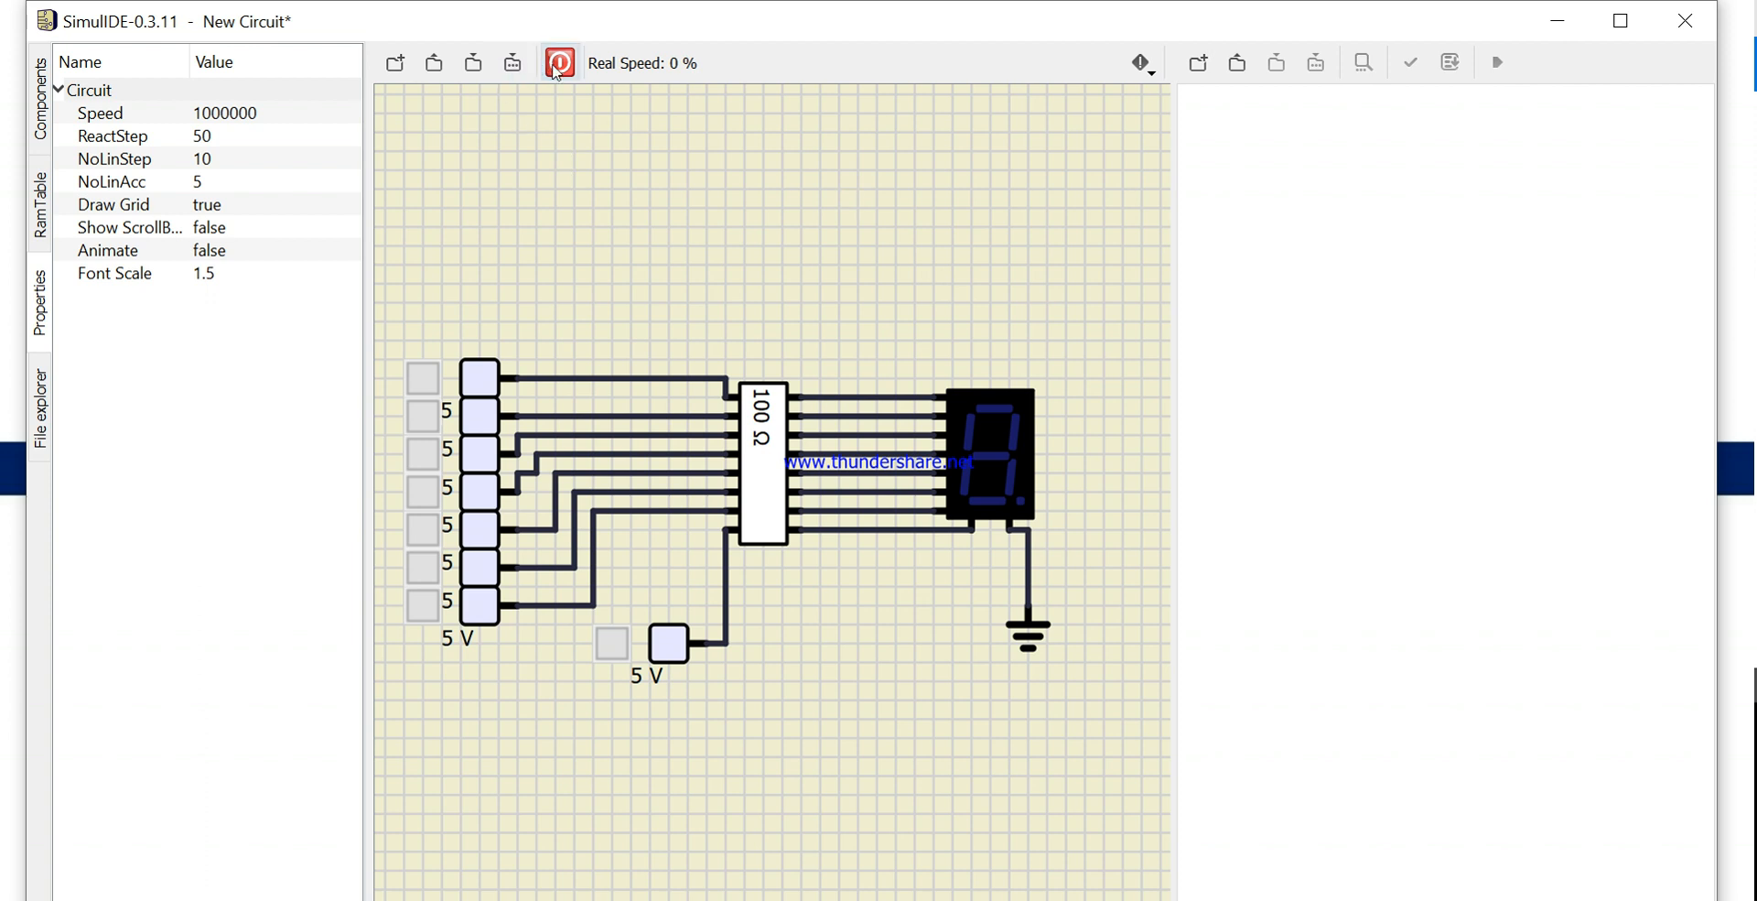
pyautogui.click(558, 63)
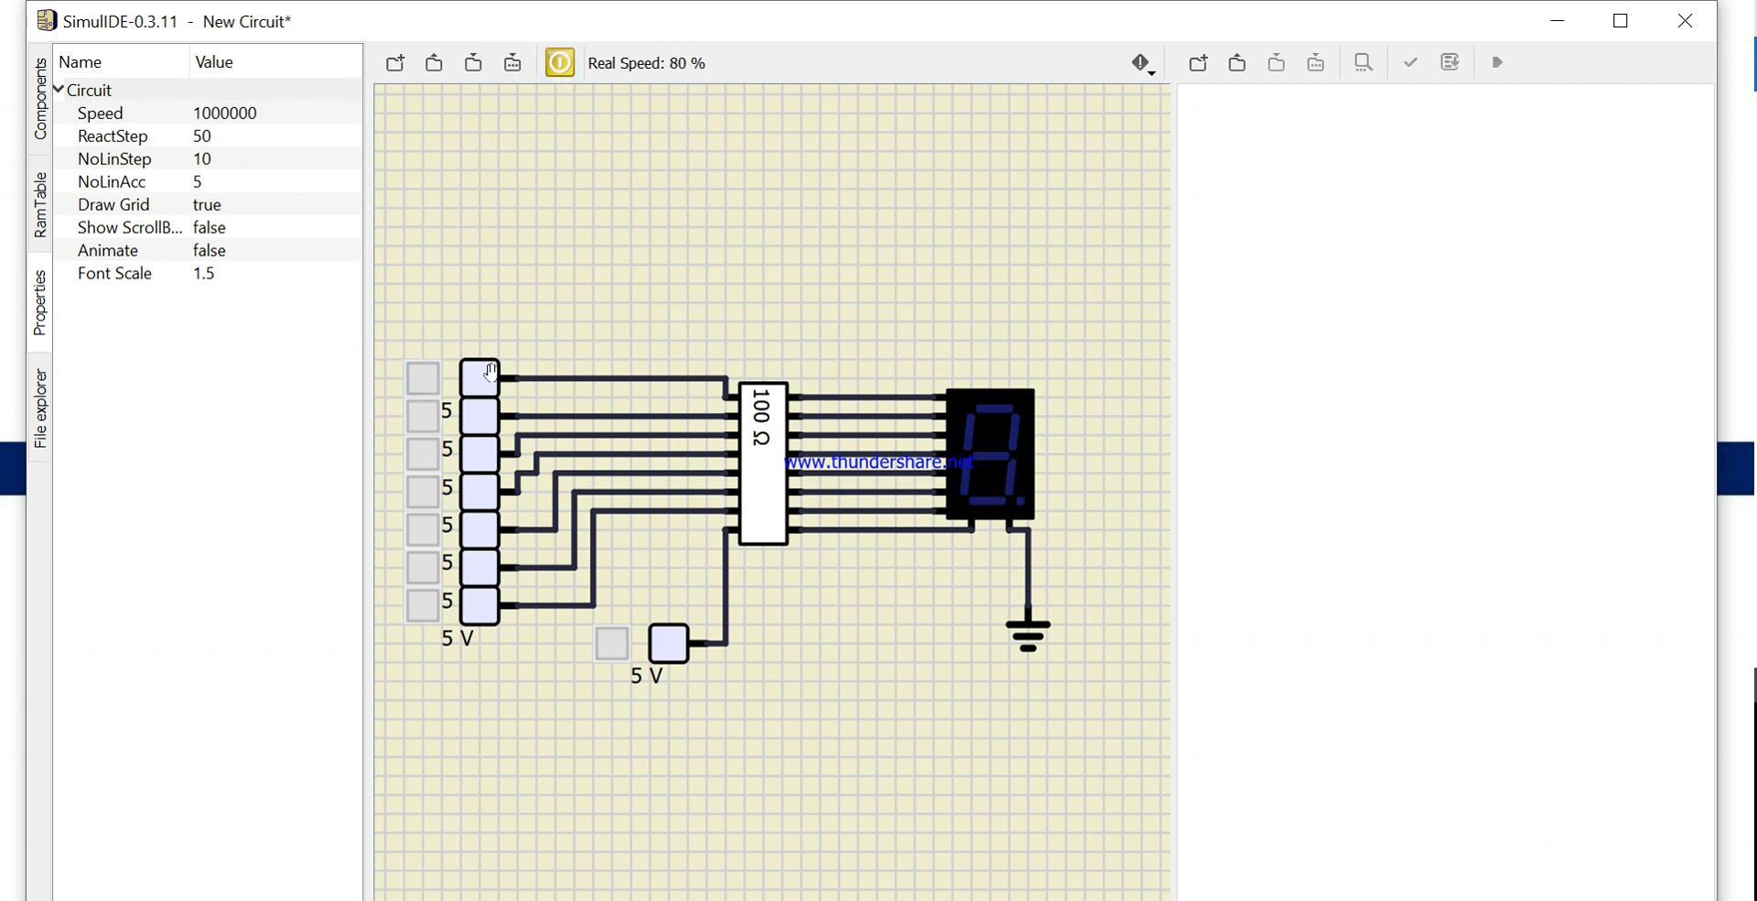
# Switch on the top three stacked 5 V sources and toggle the lone source below
pyautogui.click(423, 377)
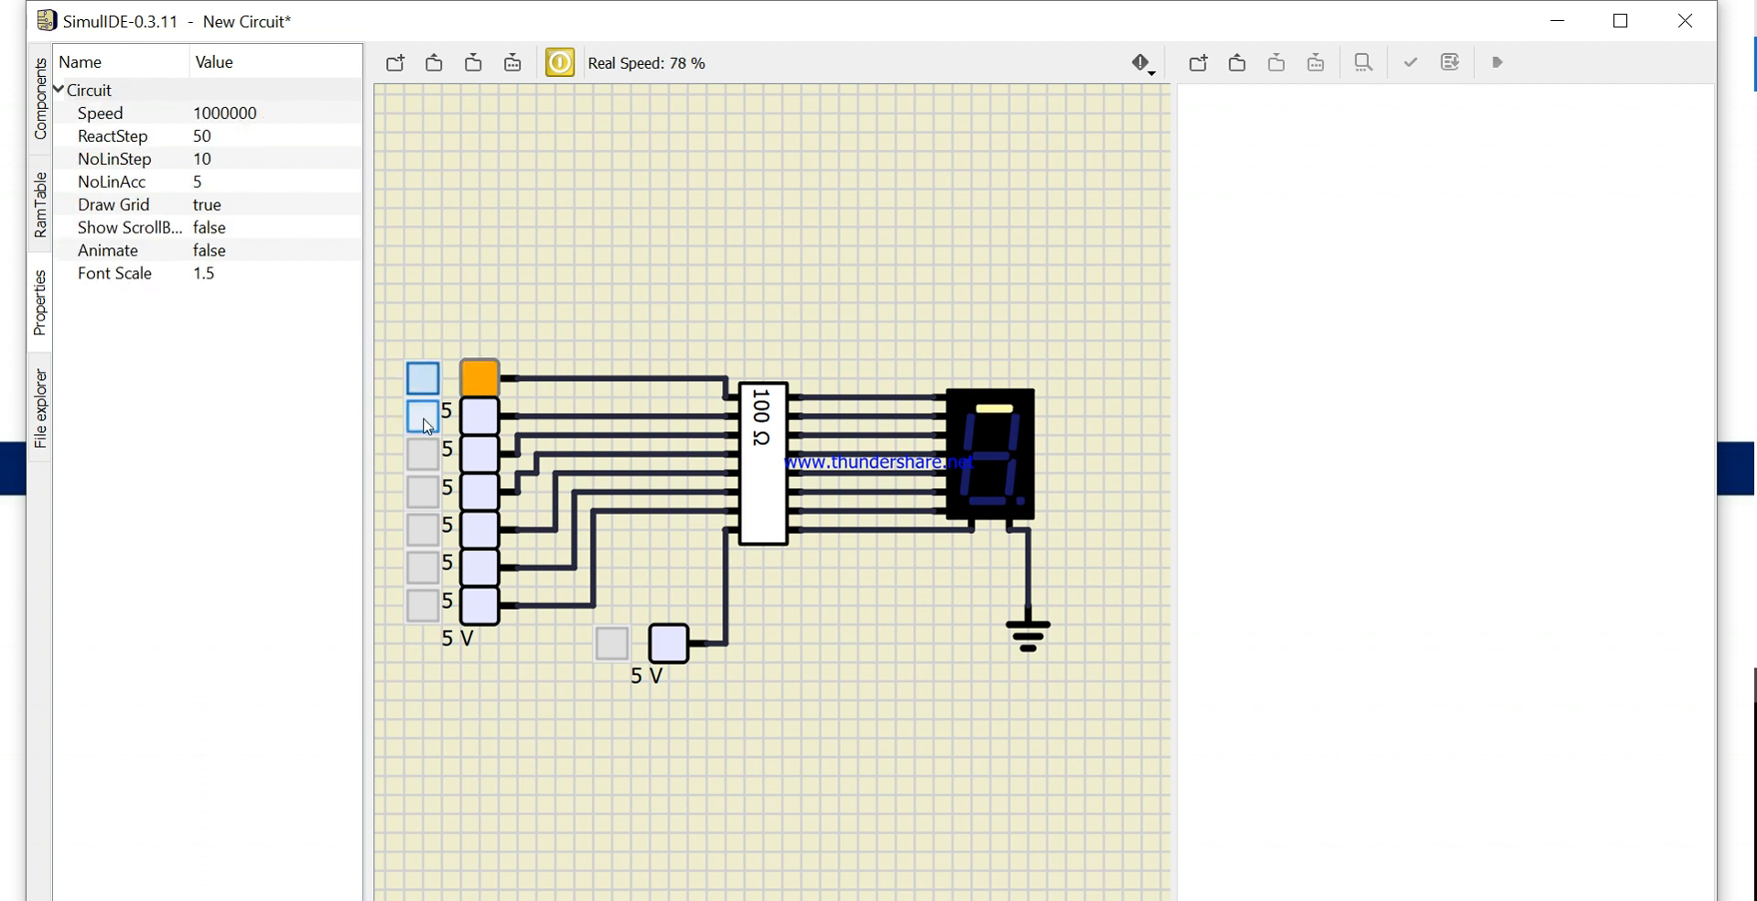
pyautogui.click(423, 455)
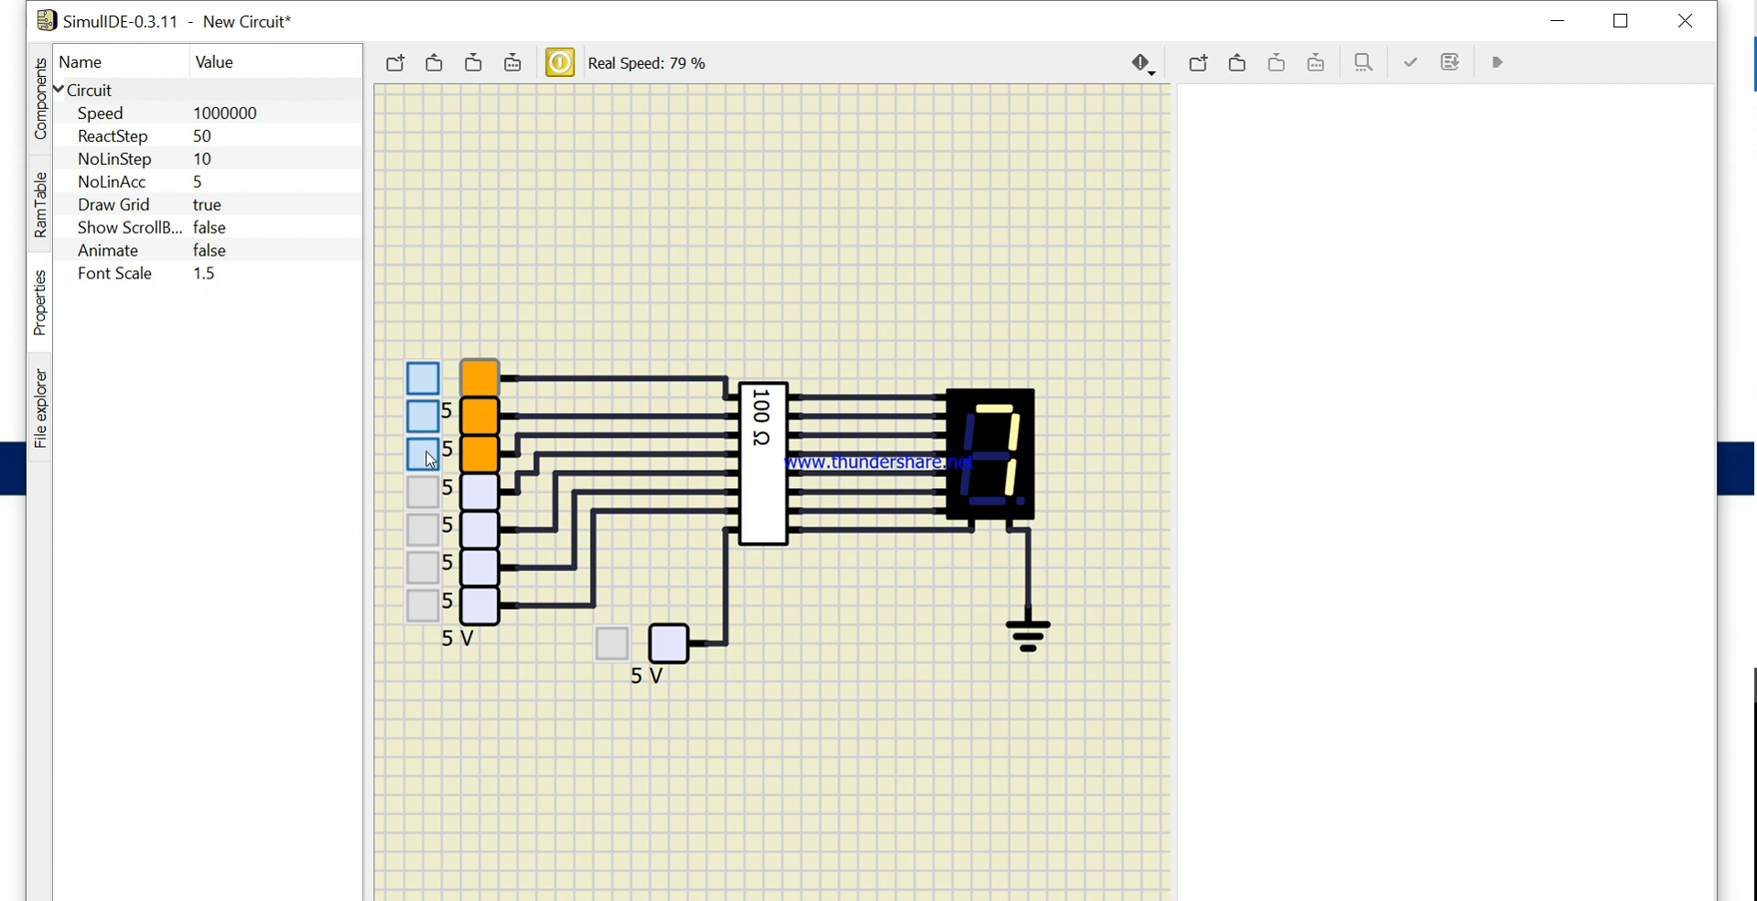
pyautogui.click(423, 487)
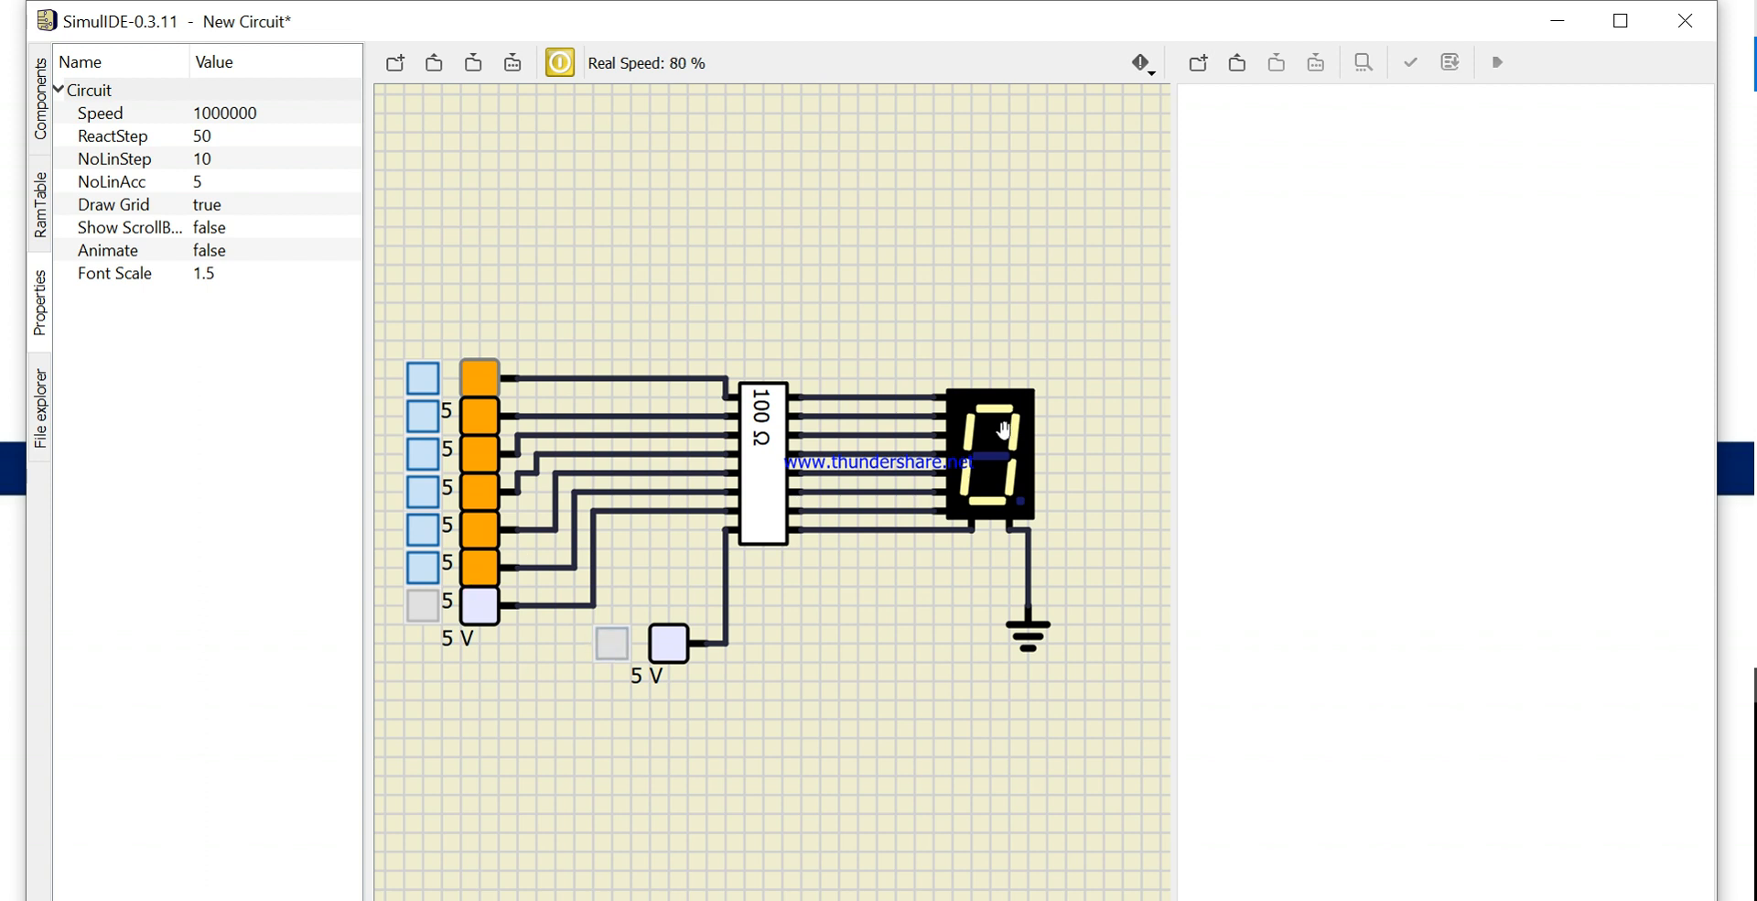
pyautogui.moveTo(1285, 507)
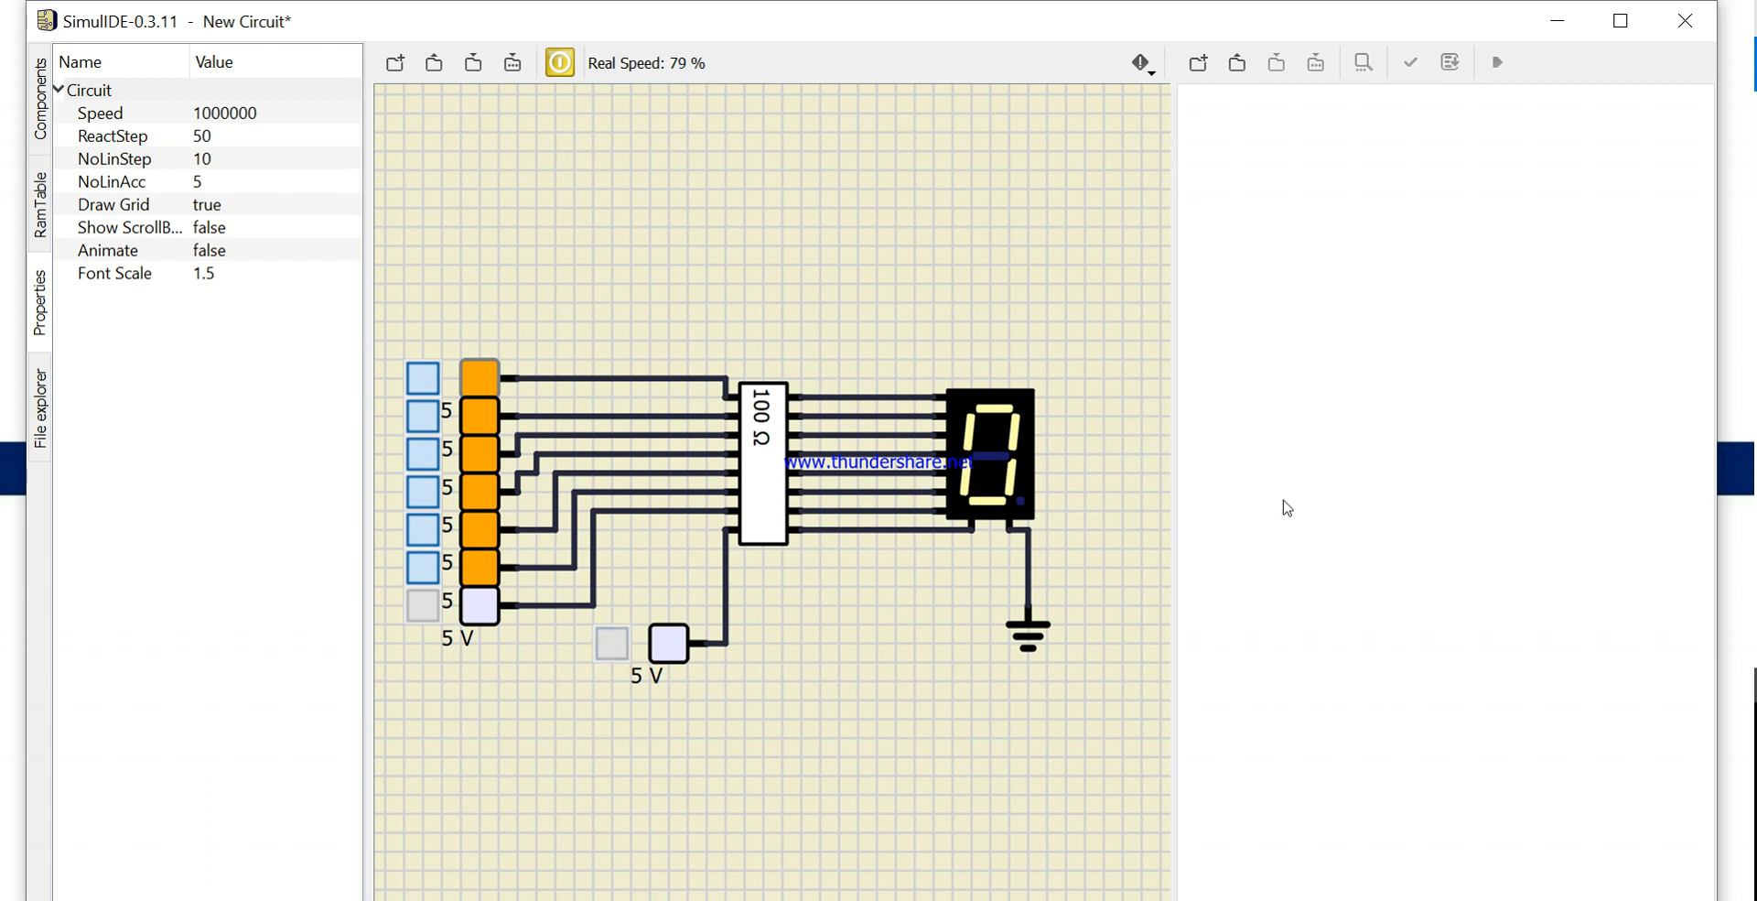
pyautogui.click(670, 642)
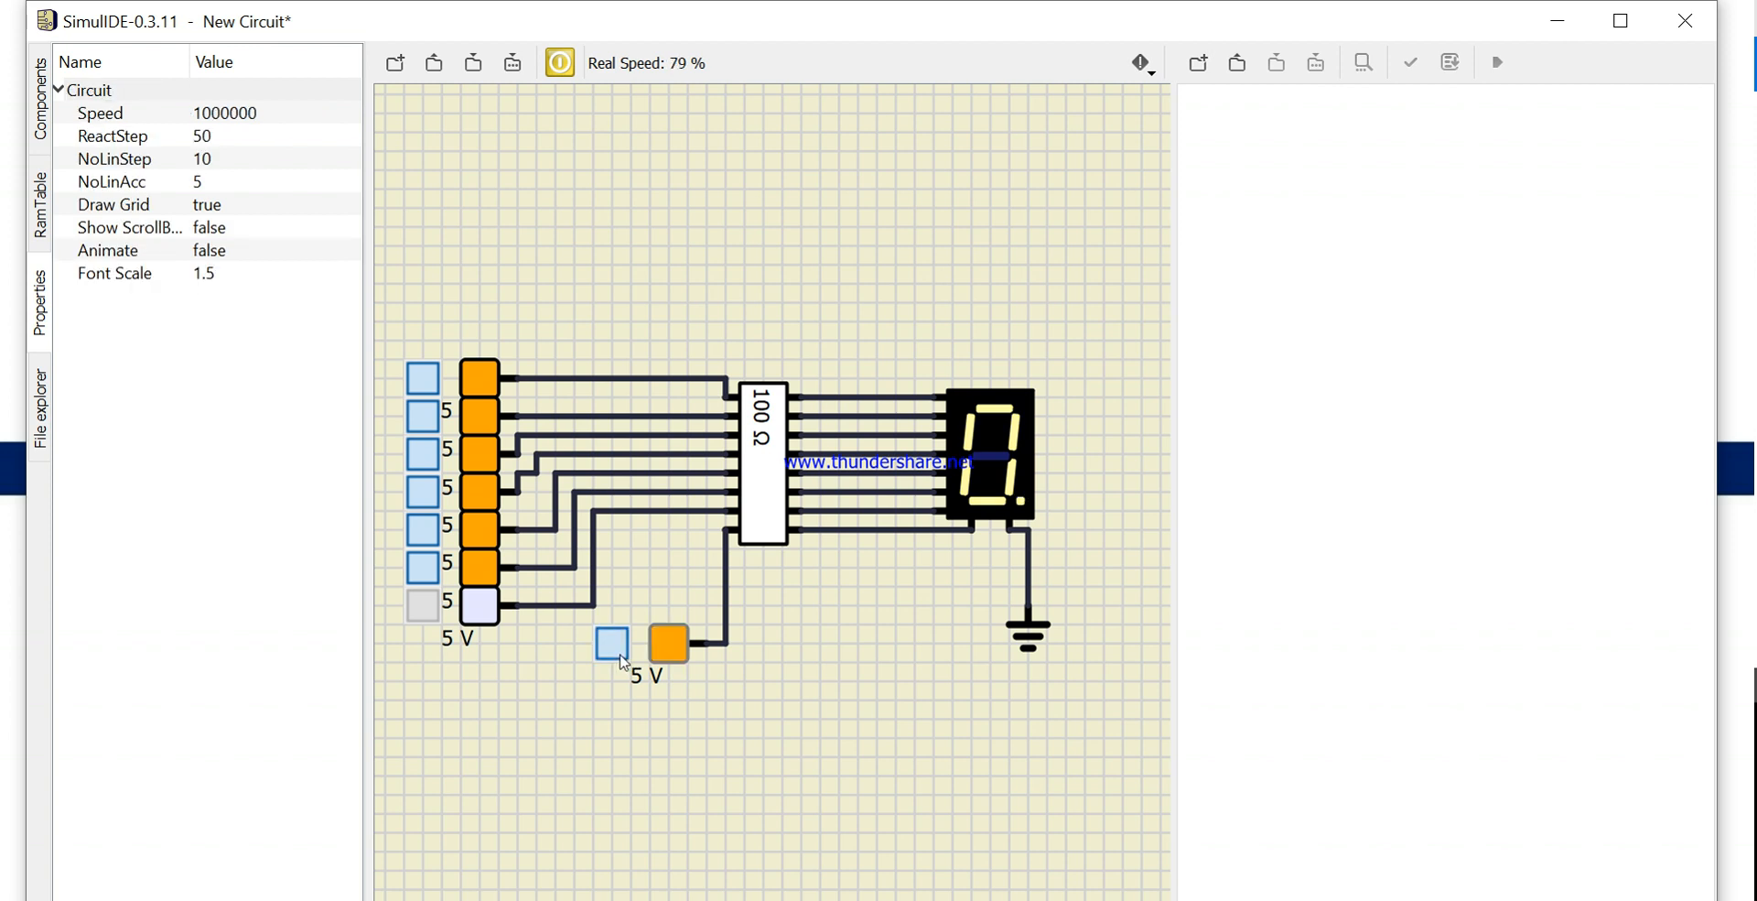
pyautogui.moveTo(712, 613)
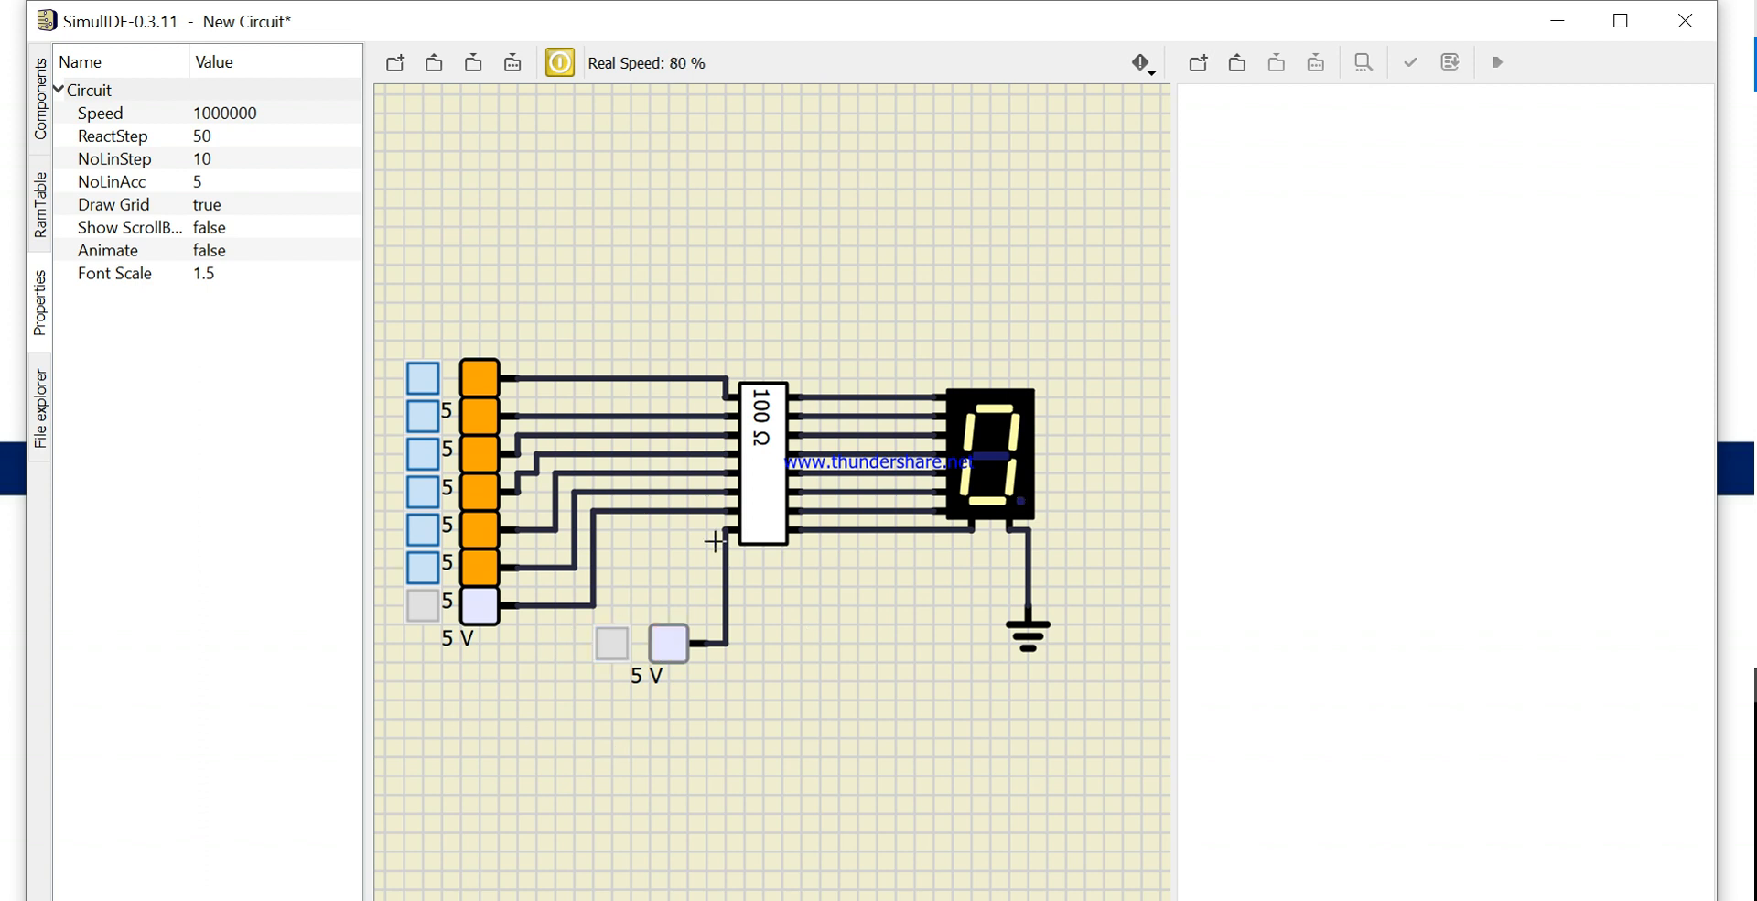
pyautogui.click(666, 644)
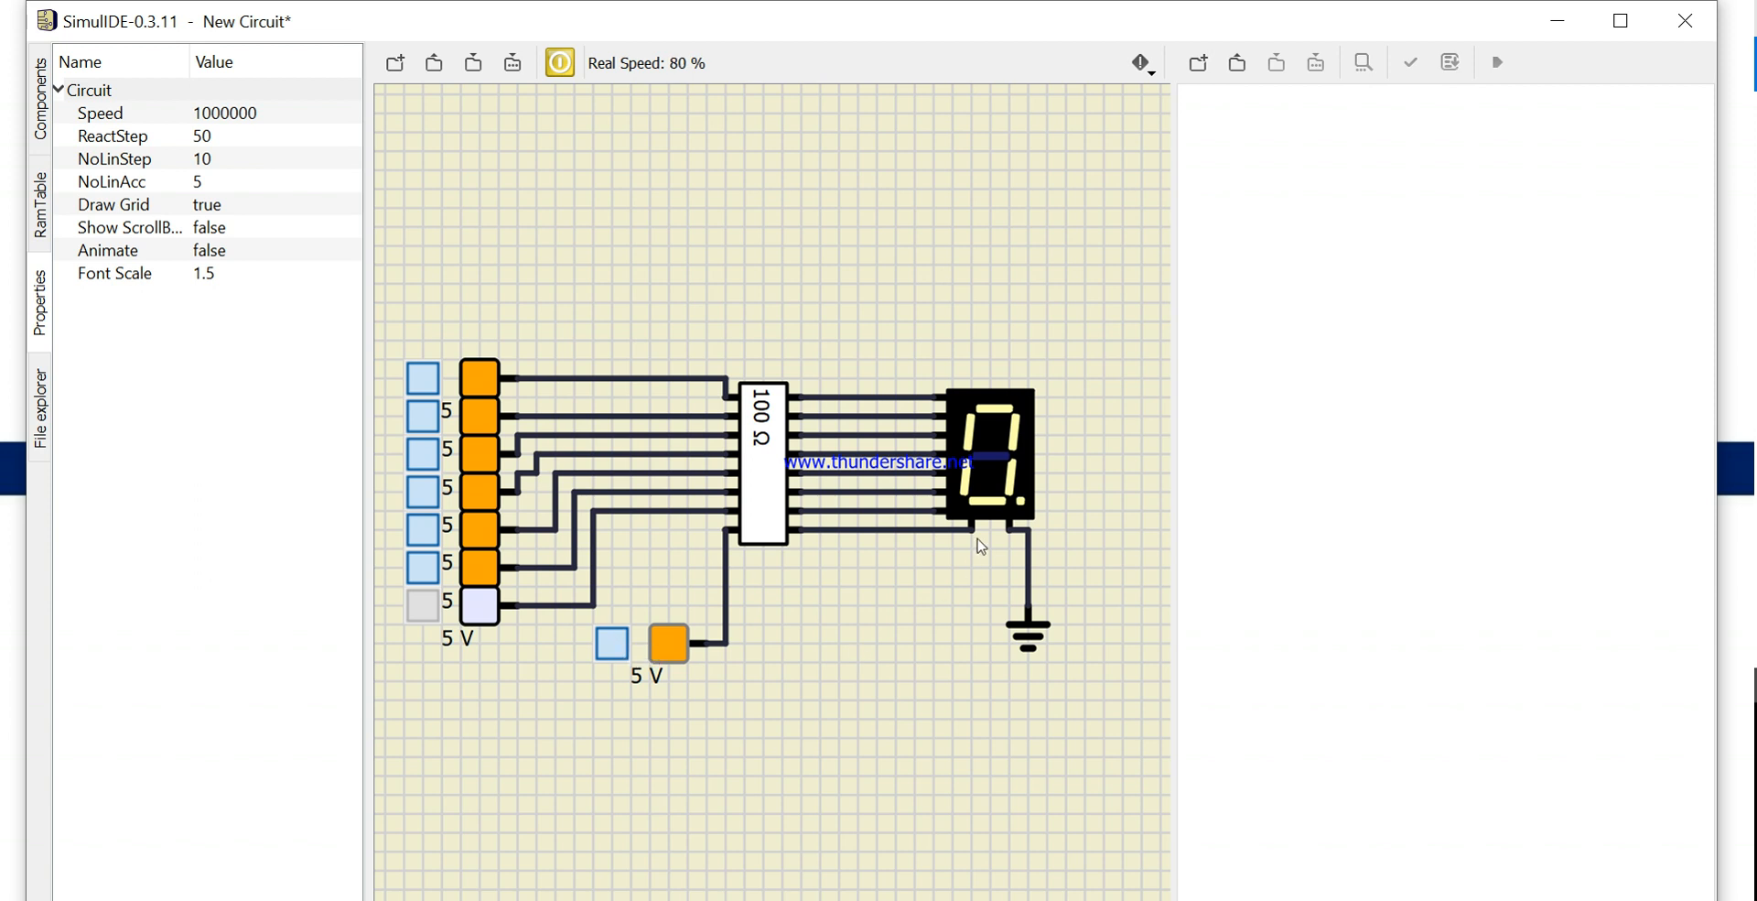
pyautogui.moveTo(778, 42)
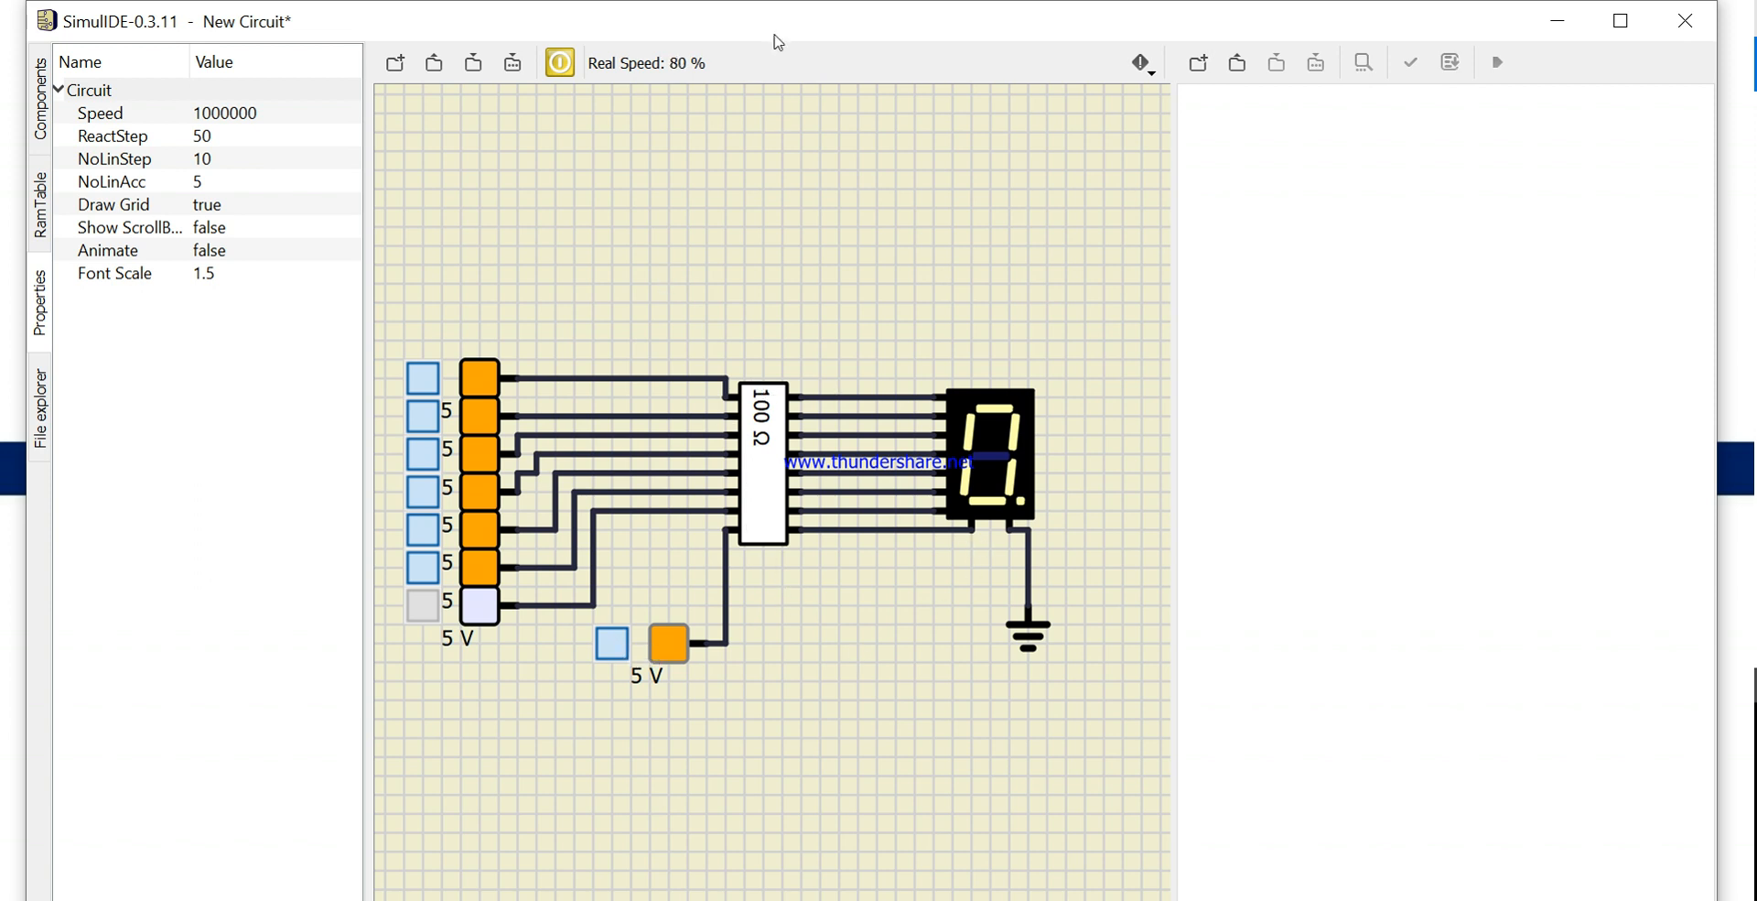
# Stop the simulation and start it again with the sources on
pyautogui.click(558, 63)
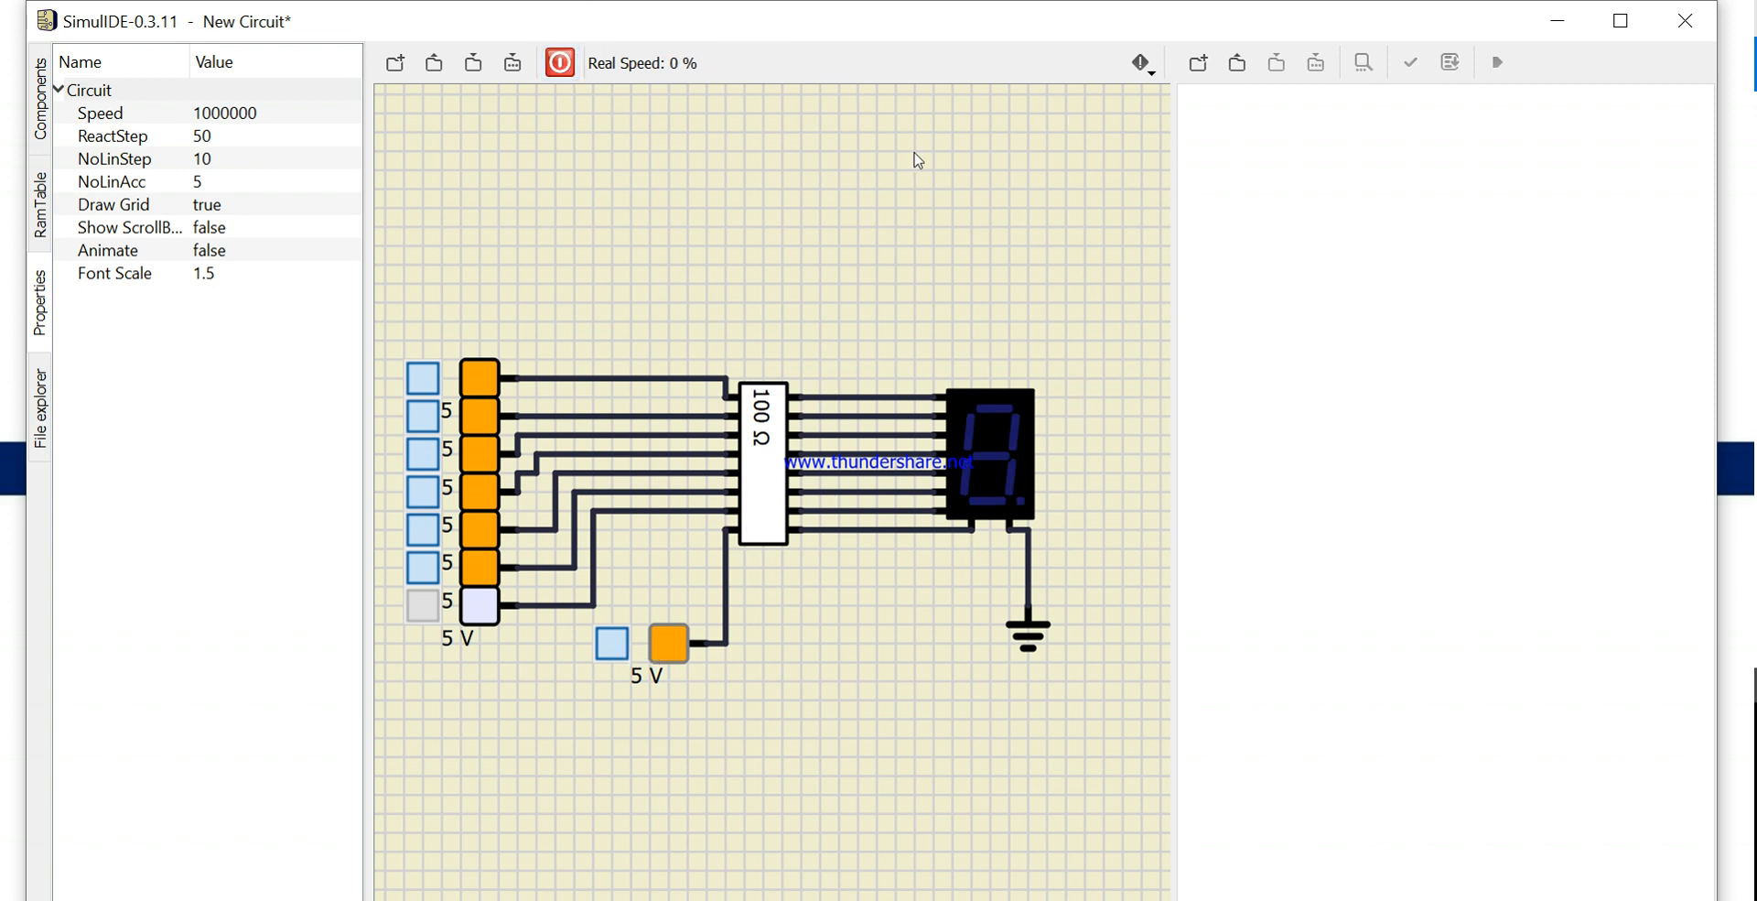
pyautogui.moveTo(721, 311)
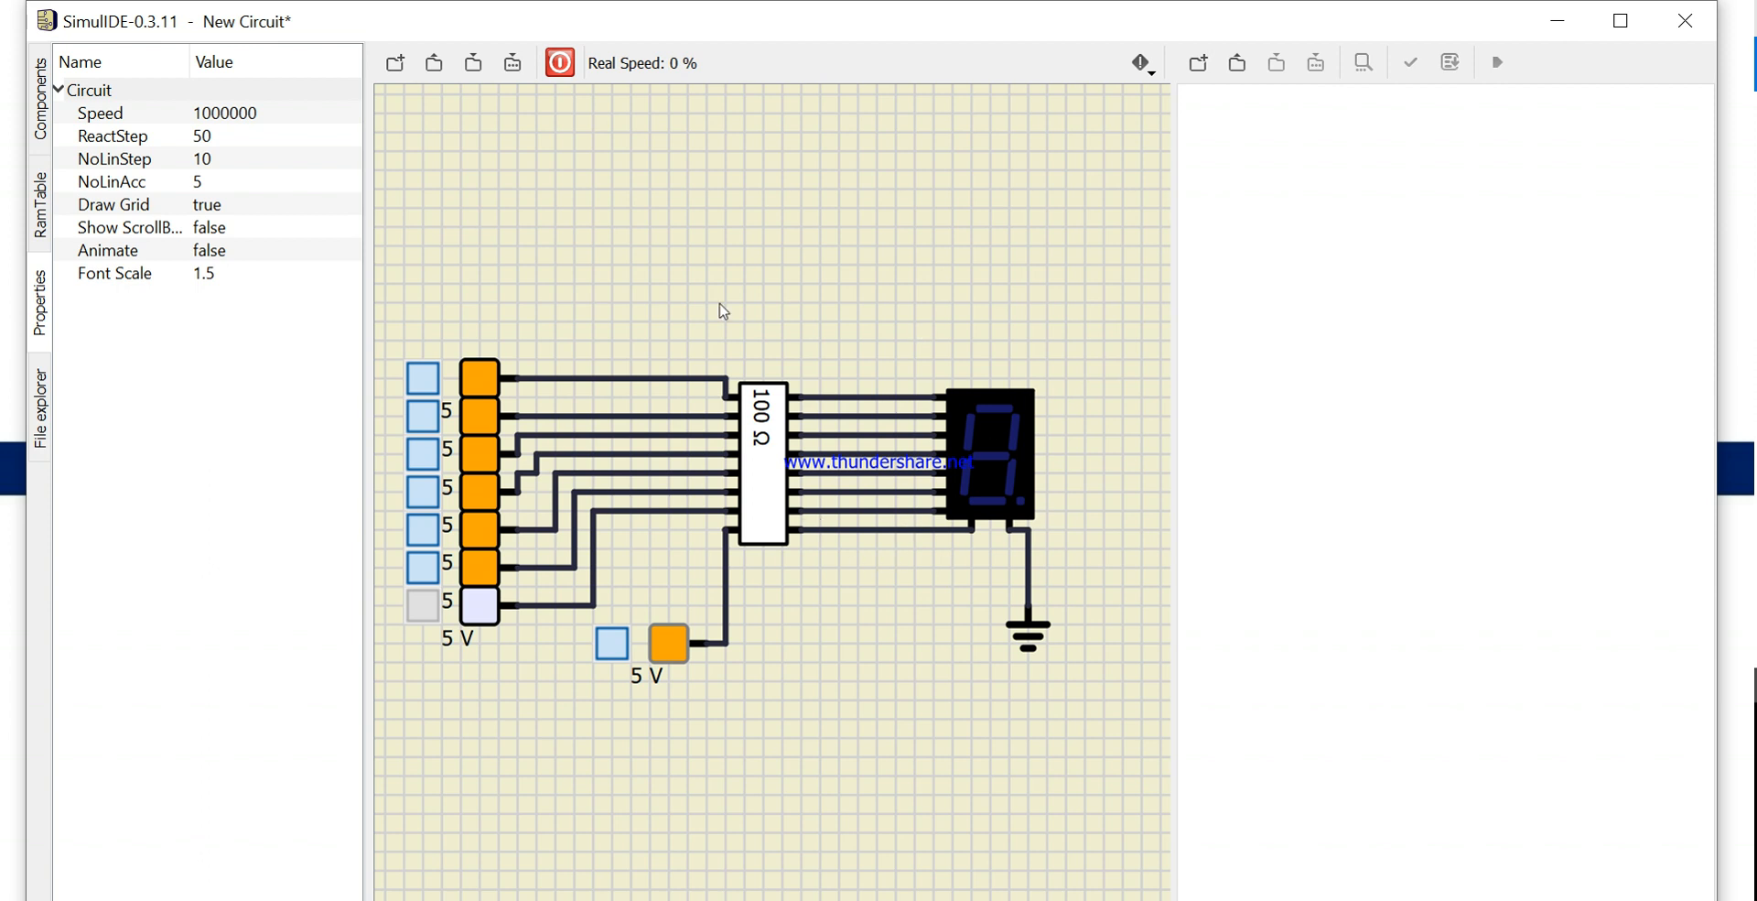
pyautogui.moveTo(884, 341)
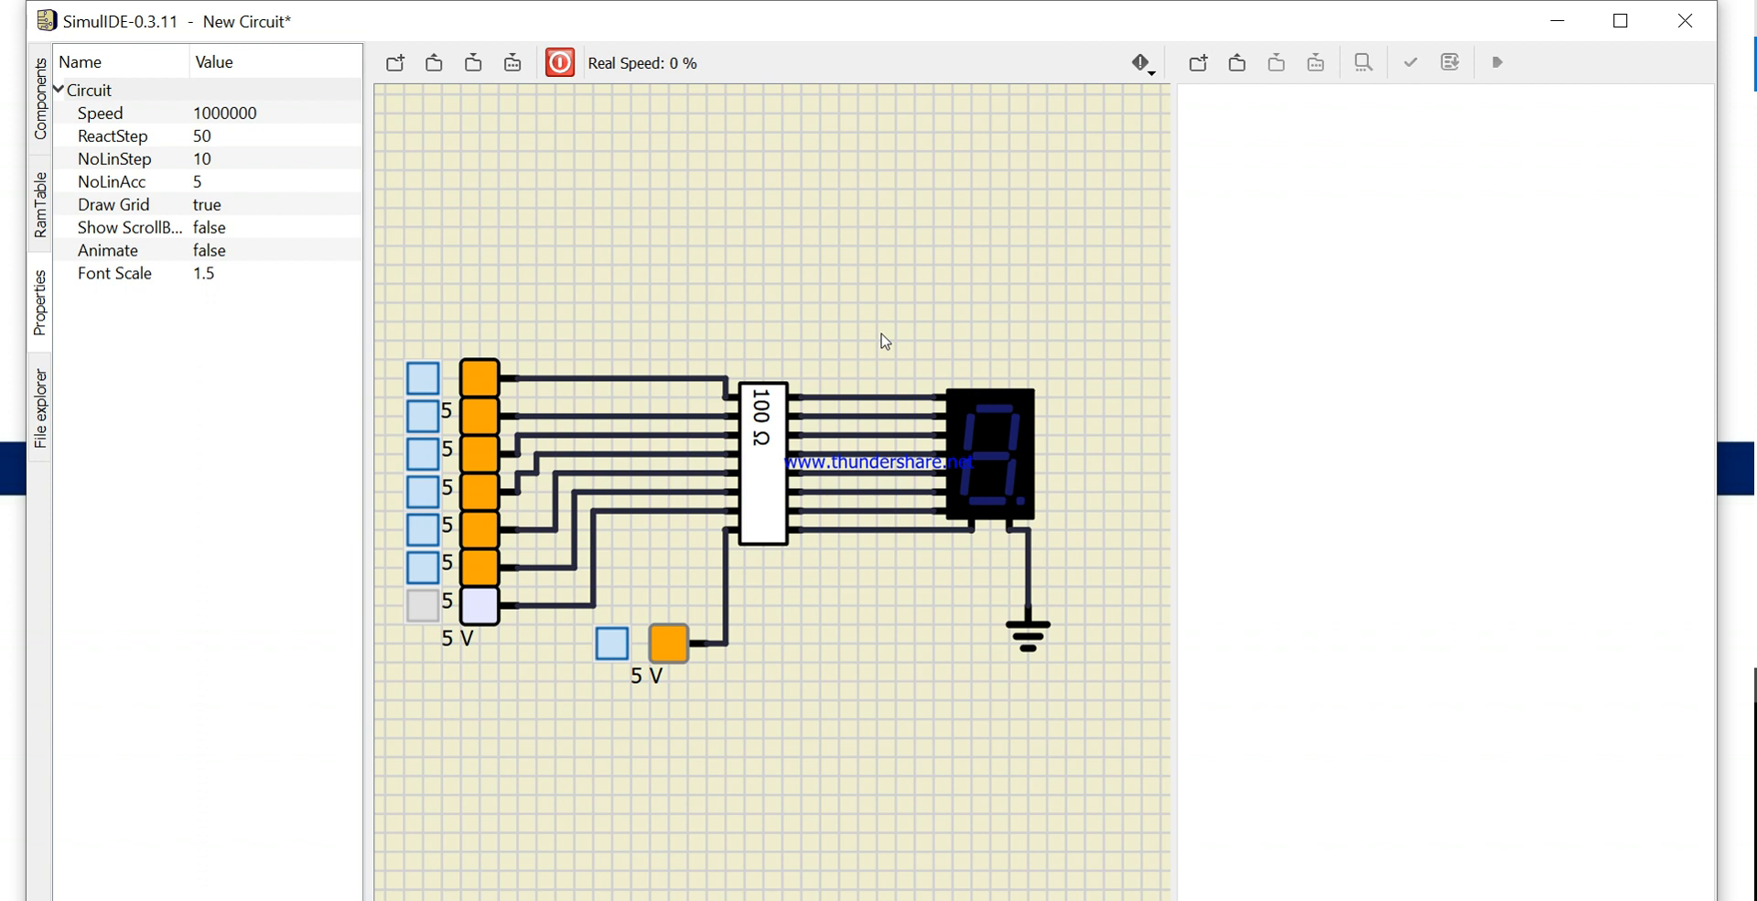
pyautogui.moveTo(1091, 461)
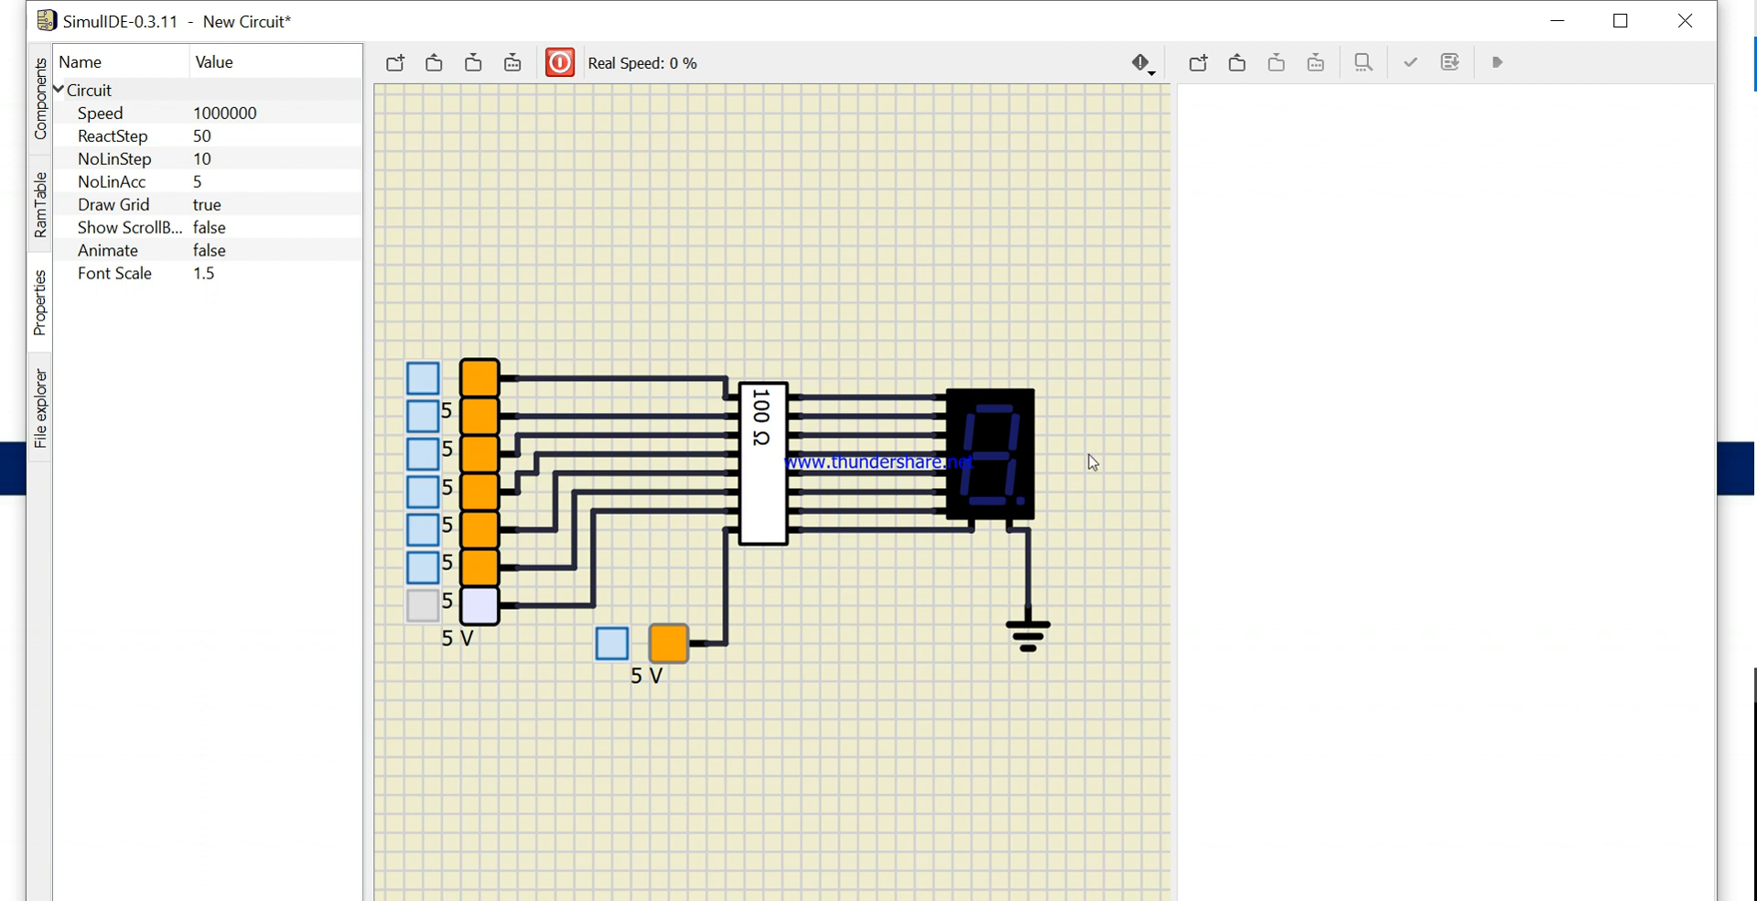
pyautogui.click(558, 62)
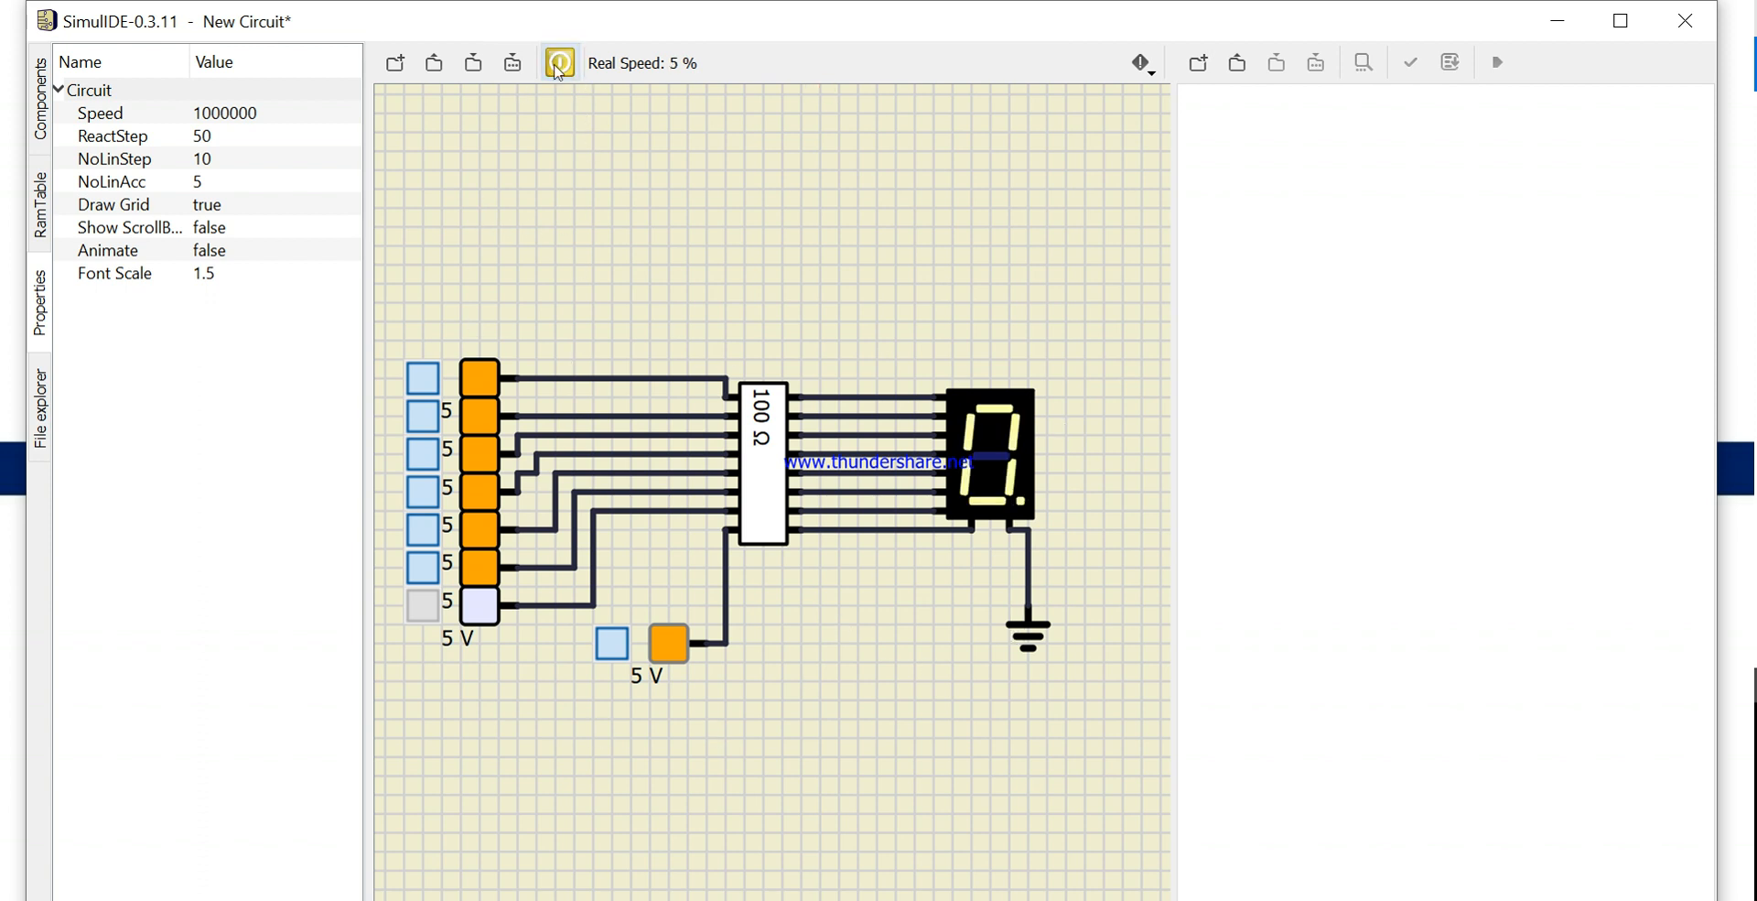
pyautogui.click(558, 62)
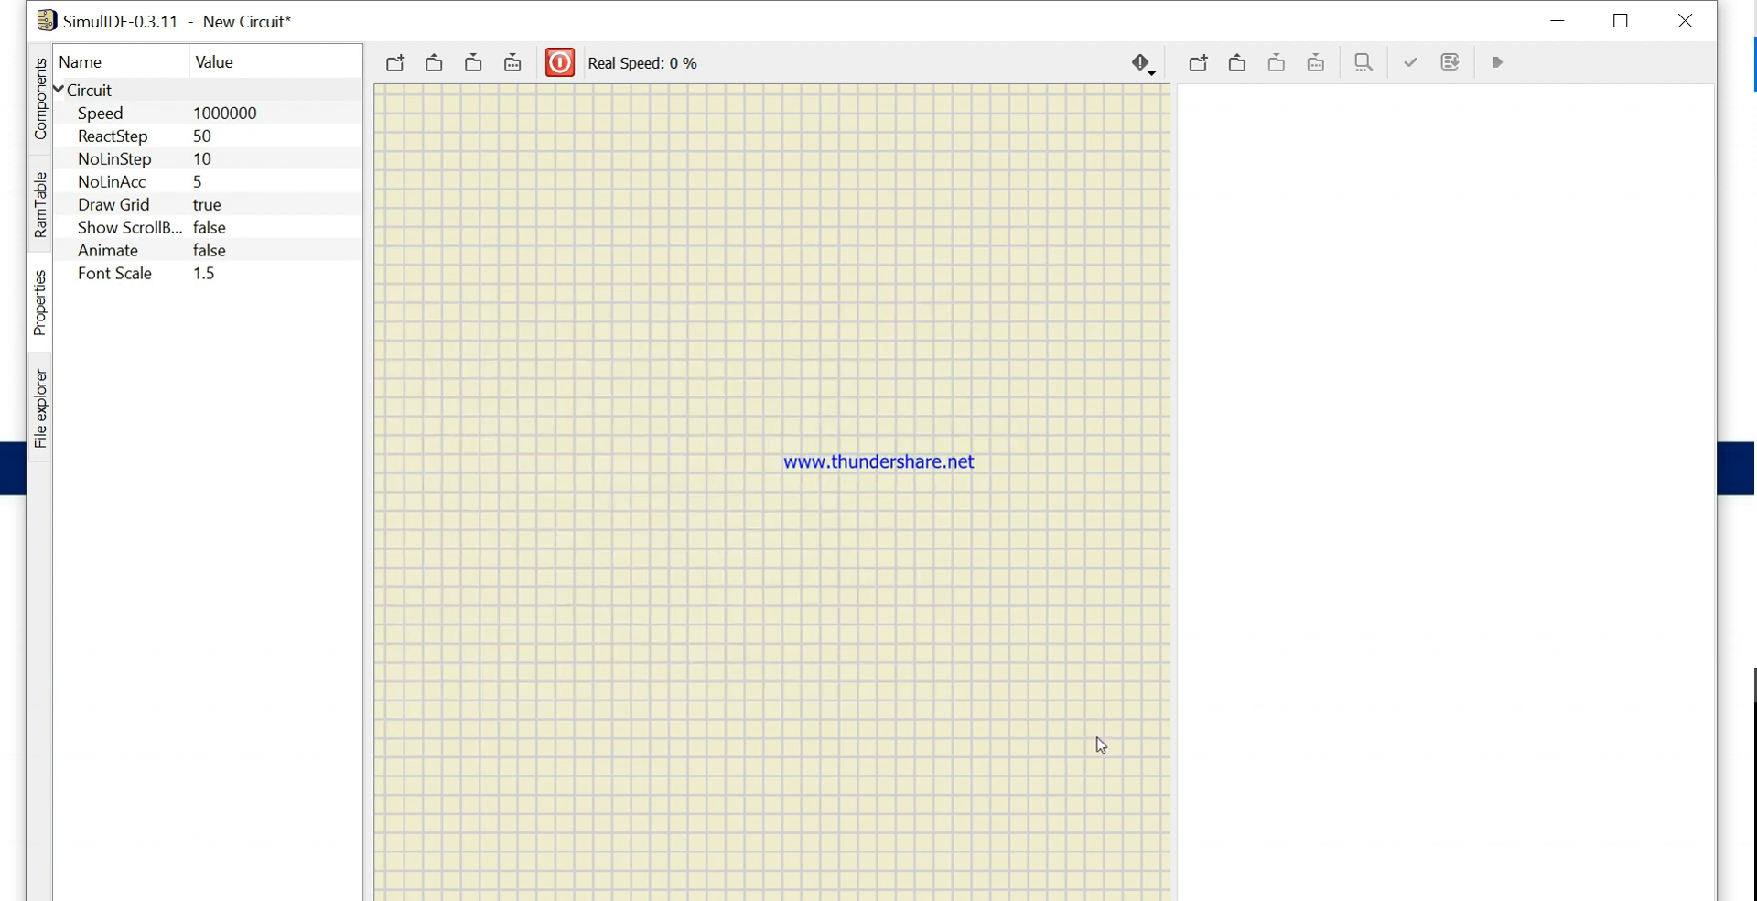
pyautogui.moveTo(38, 201)
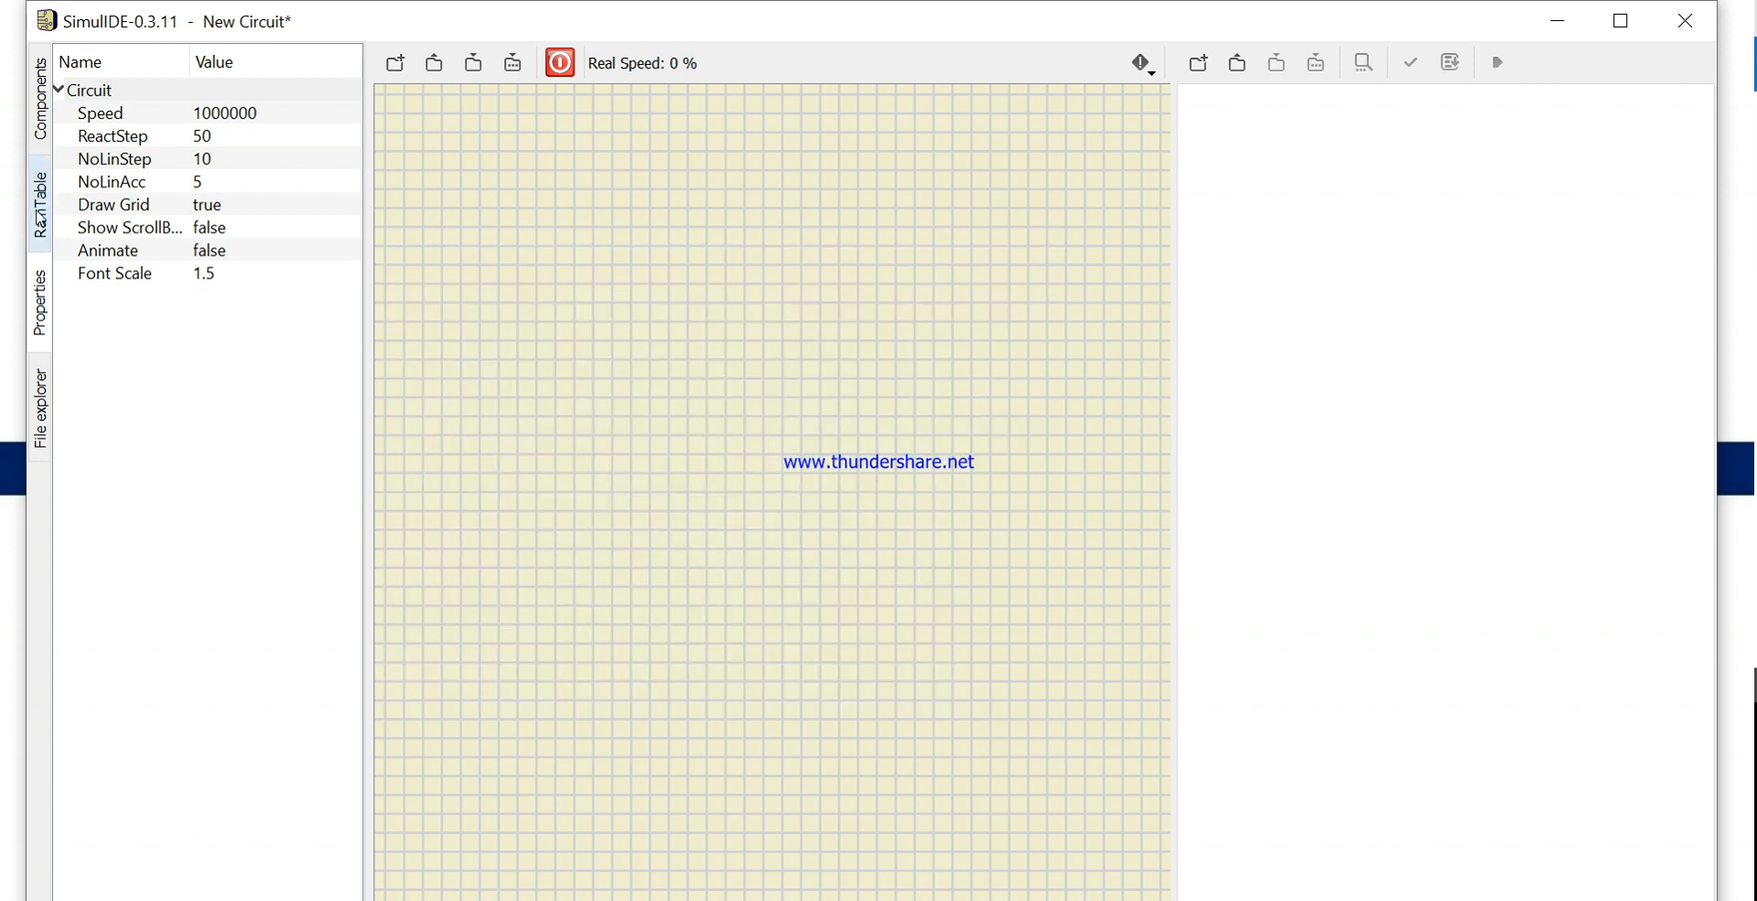
pyautogui.click(38, 95)
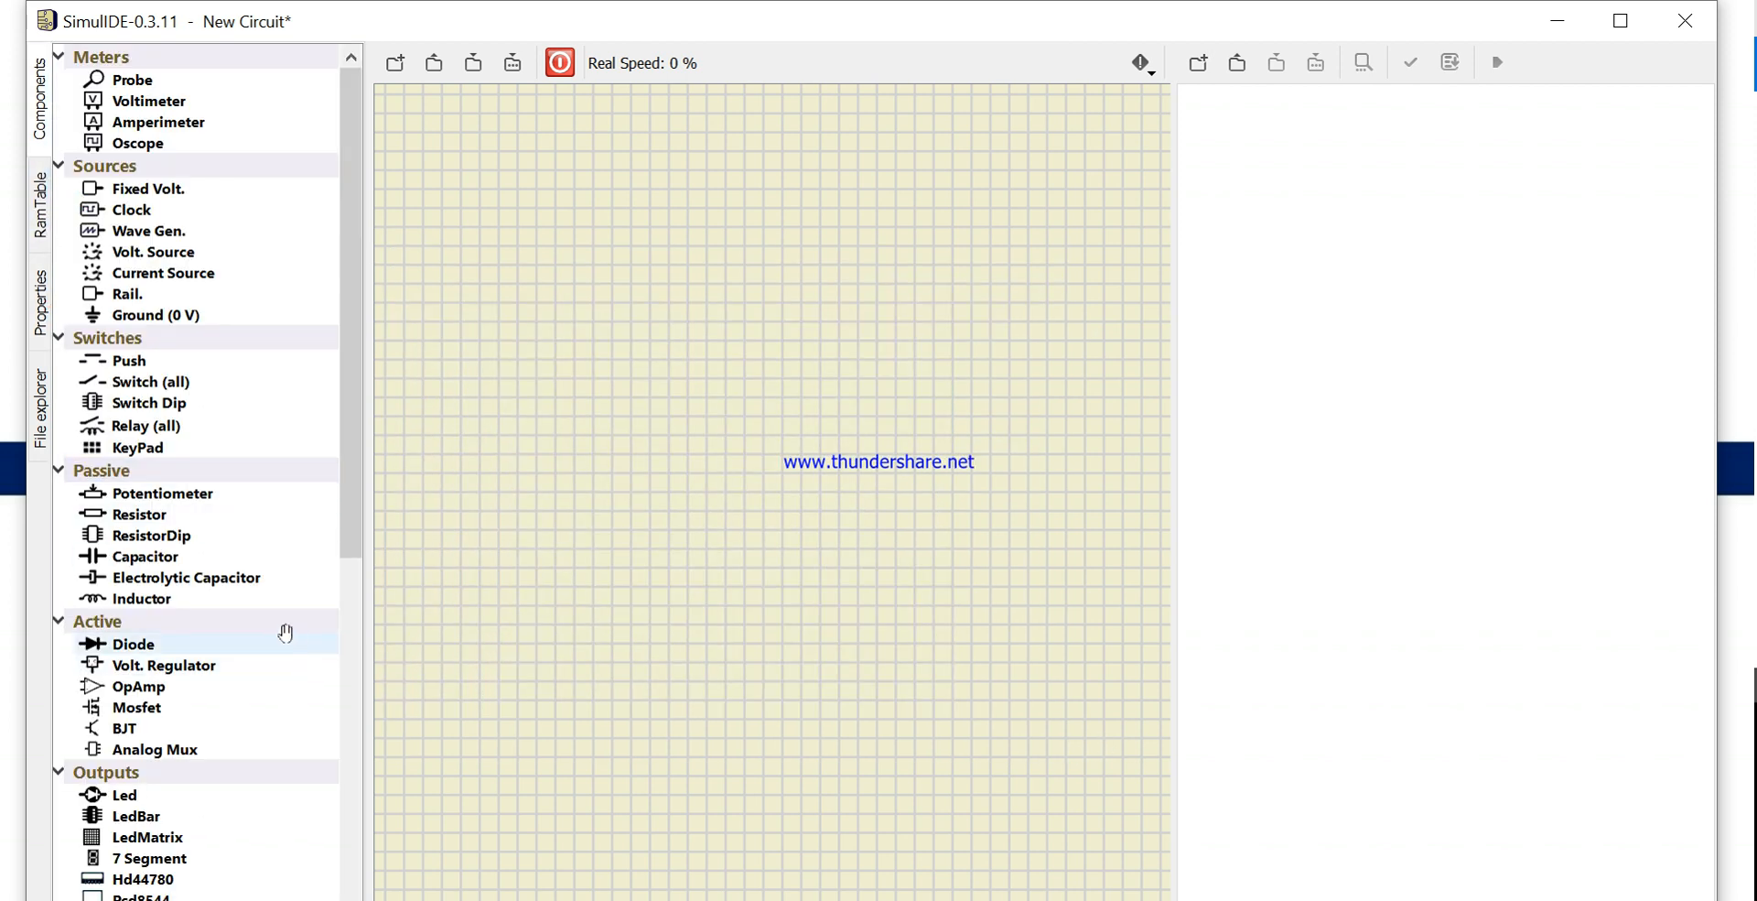
pyautogui.scroll(-3)
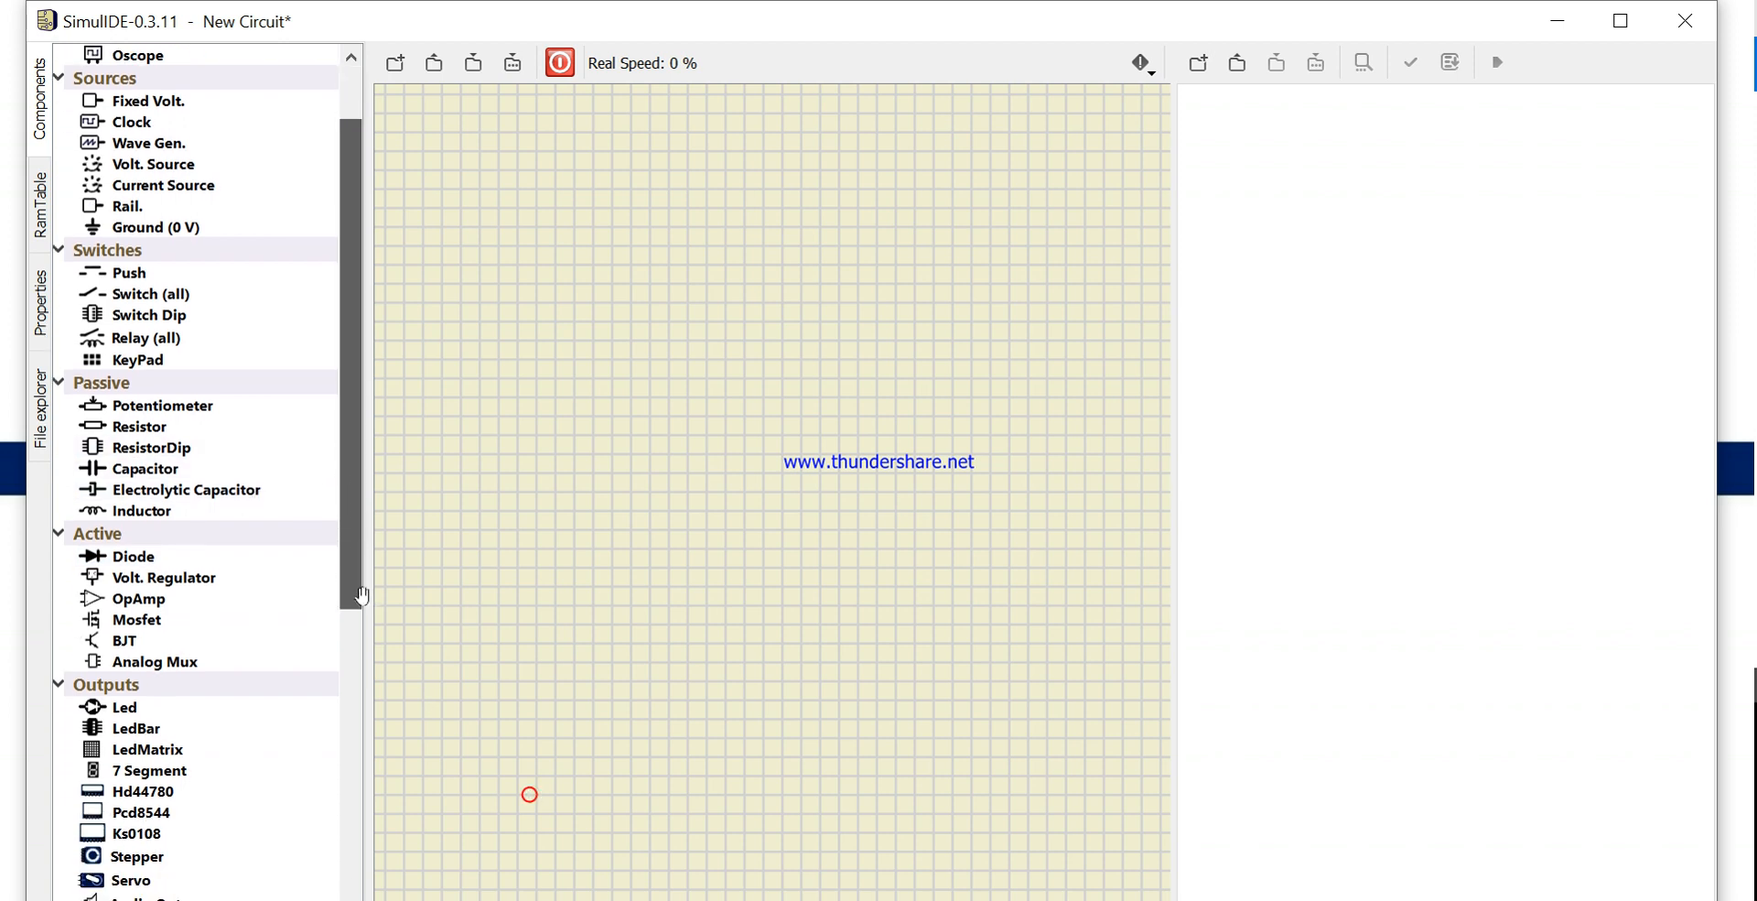
pyautogui.scroll(-3)
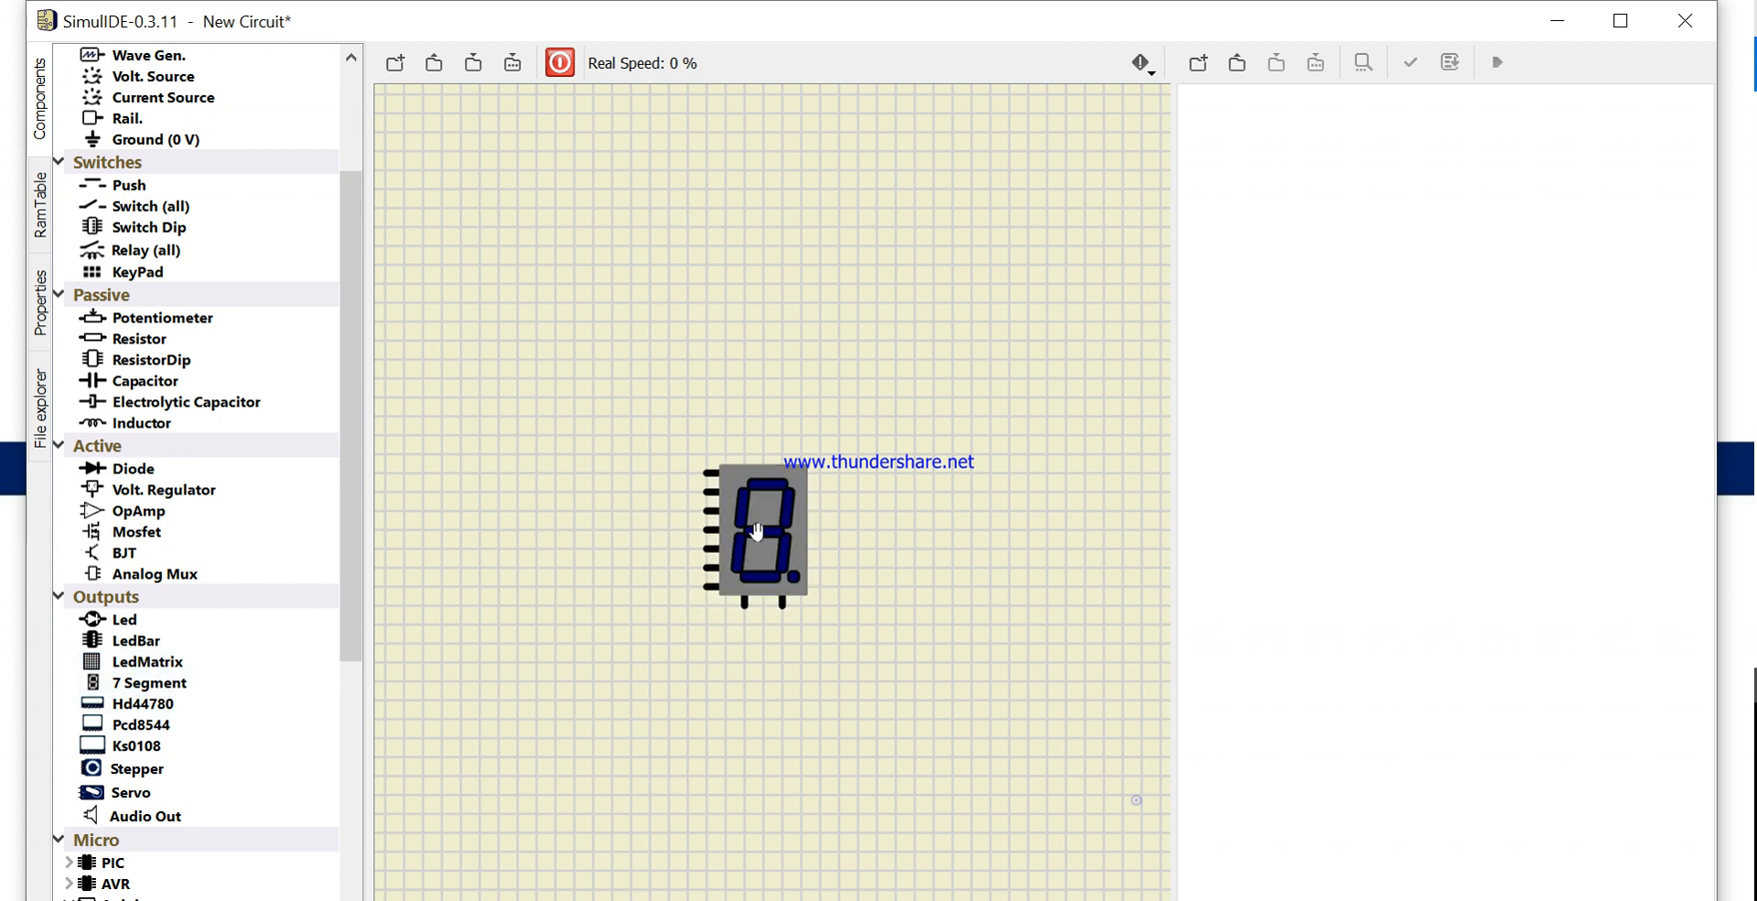
pyautogui.click(752, 529)
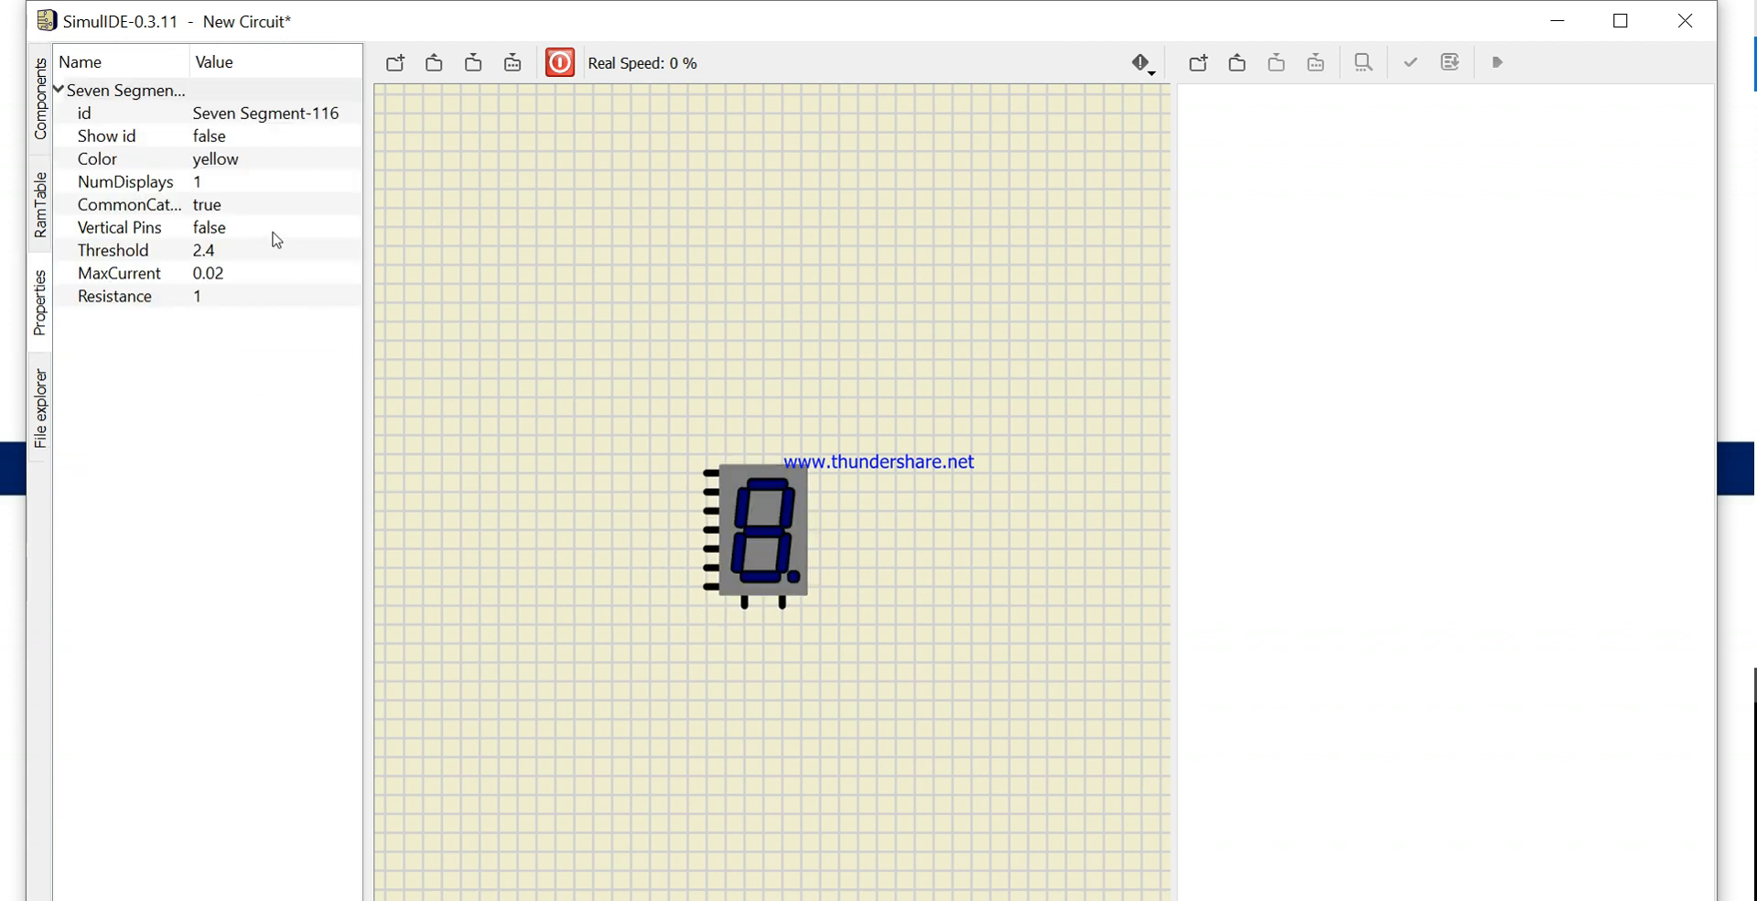
pyautogui.moveTo(154, 313)
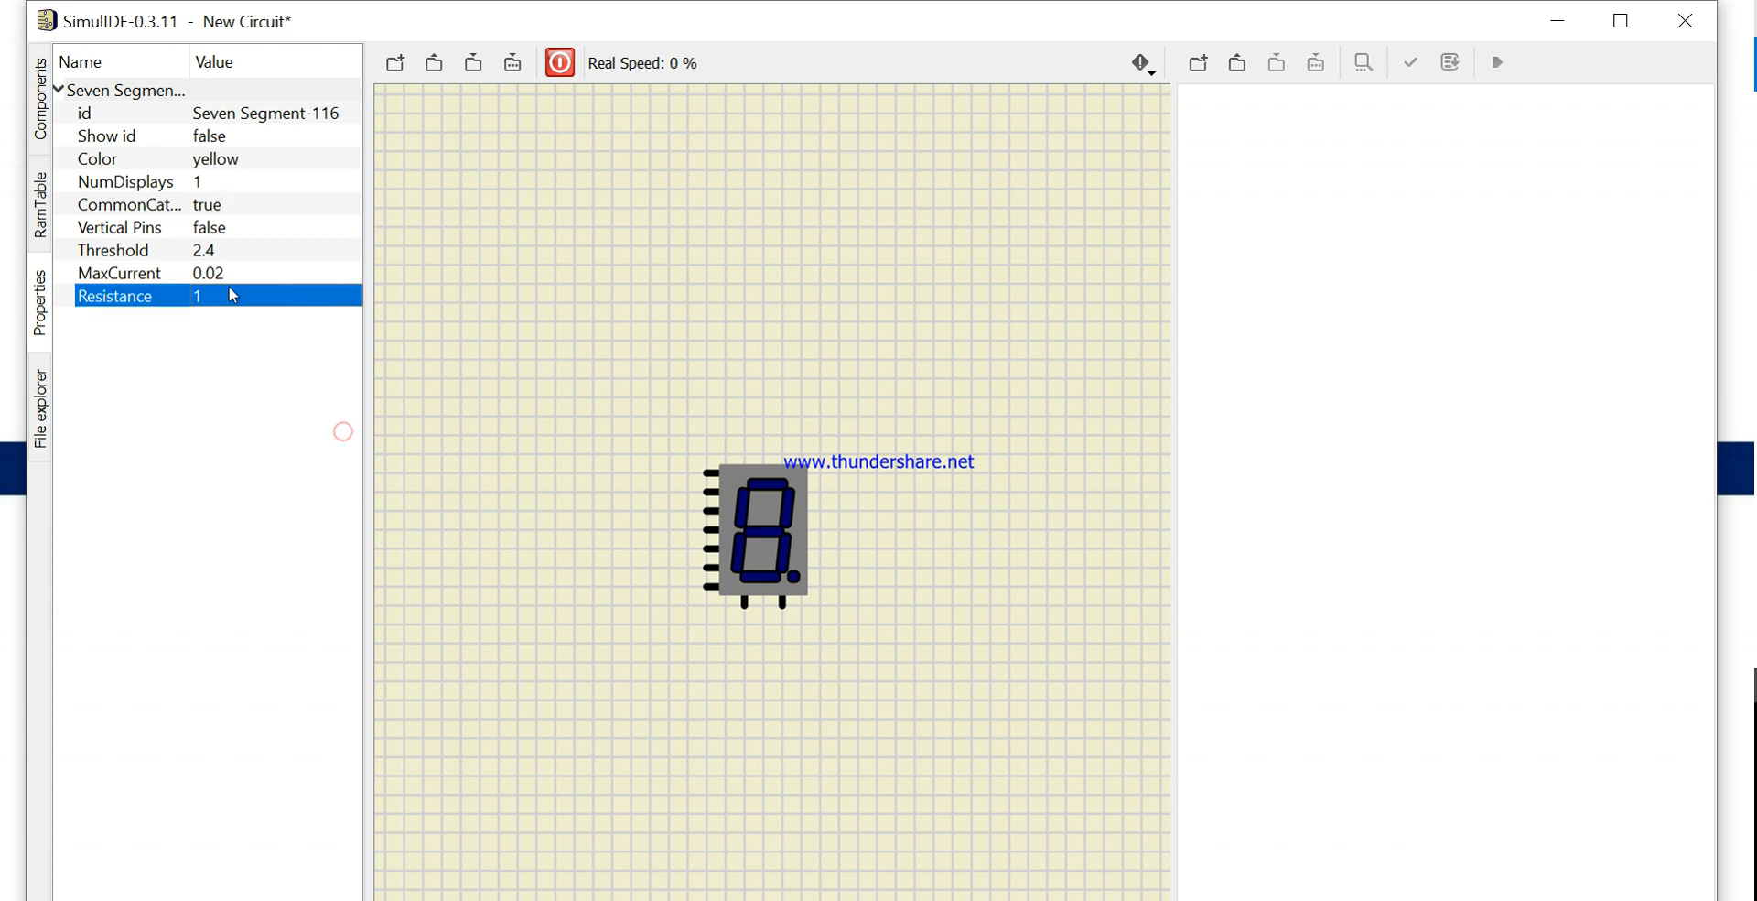
pyautogui.click(126, 181)
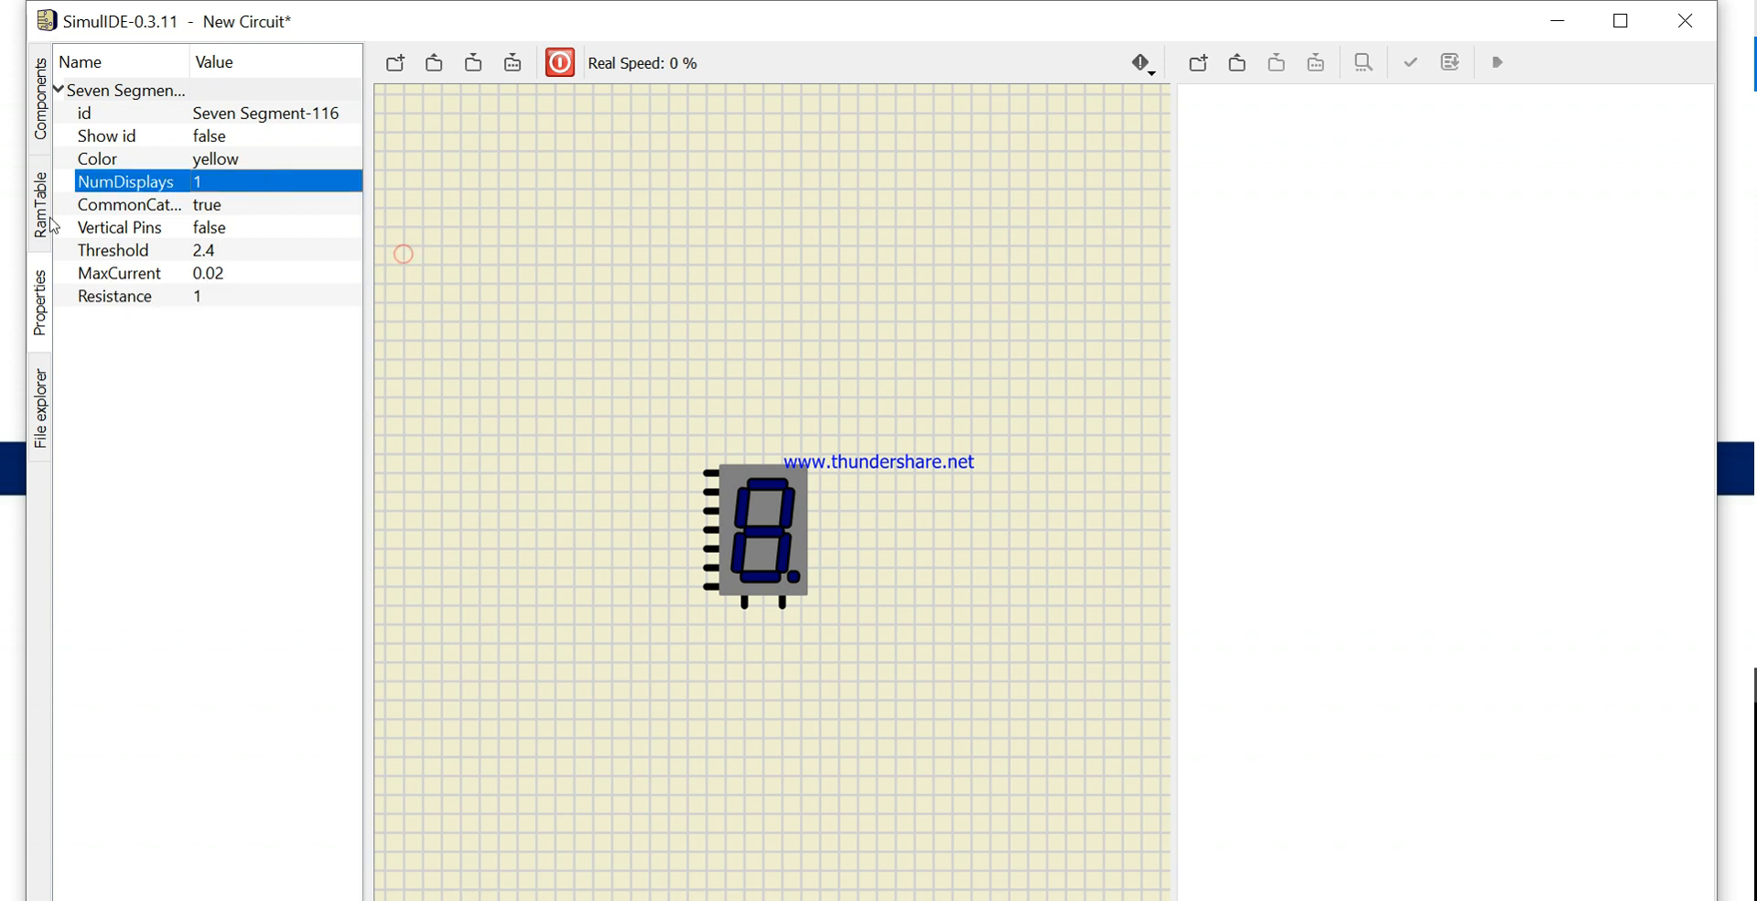
pyautogui.click(919, 692)
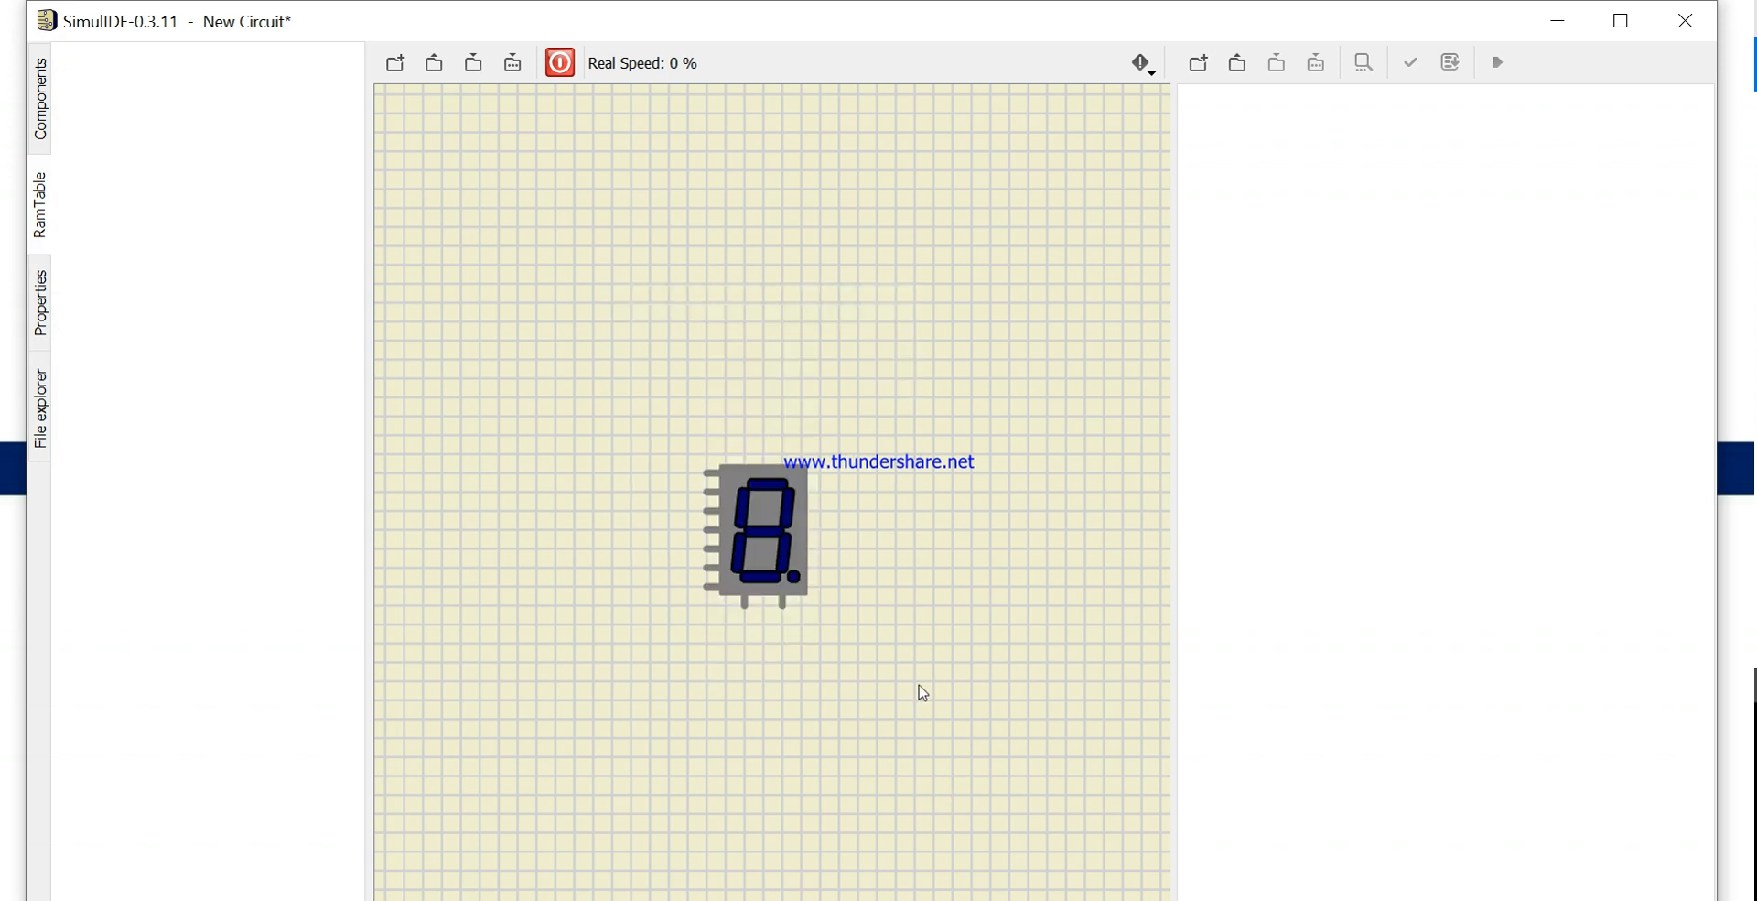
pyautogui.click(38, 300)
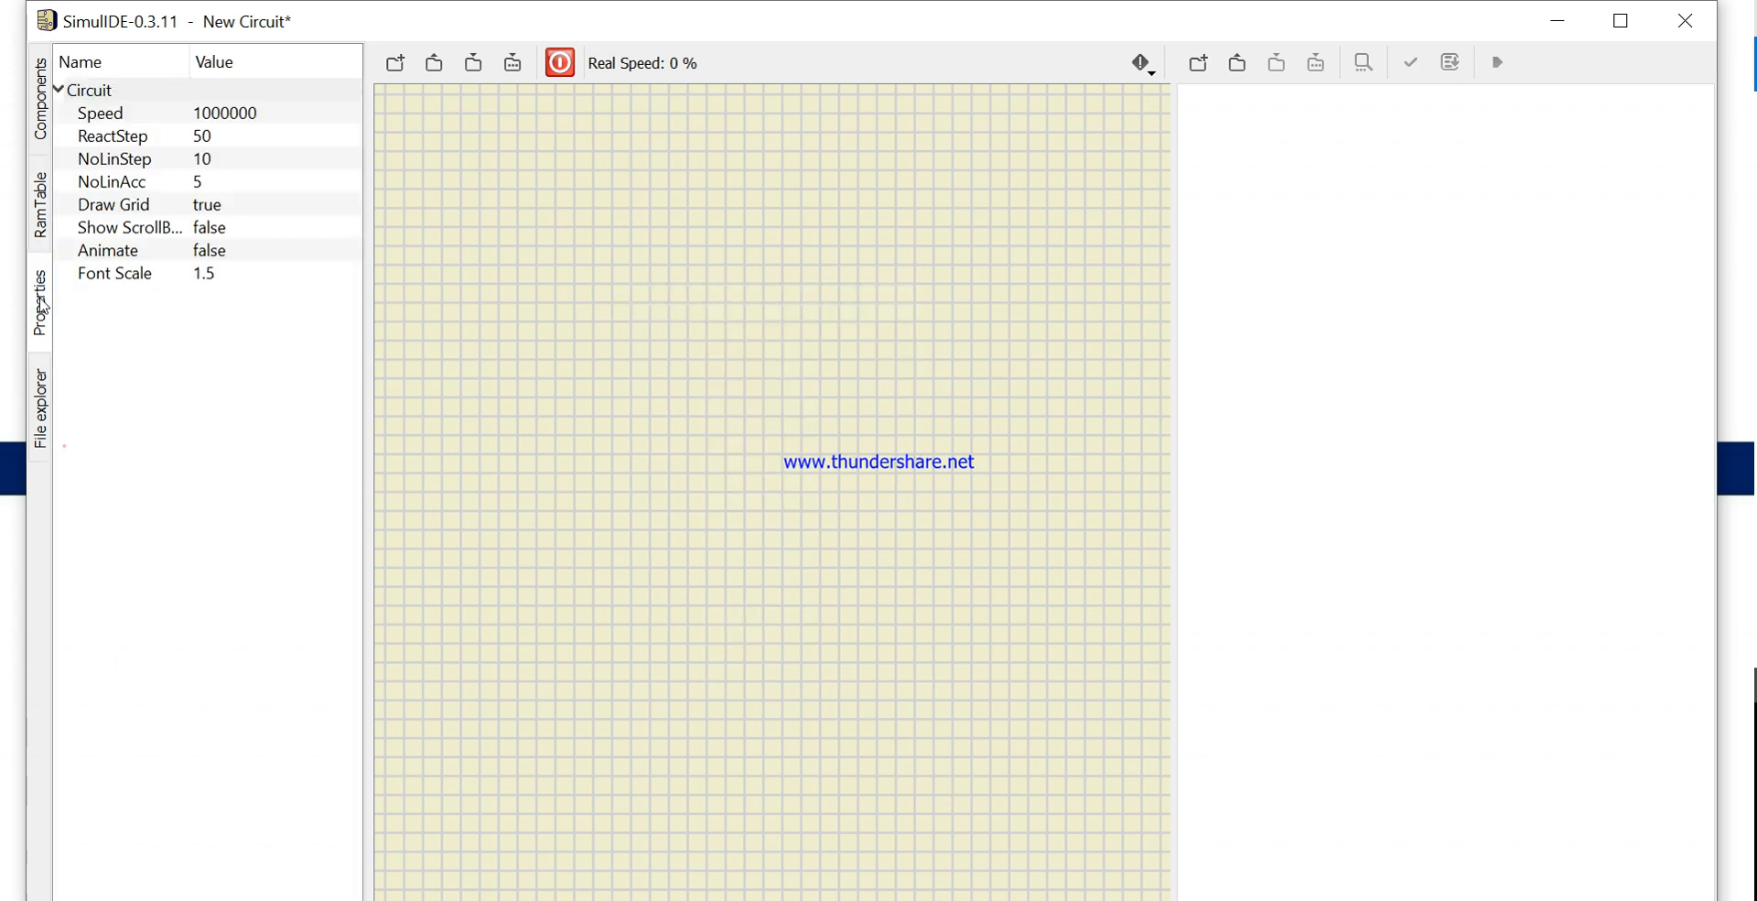
pyautogui.click(39, 95)
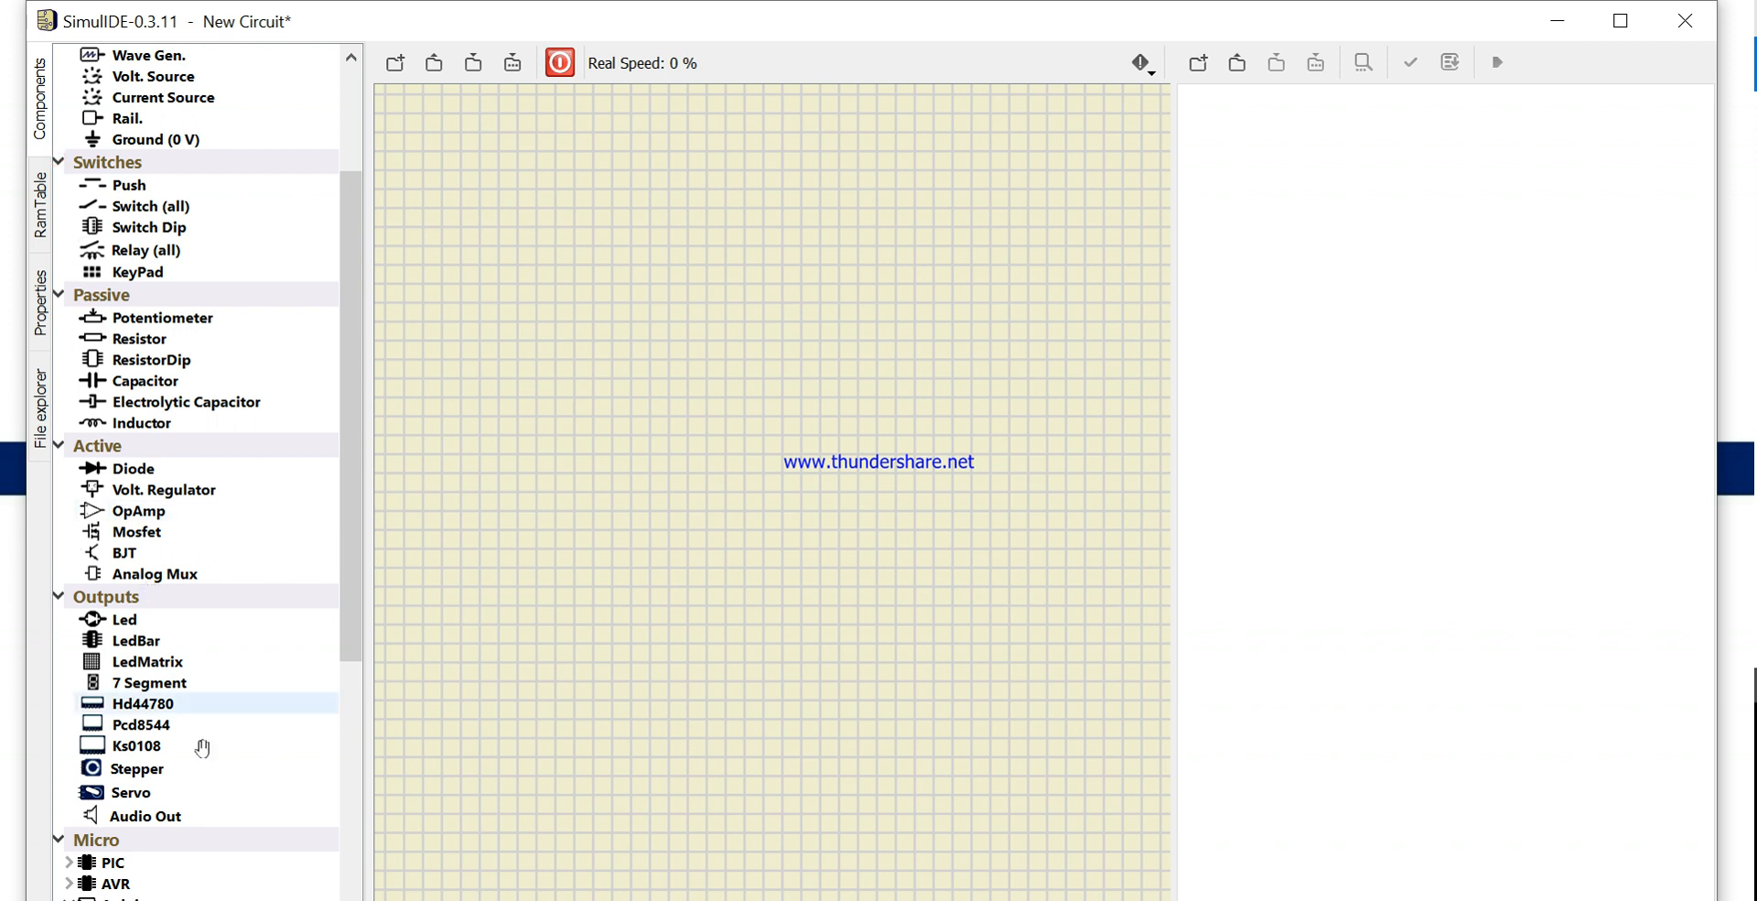
pyautogui.moveTo(222, 826)
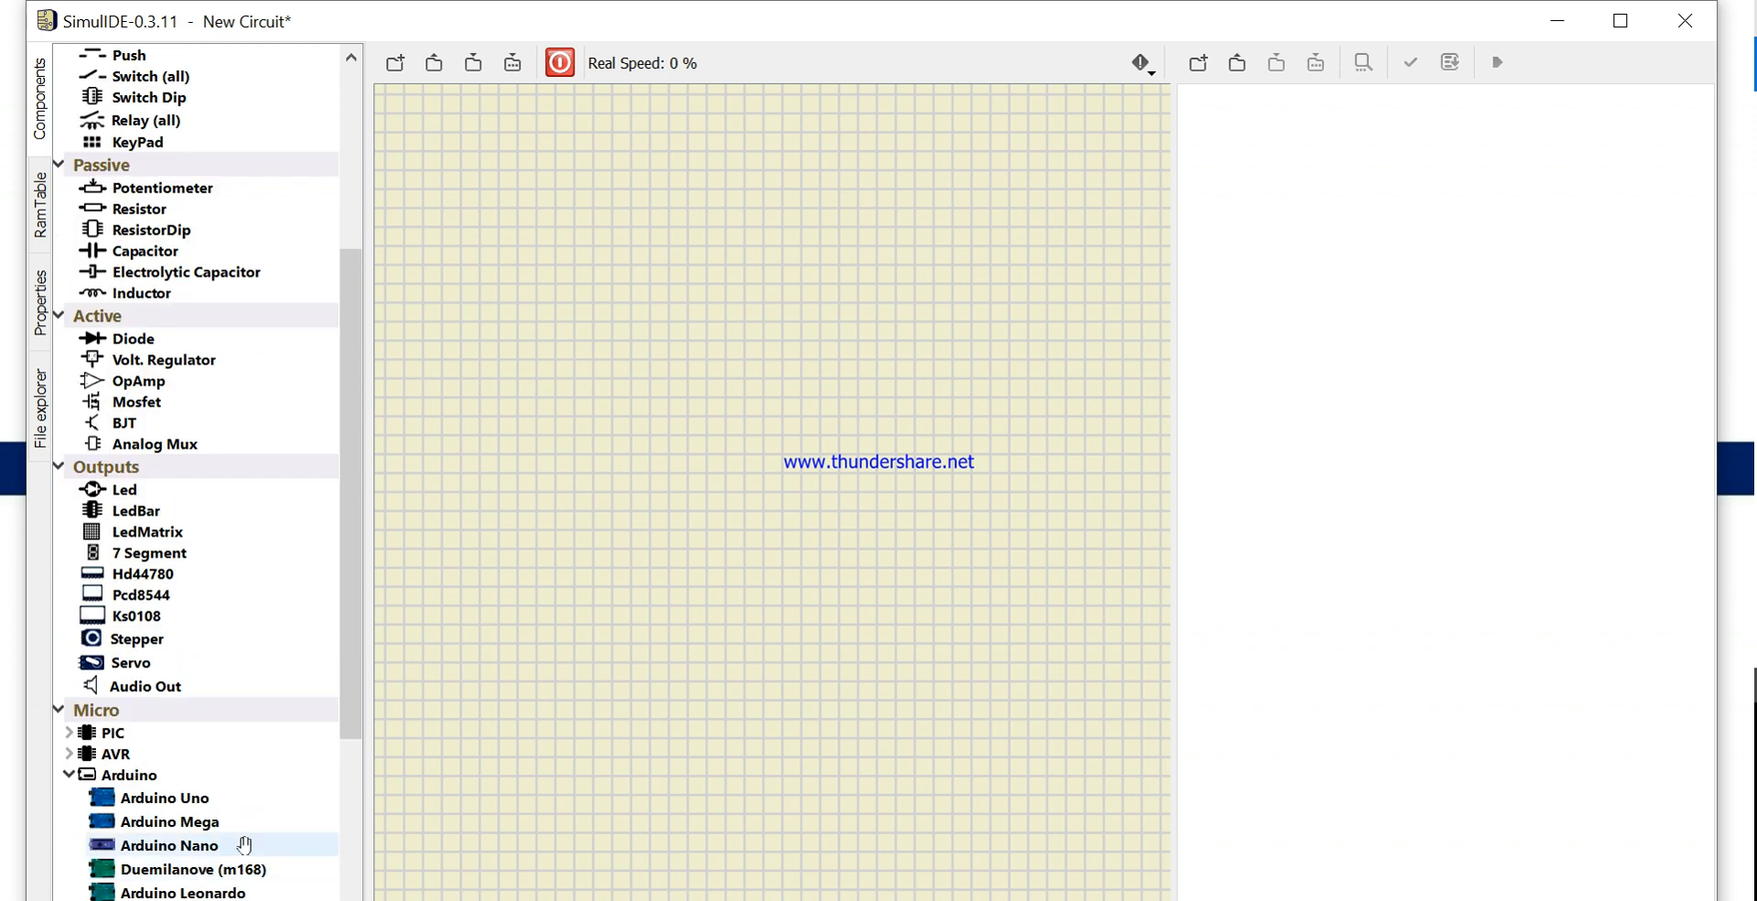
pyautogui.scroll(-3)
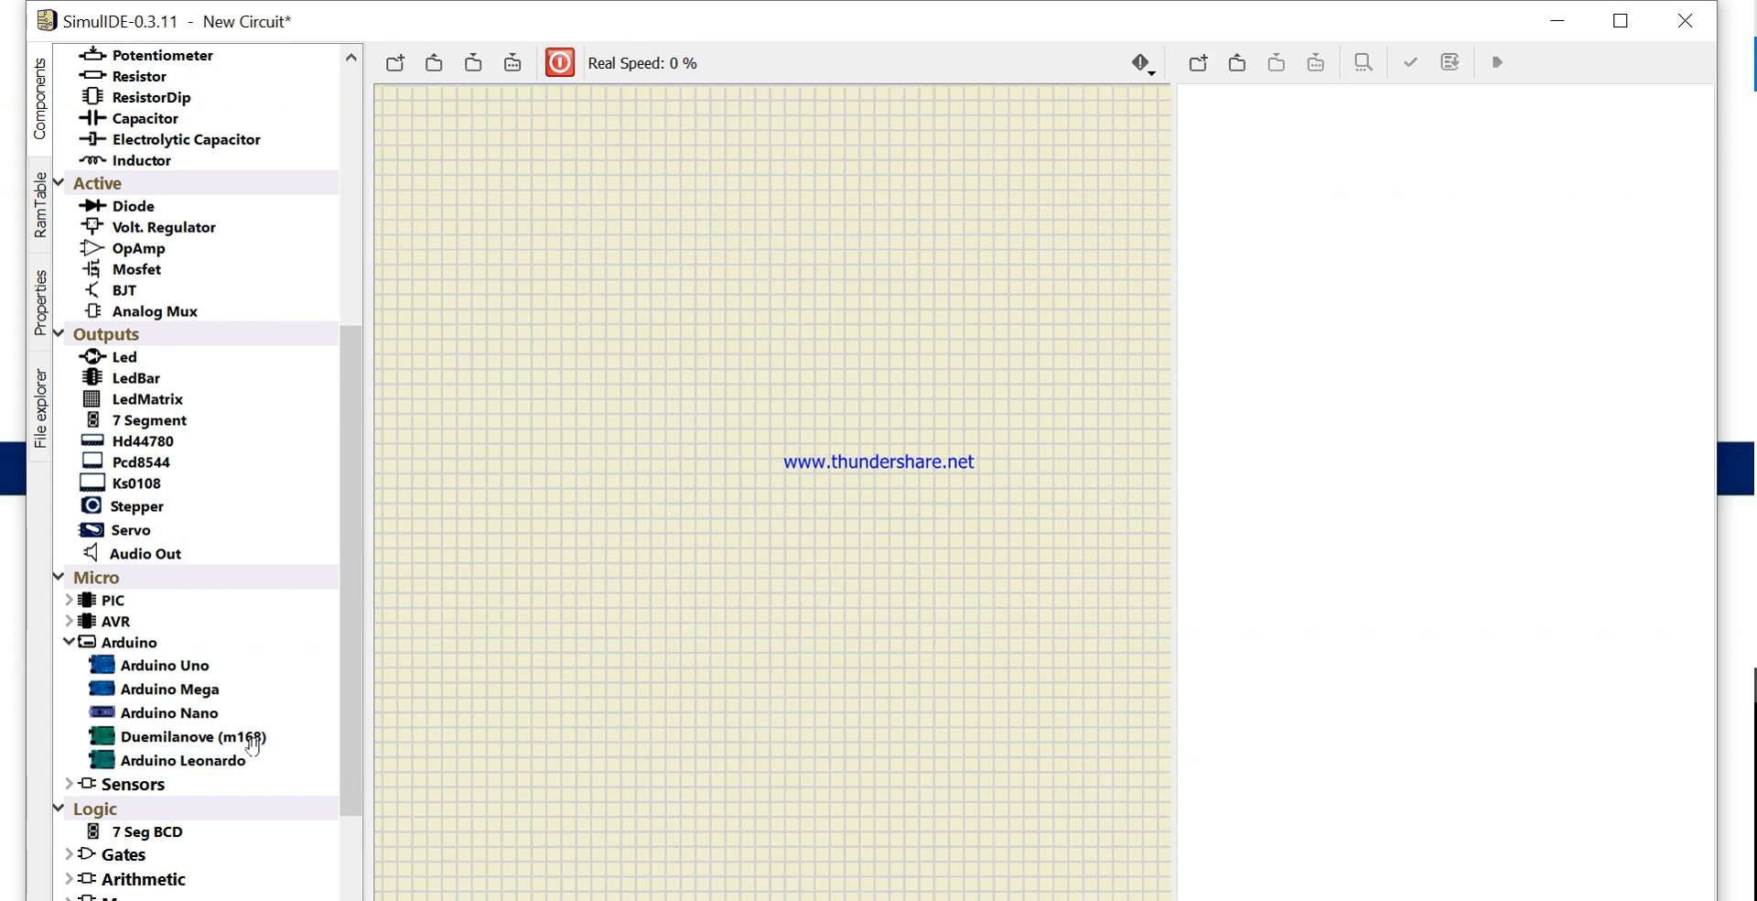
pyautogui.scroll(-3)
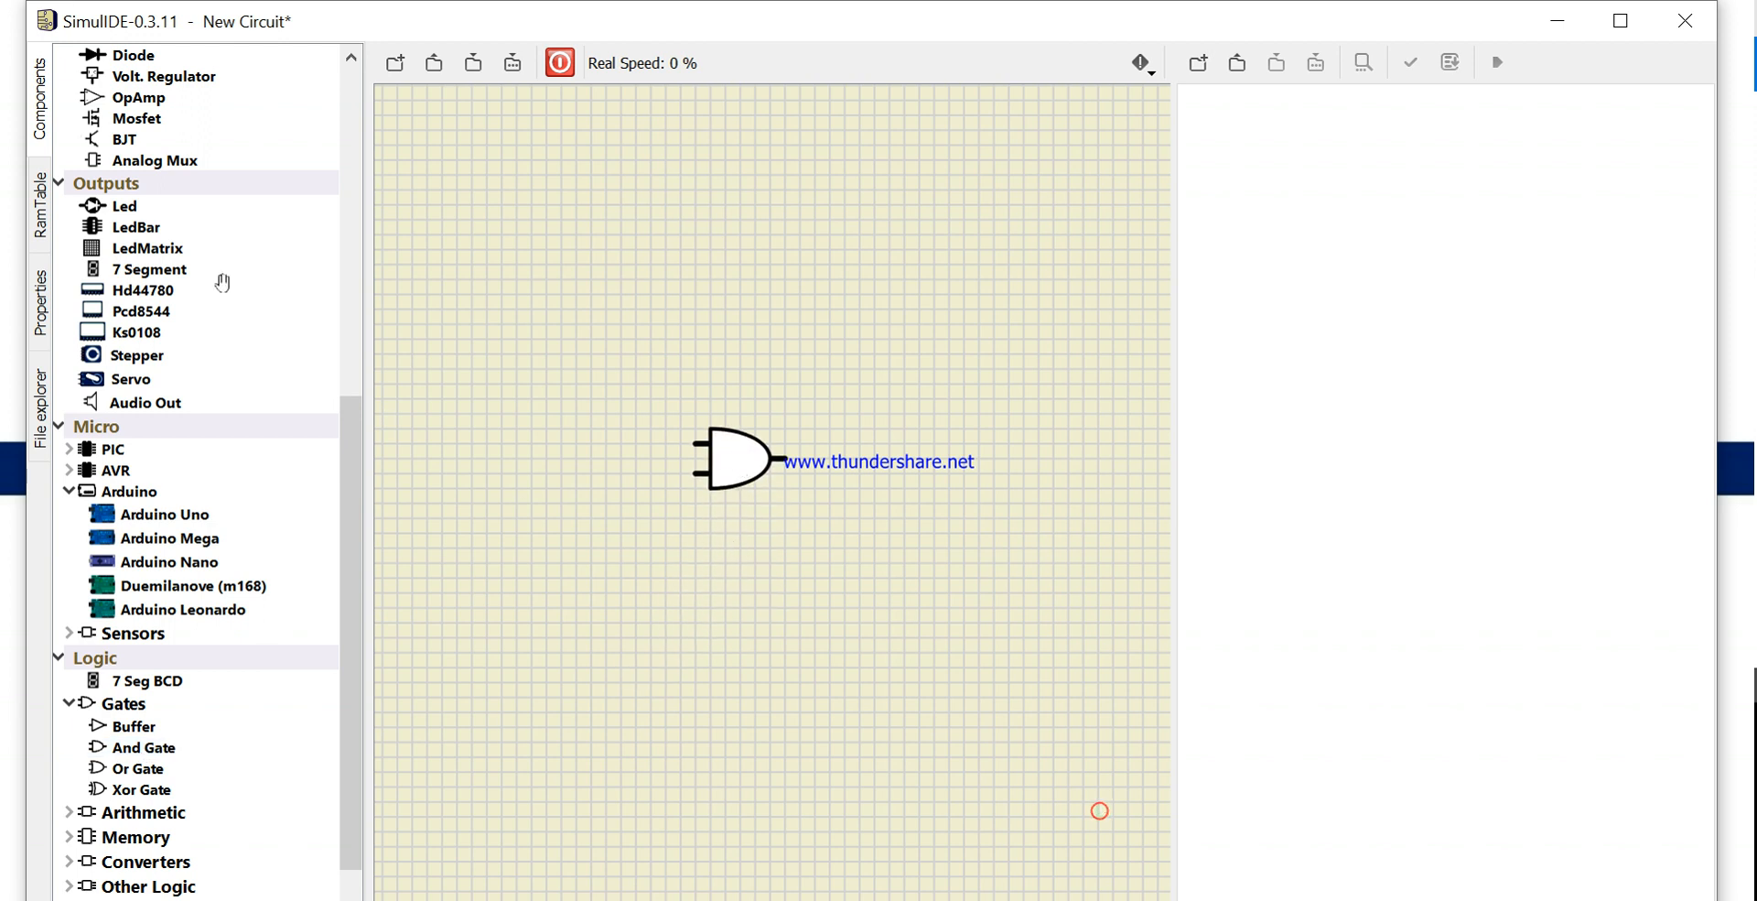
# Place a second 5 V source below the first and wire both sources into the AND gate's two inputs
pyautogui.scroll(3)
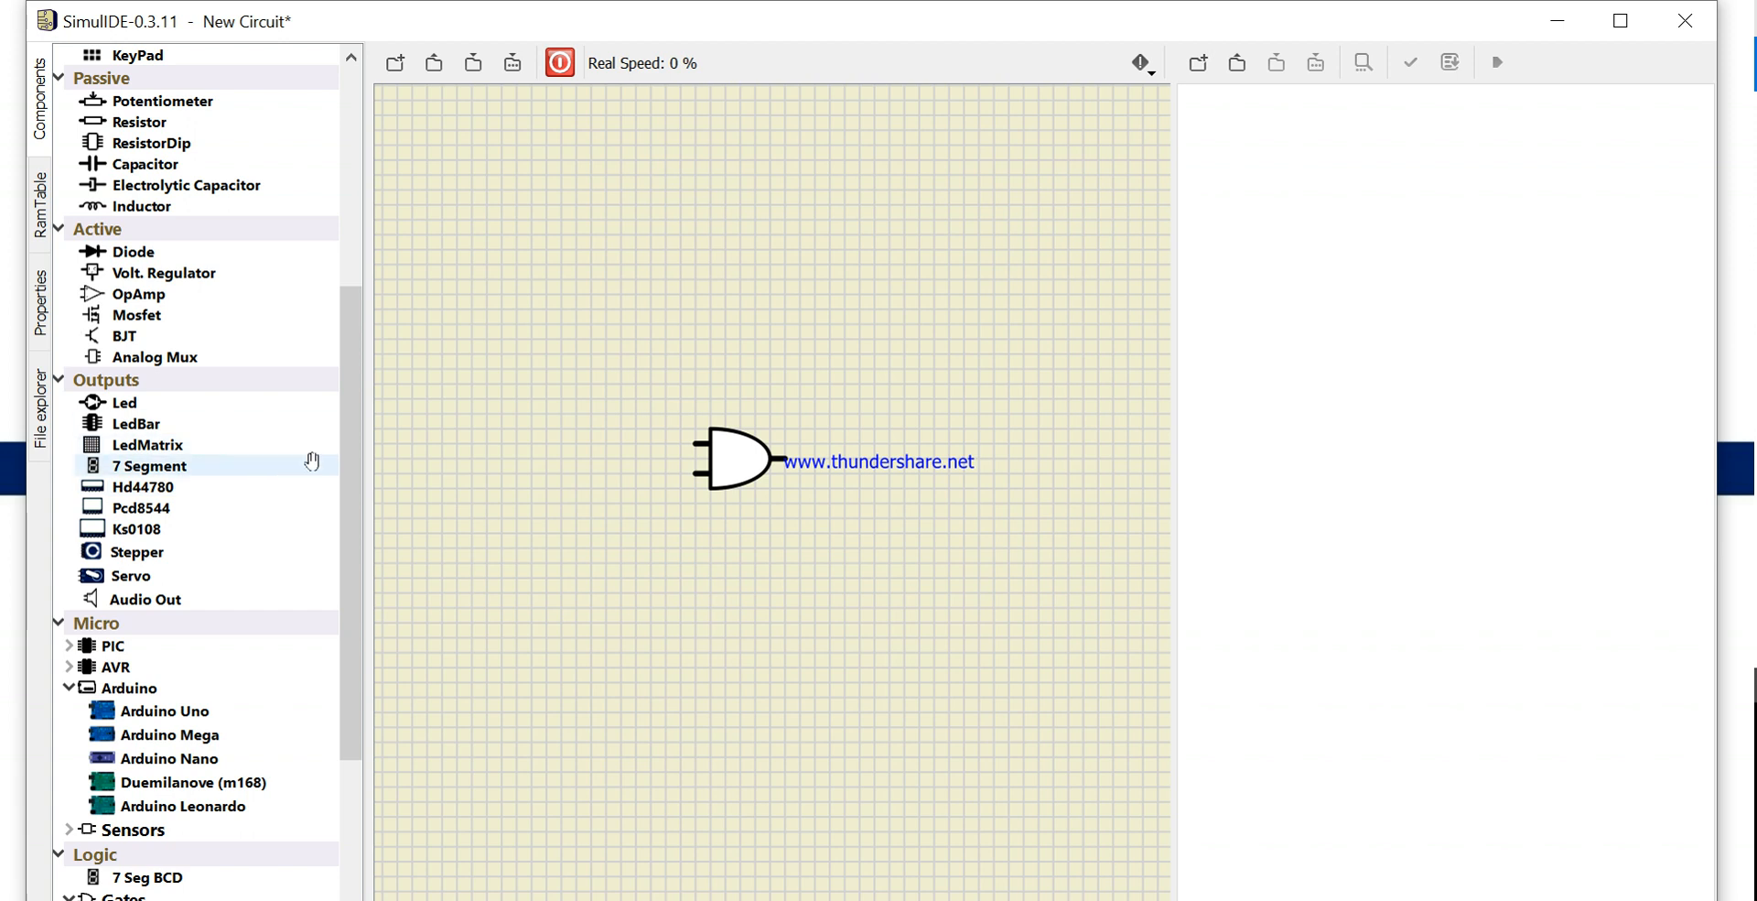
pyautogui.scroll(3)
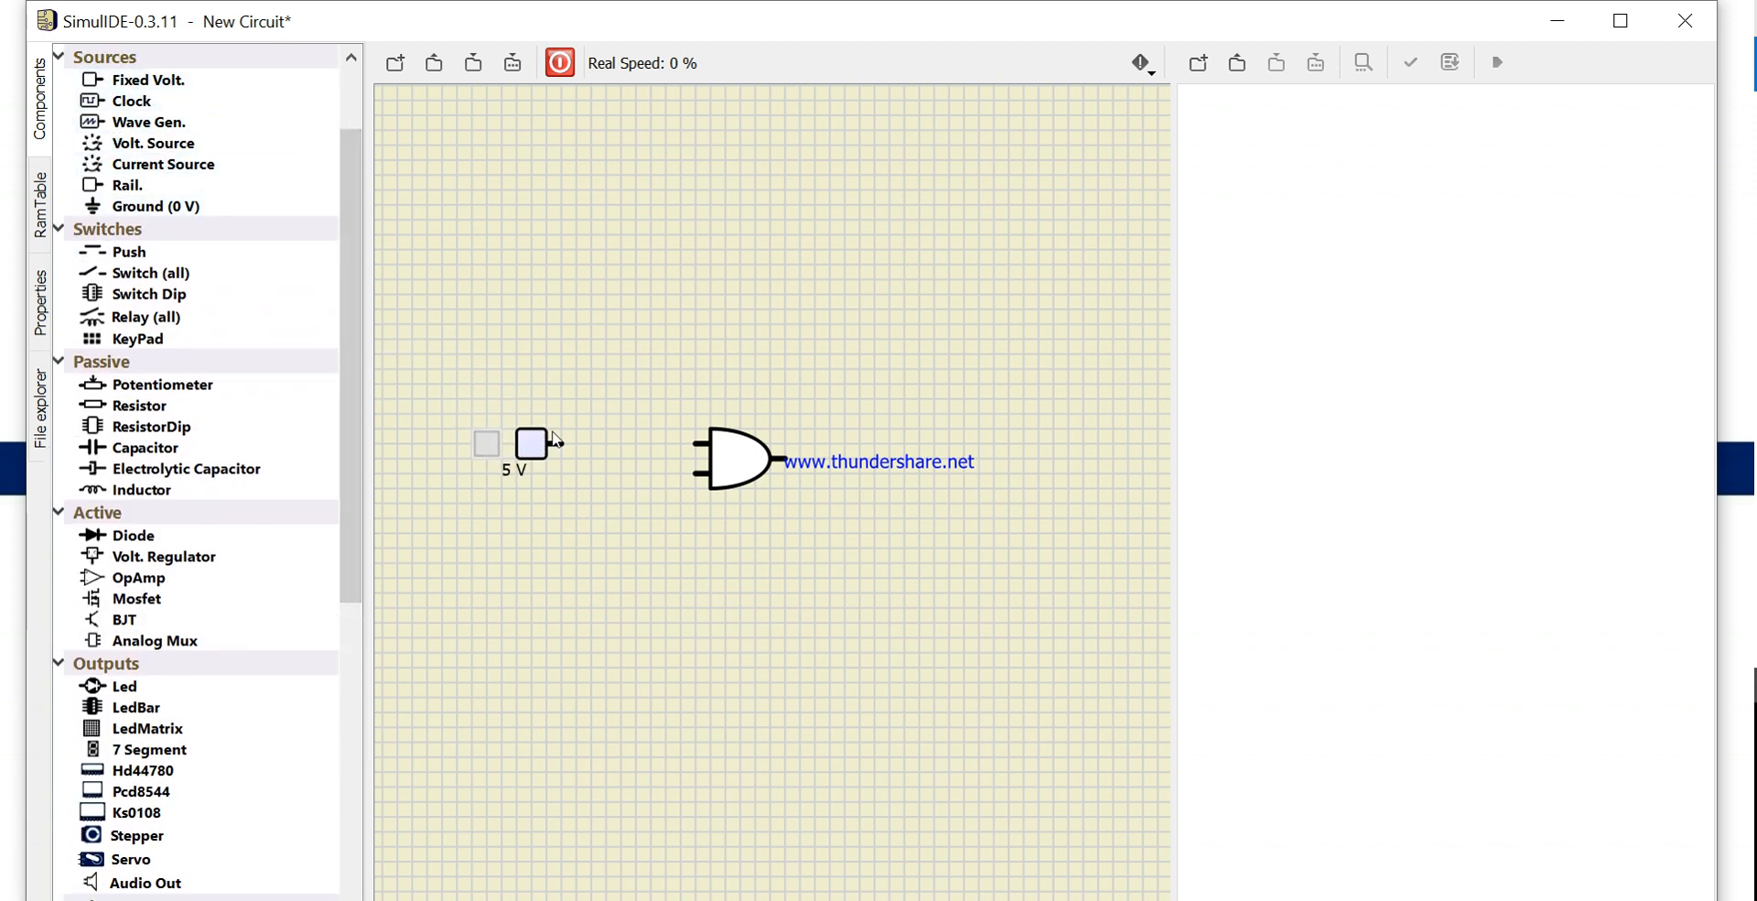
pyautogui.moveTo(542, 441); pyautogui.dragTo(701, 443)
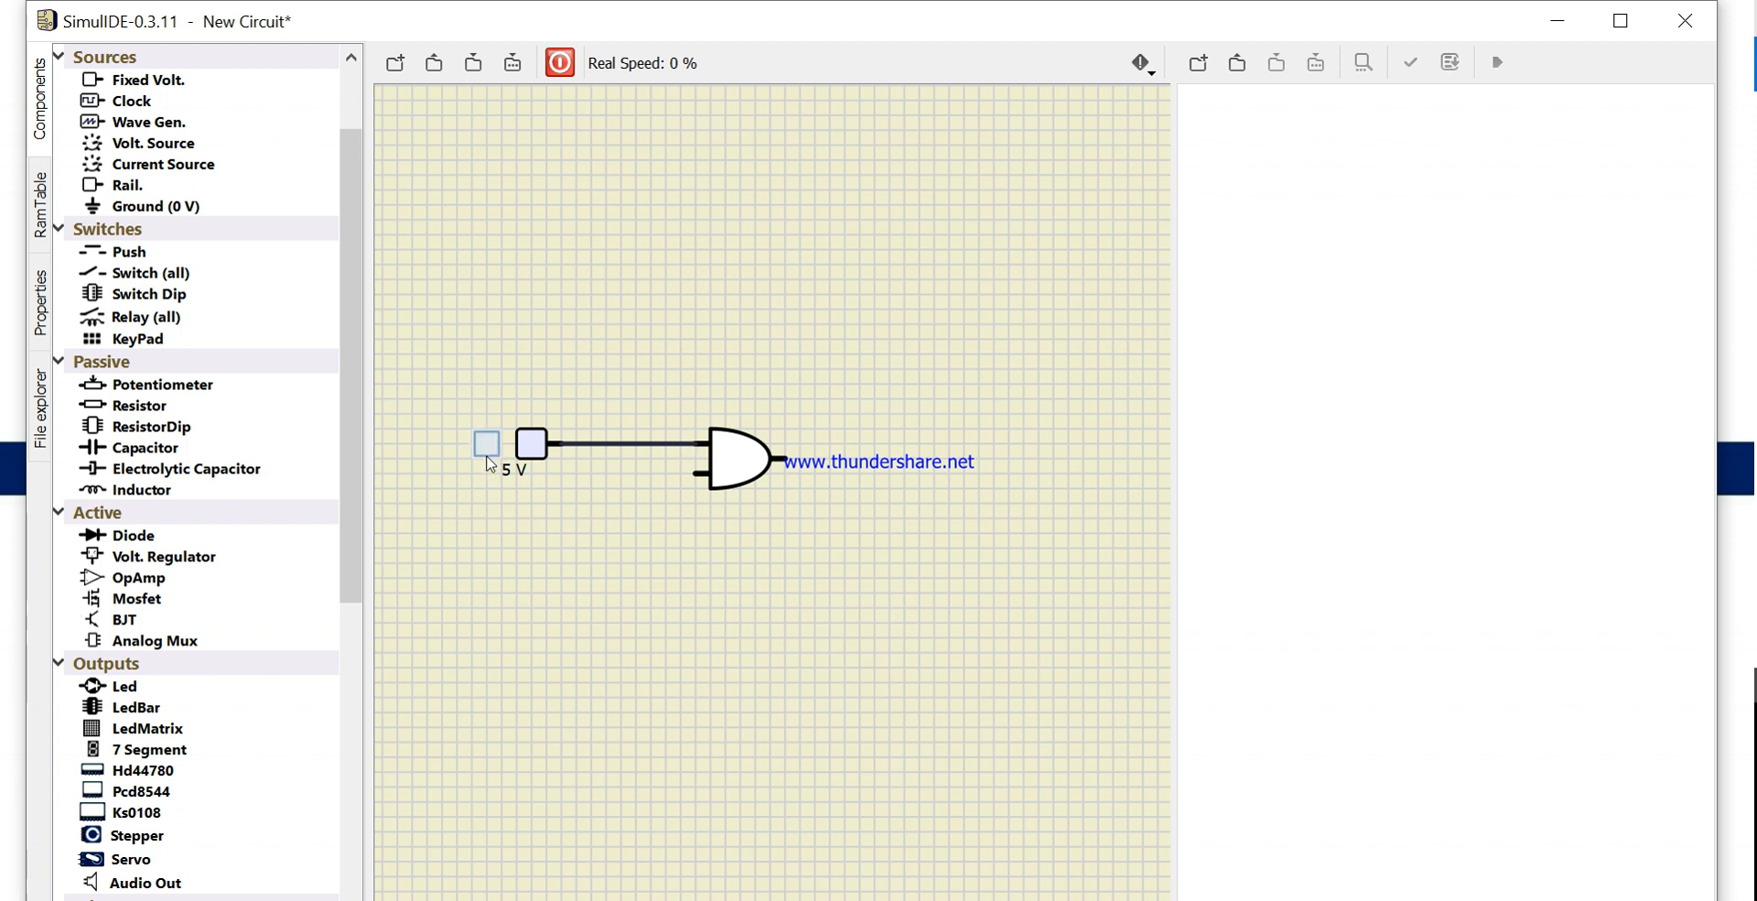
pyautogui.moveTo(487, 443); pyautogui.dragTo(498, 589)
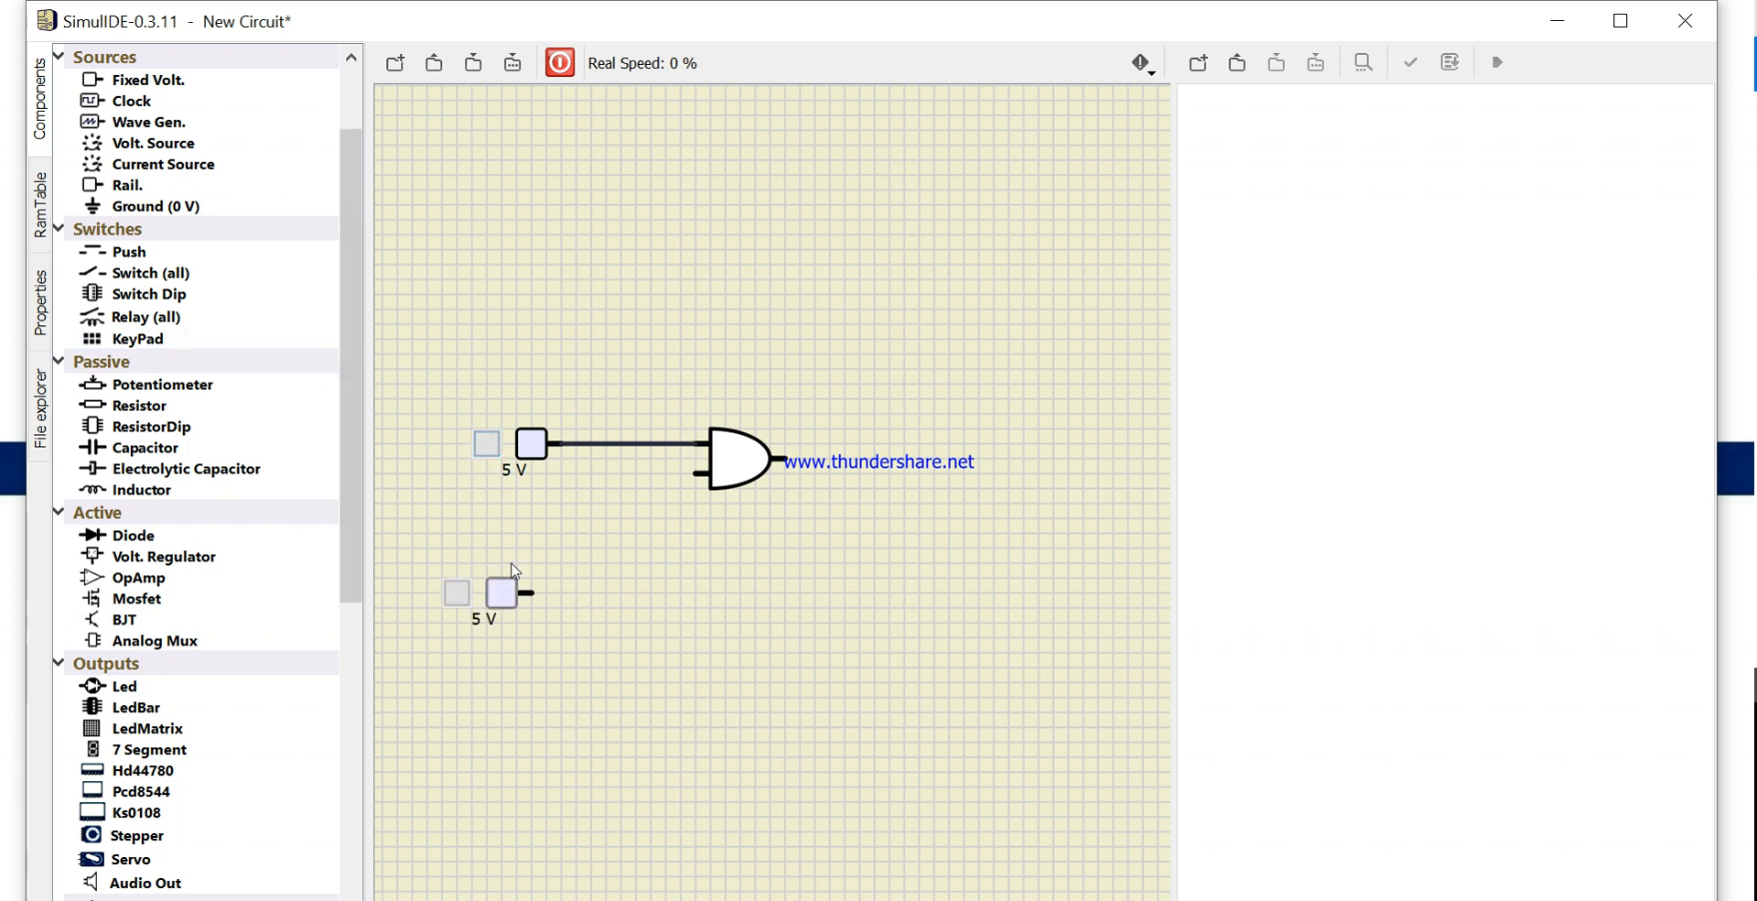
pyautogui.moveTo(529, 593); pyautogui.dragTo(703, 487)
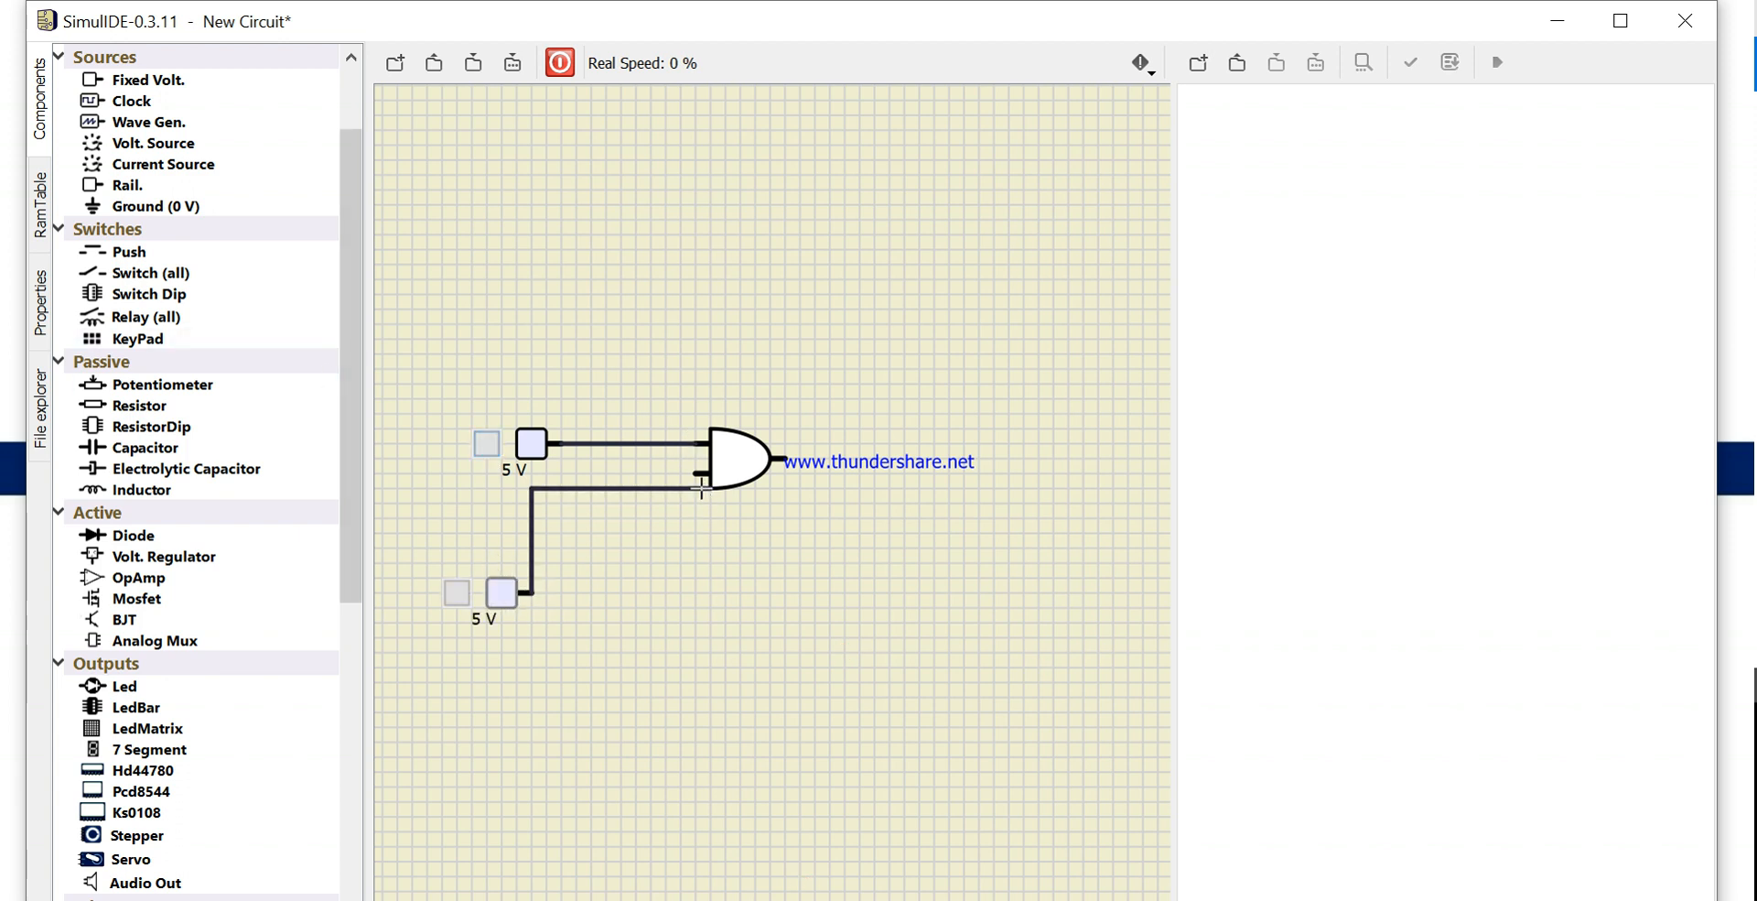
pyautogui.scroll(-3)
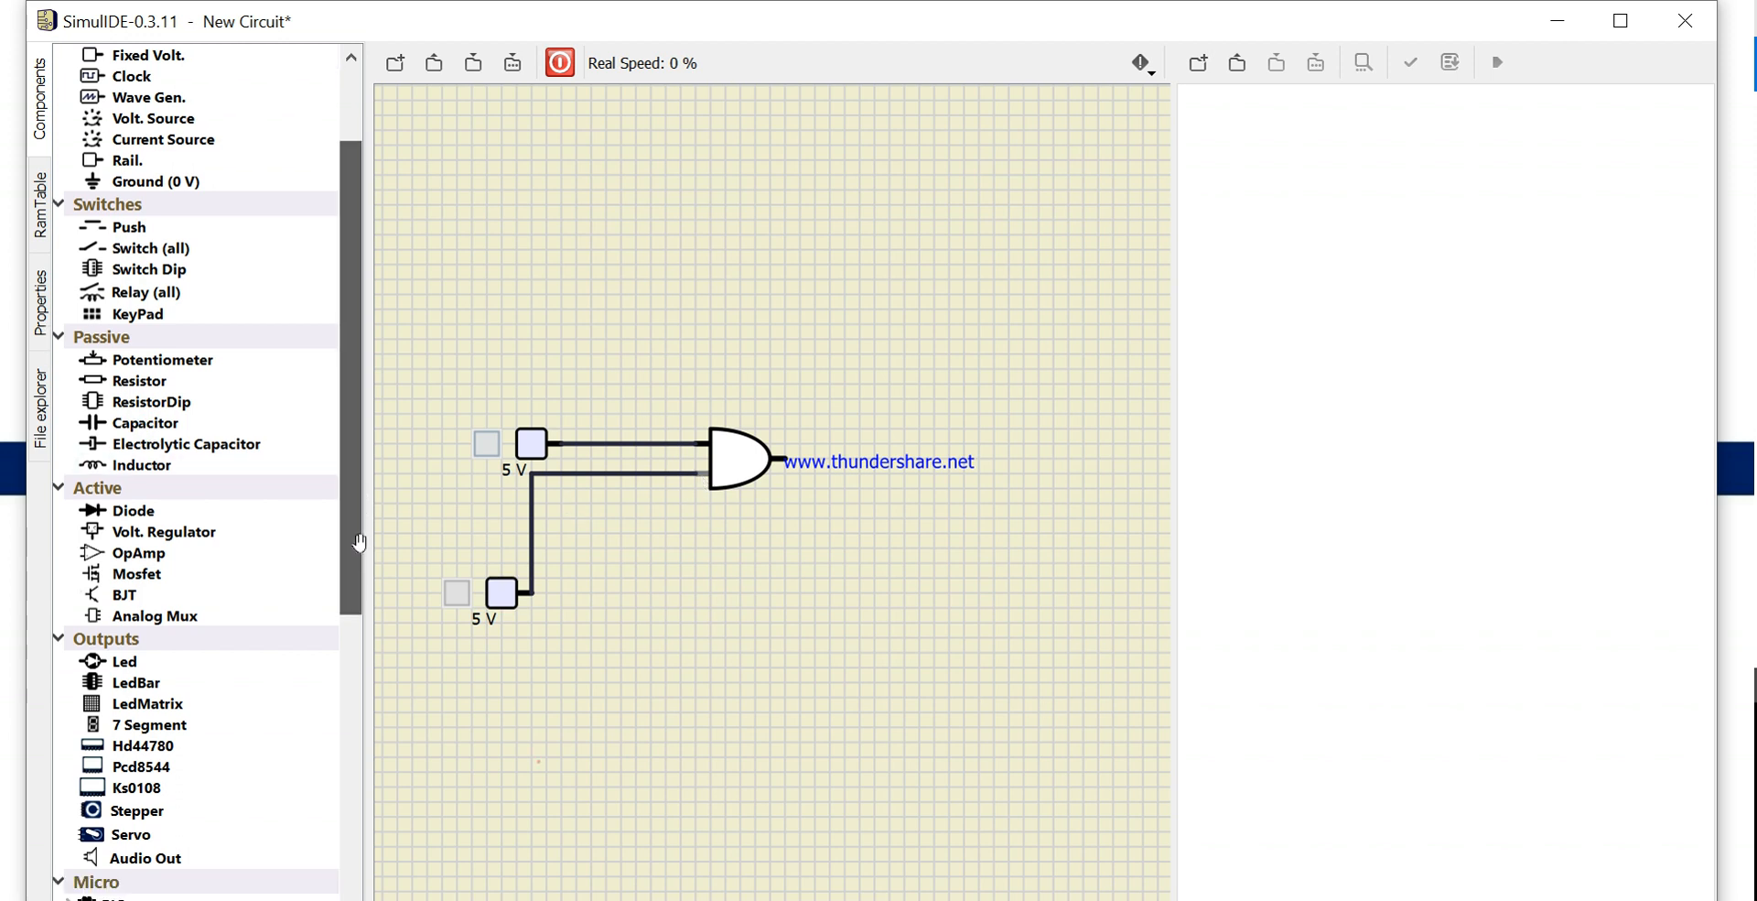
pyautogui.scroll(-3)
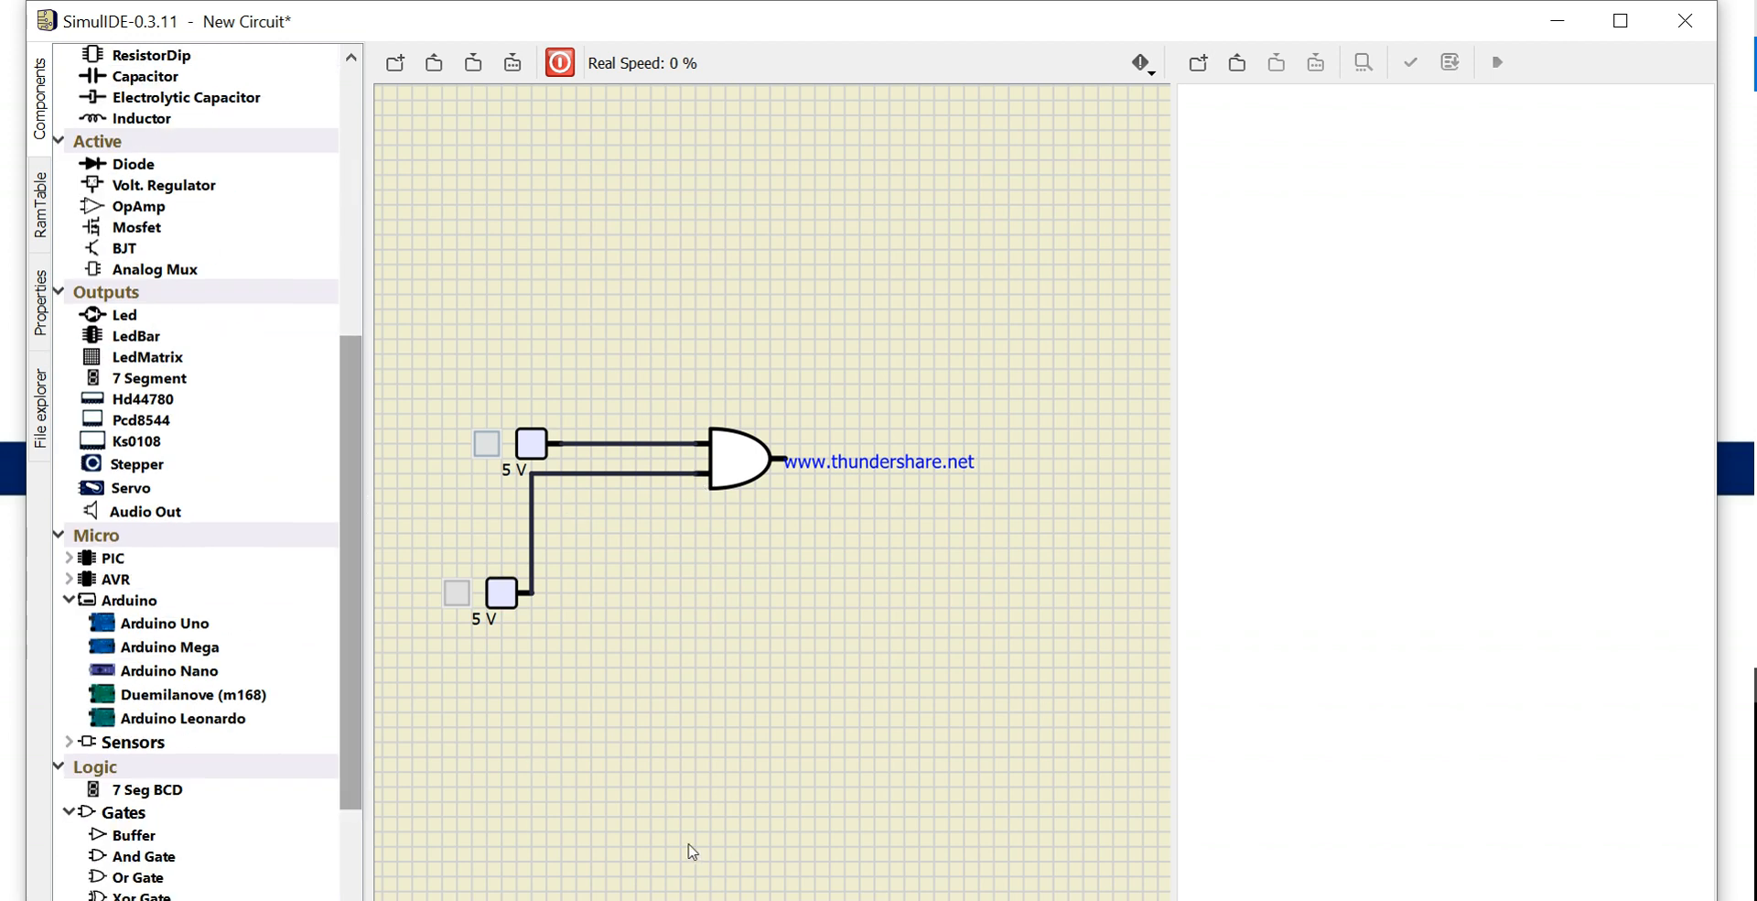
pyautogui.scroll(3)
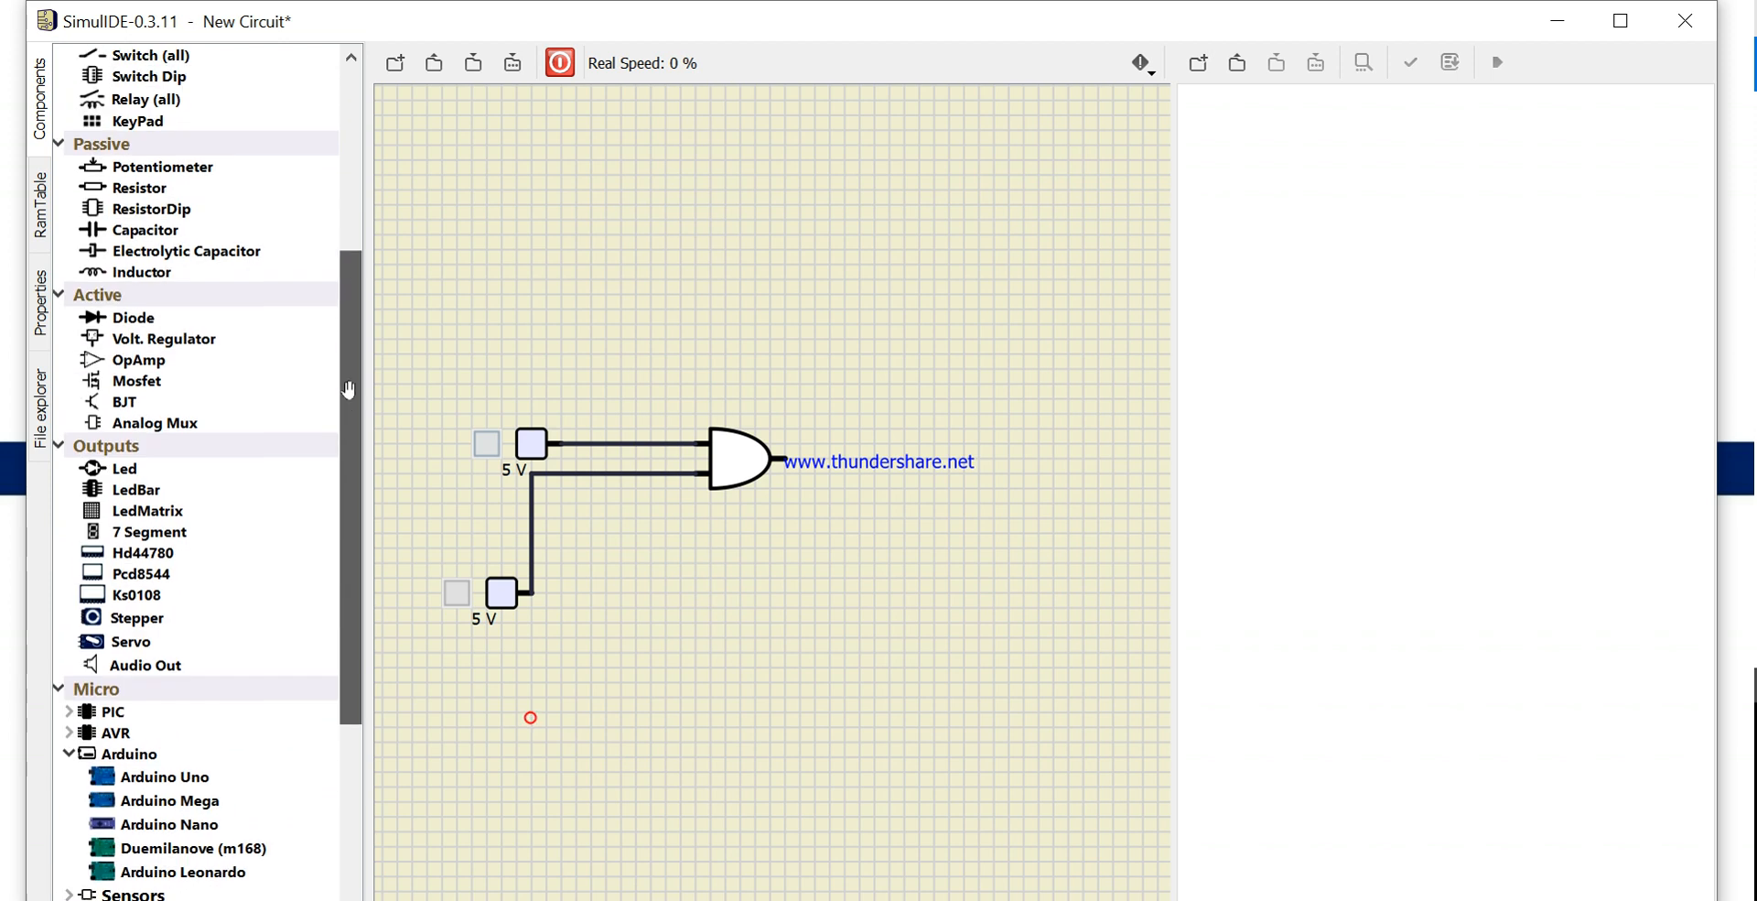
pyautogui.scroll(3)
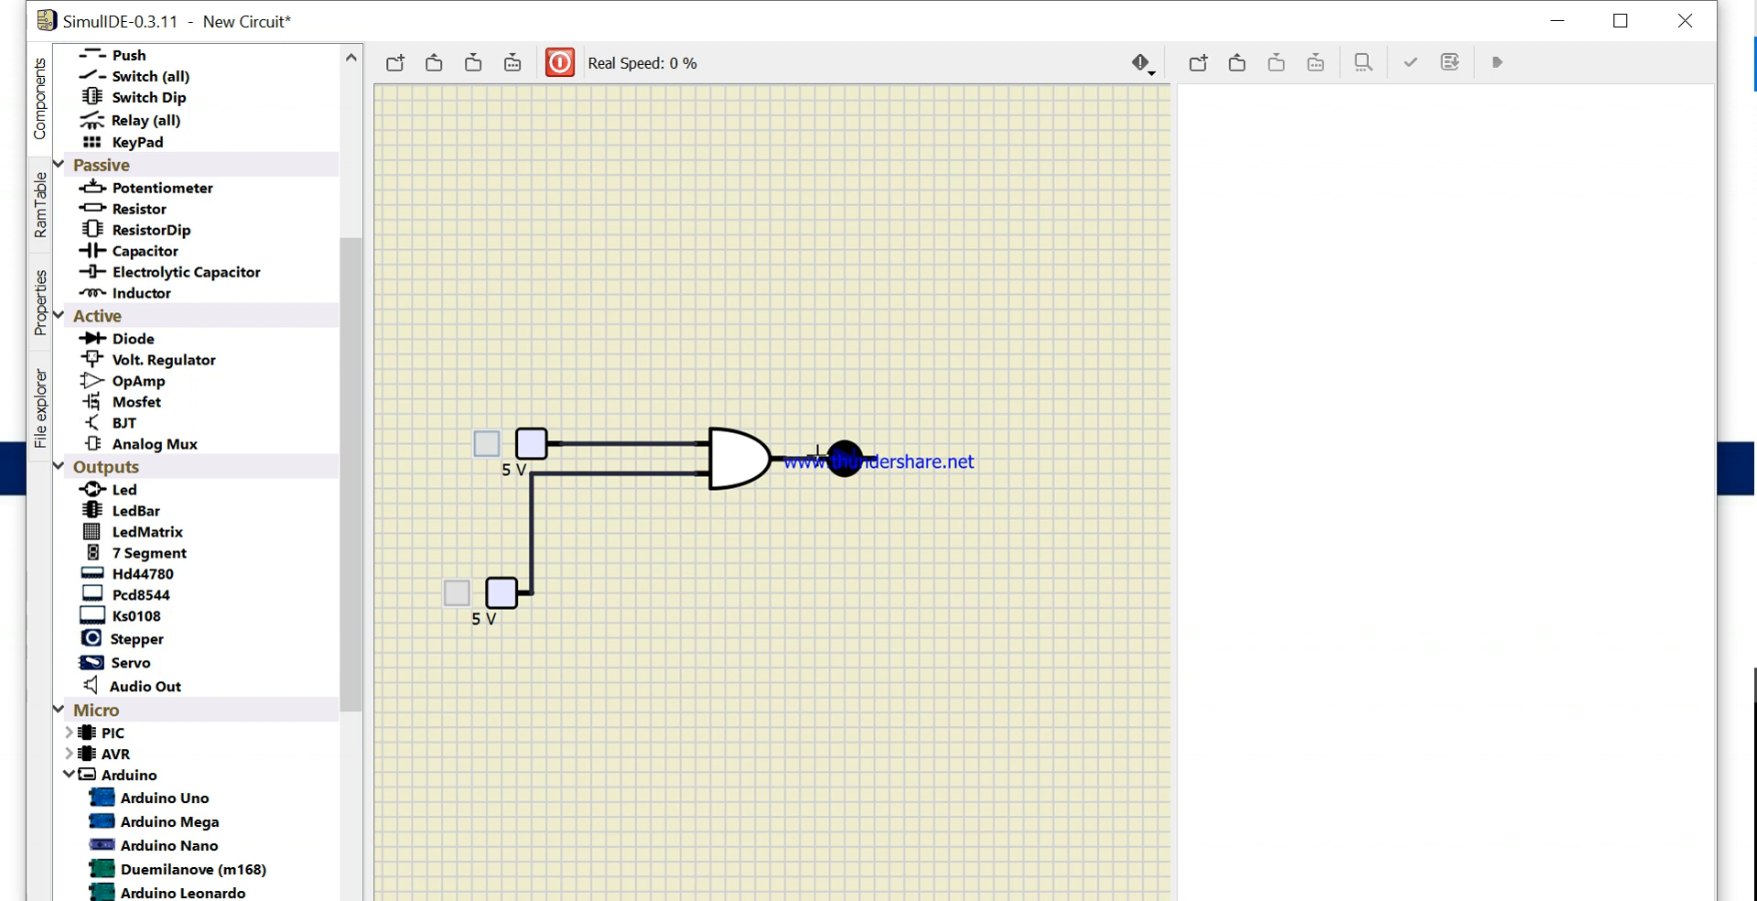
pyautogui.moveTo(152, 229)
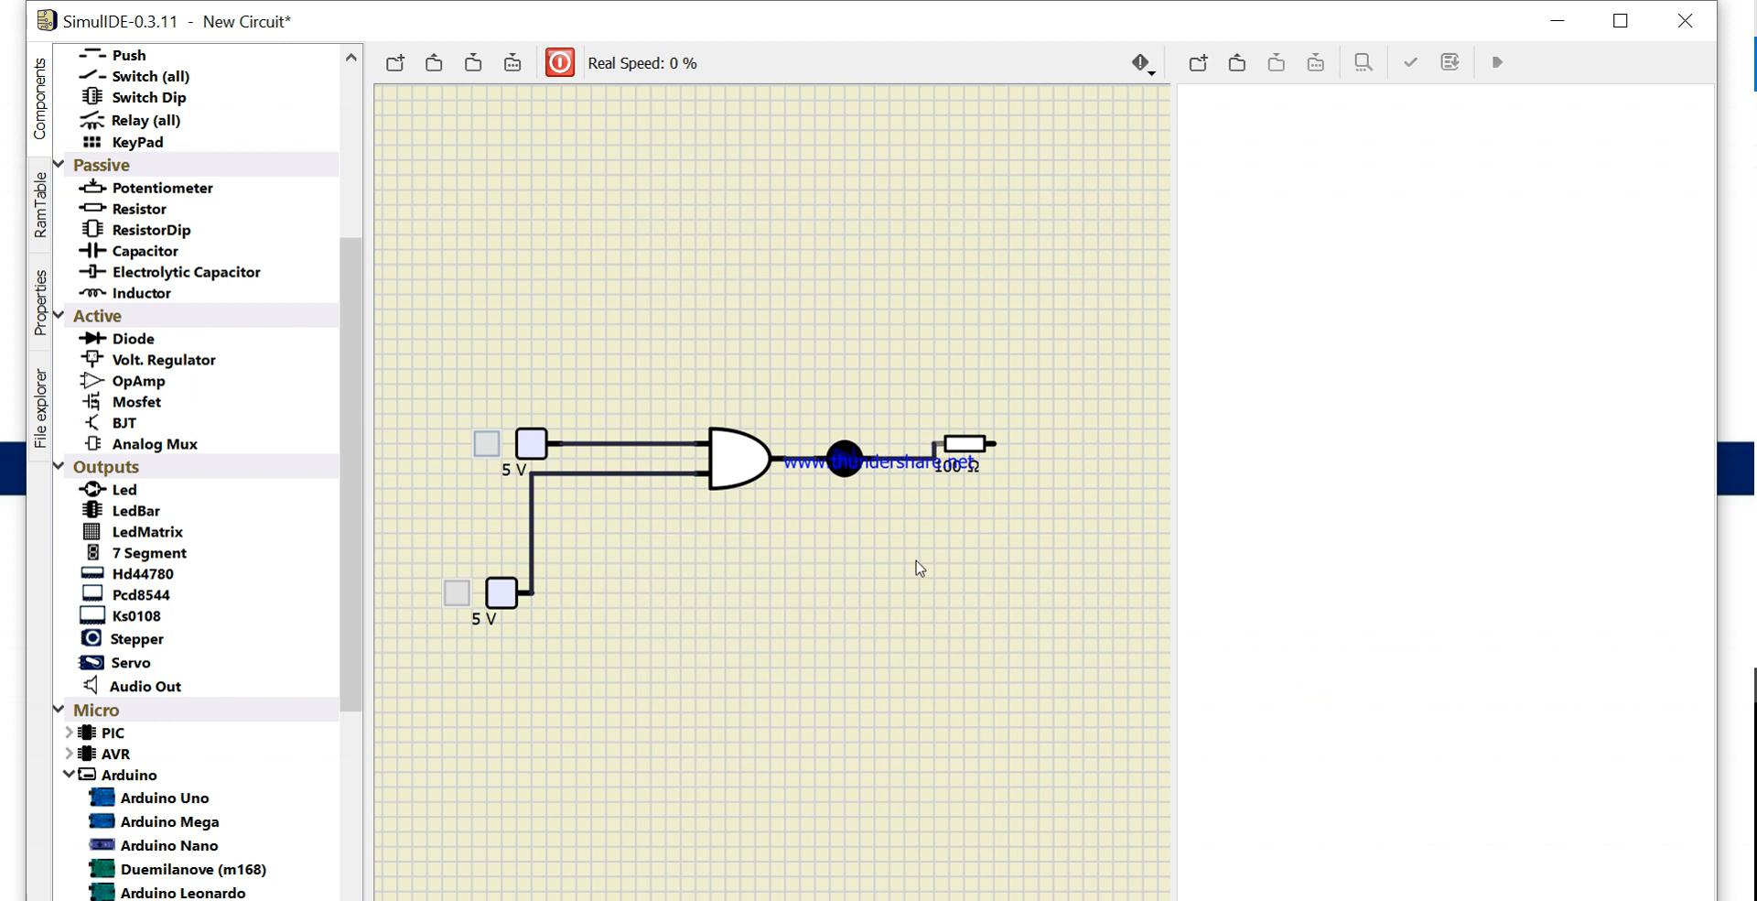
pyautogui.moveTo(357, 479)
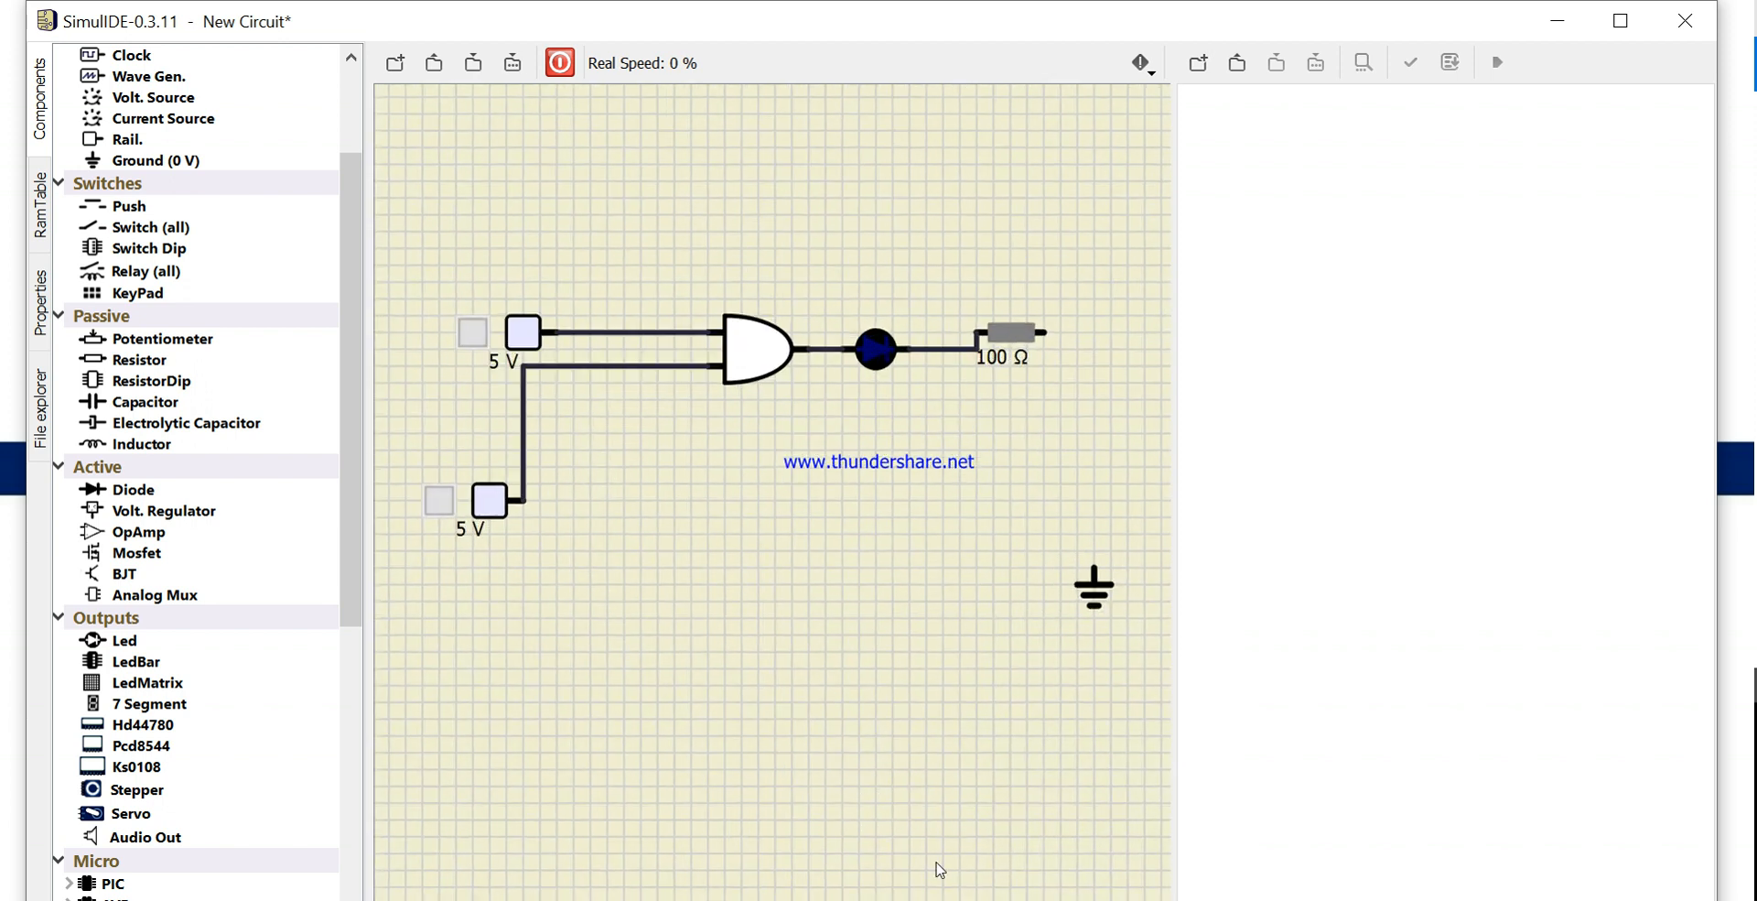
pyautogui.moveTo(1100, 562)
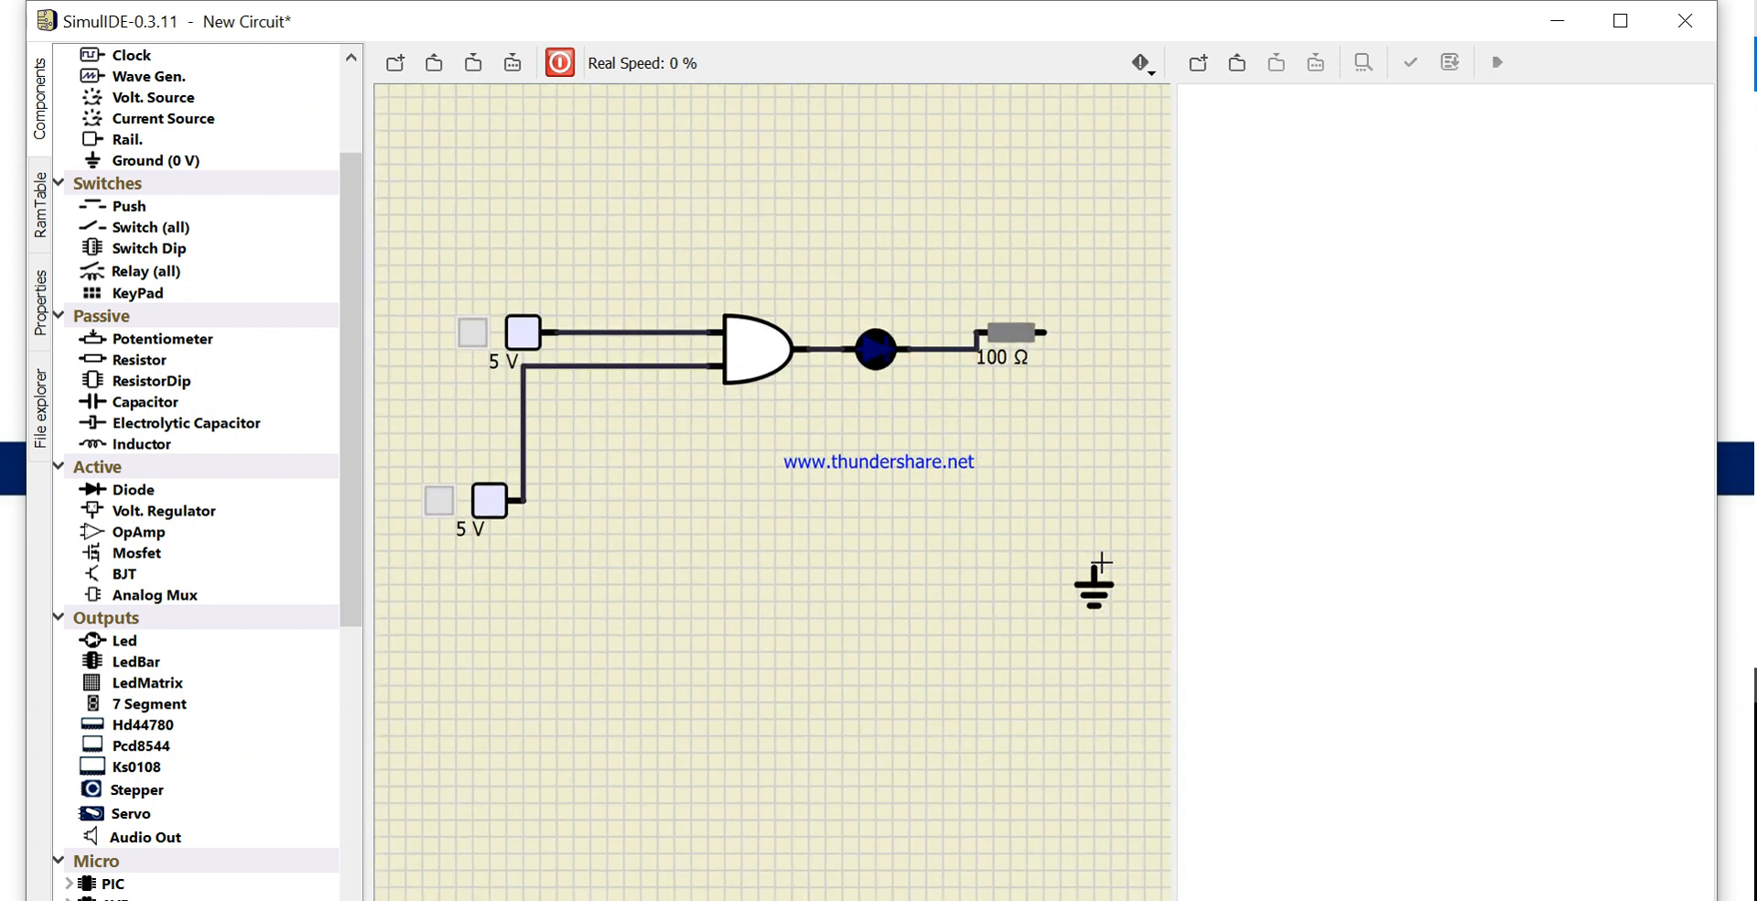
# Wire the far end of the 100 Ω resistor down to the ground symbol
pyautogui.moveTo(1040, 332); pyautogui.dragTo(1093, 575)
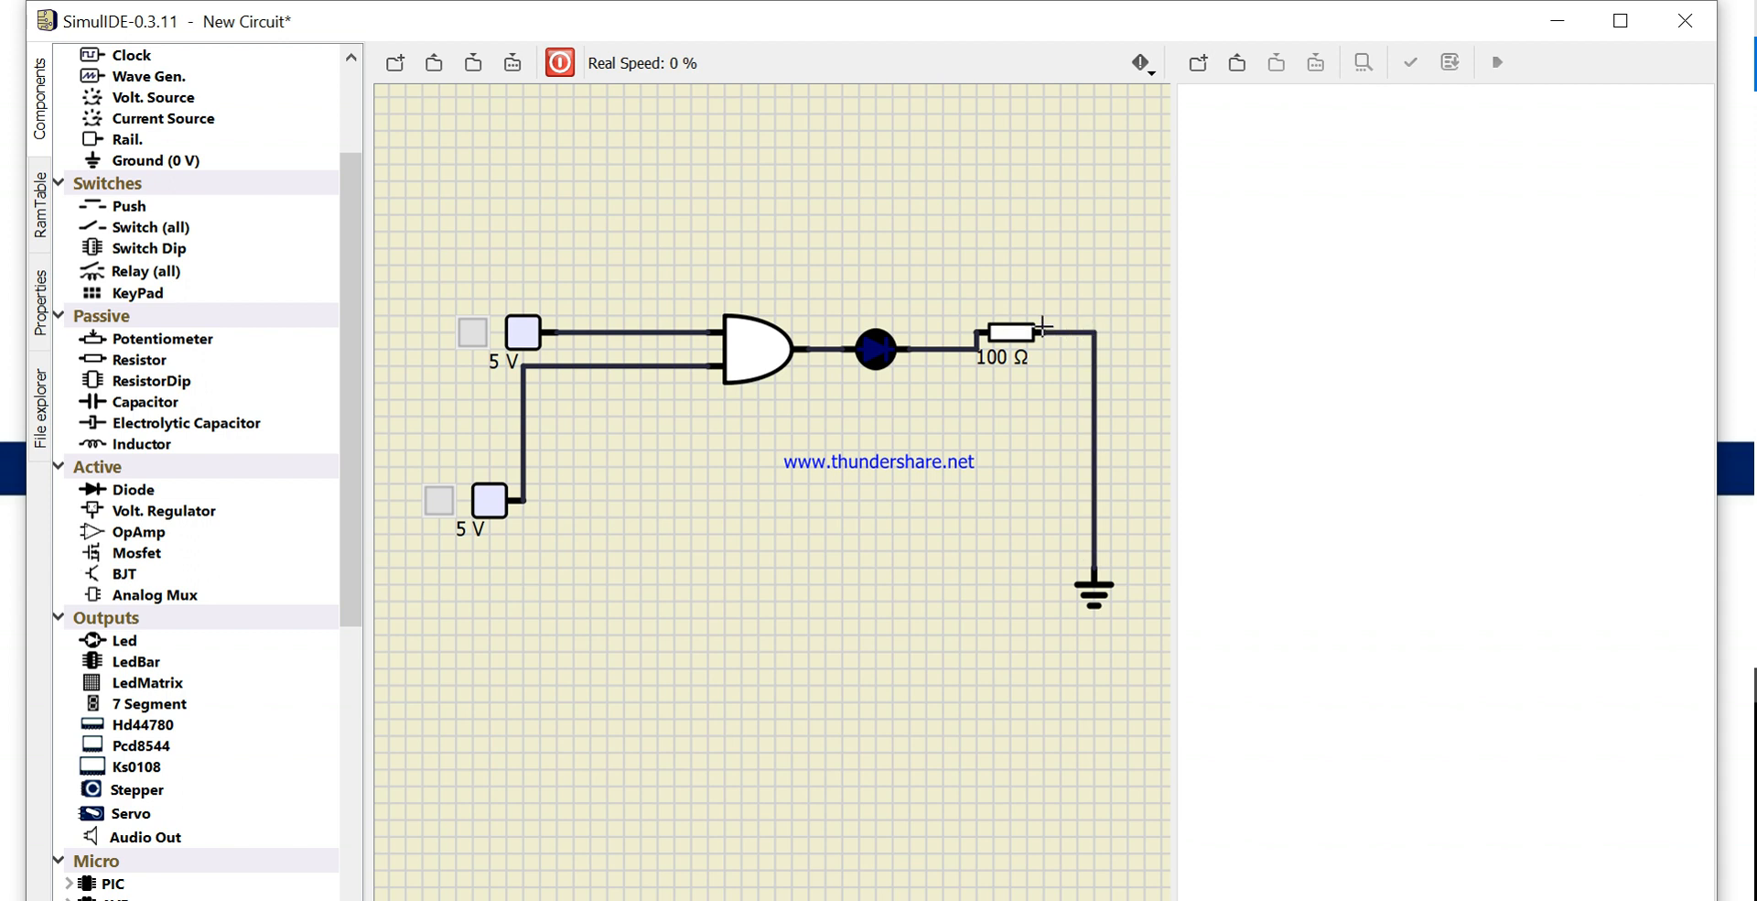